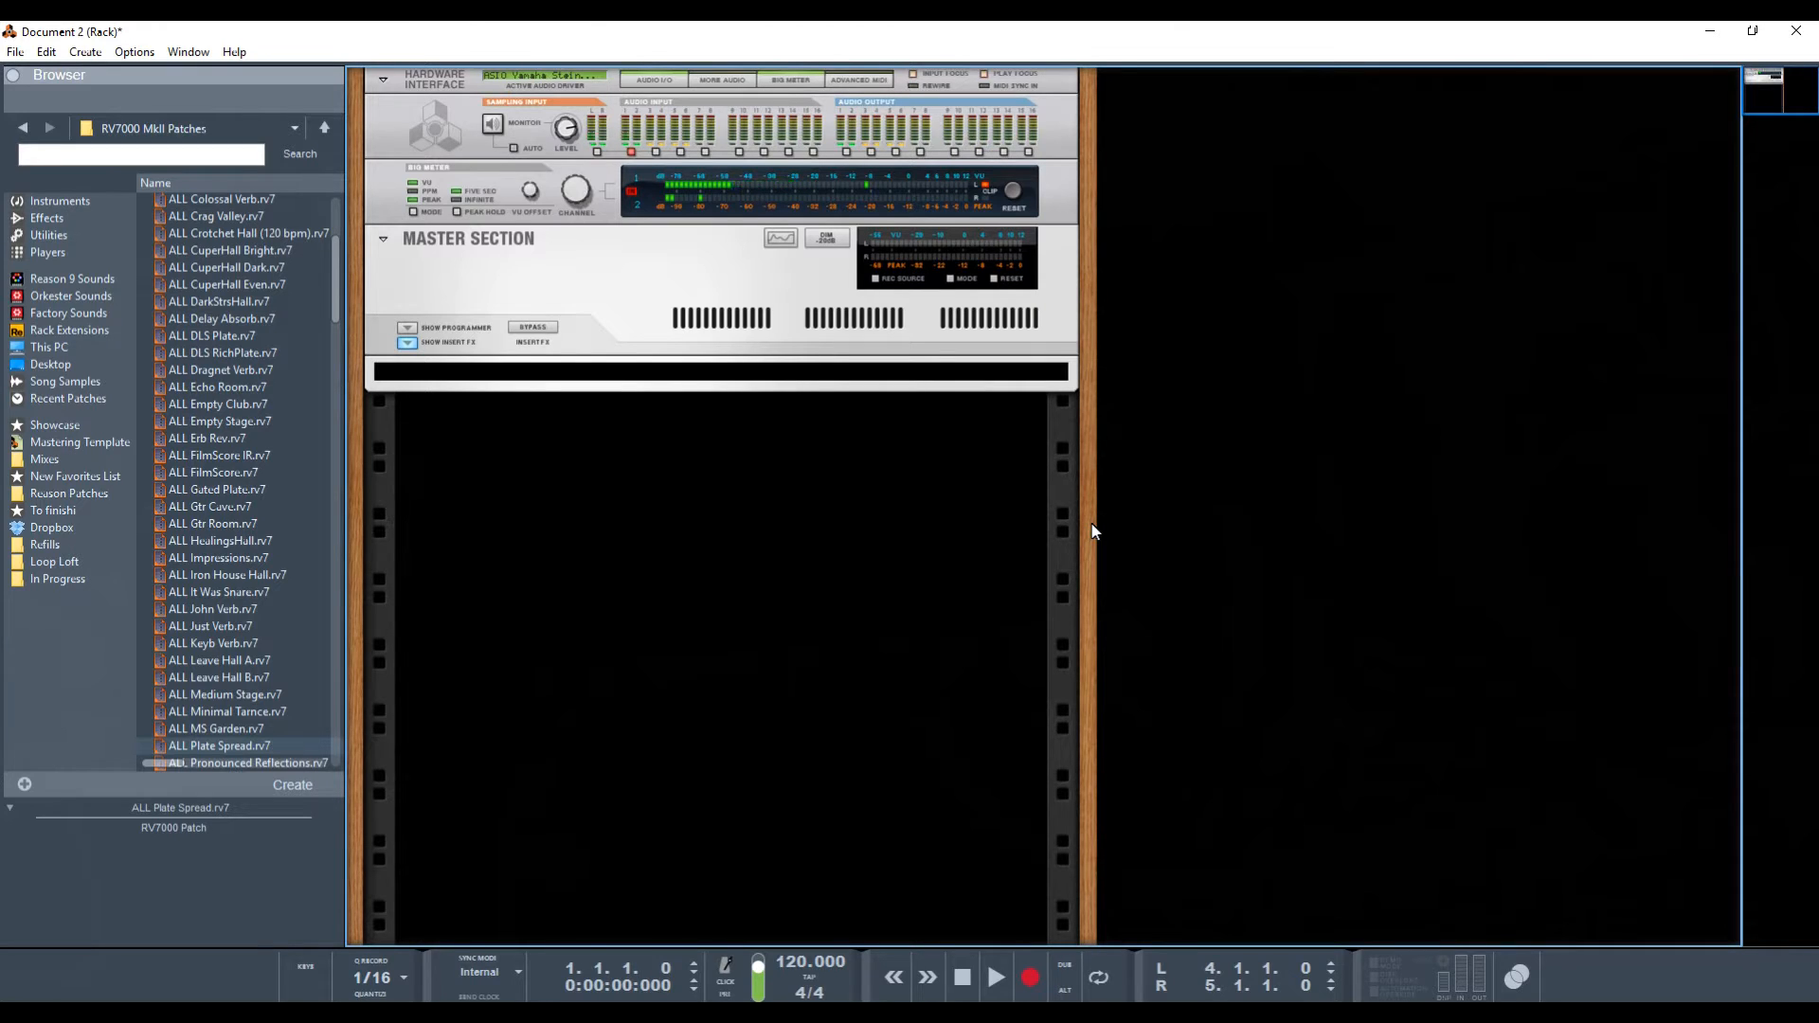
pyautogui.moveTo(407, 455)
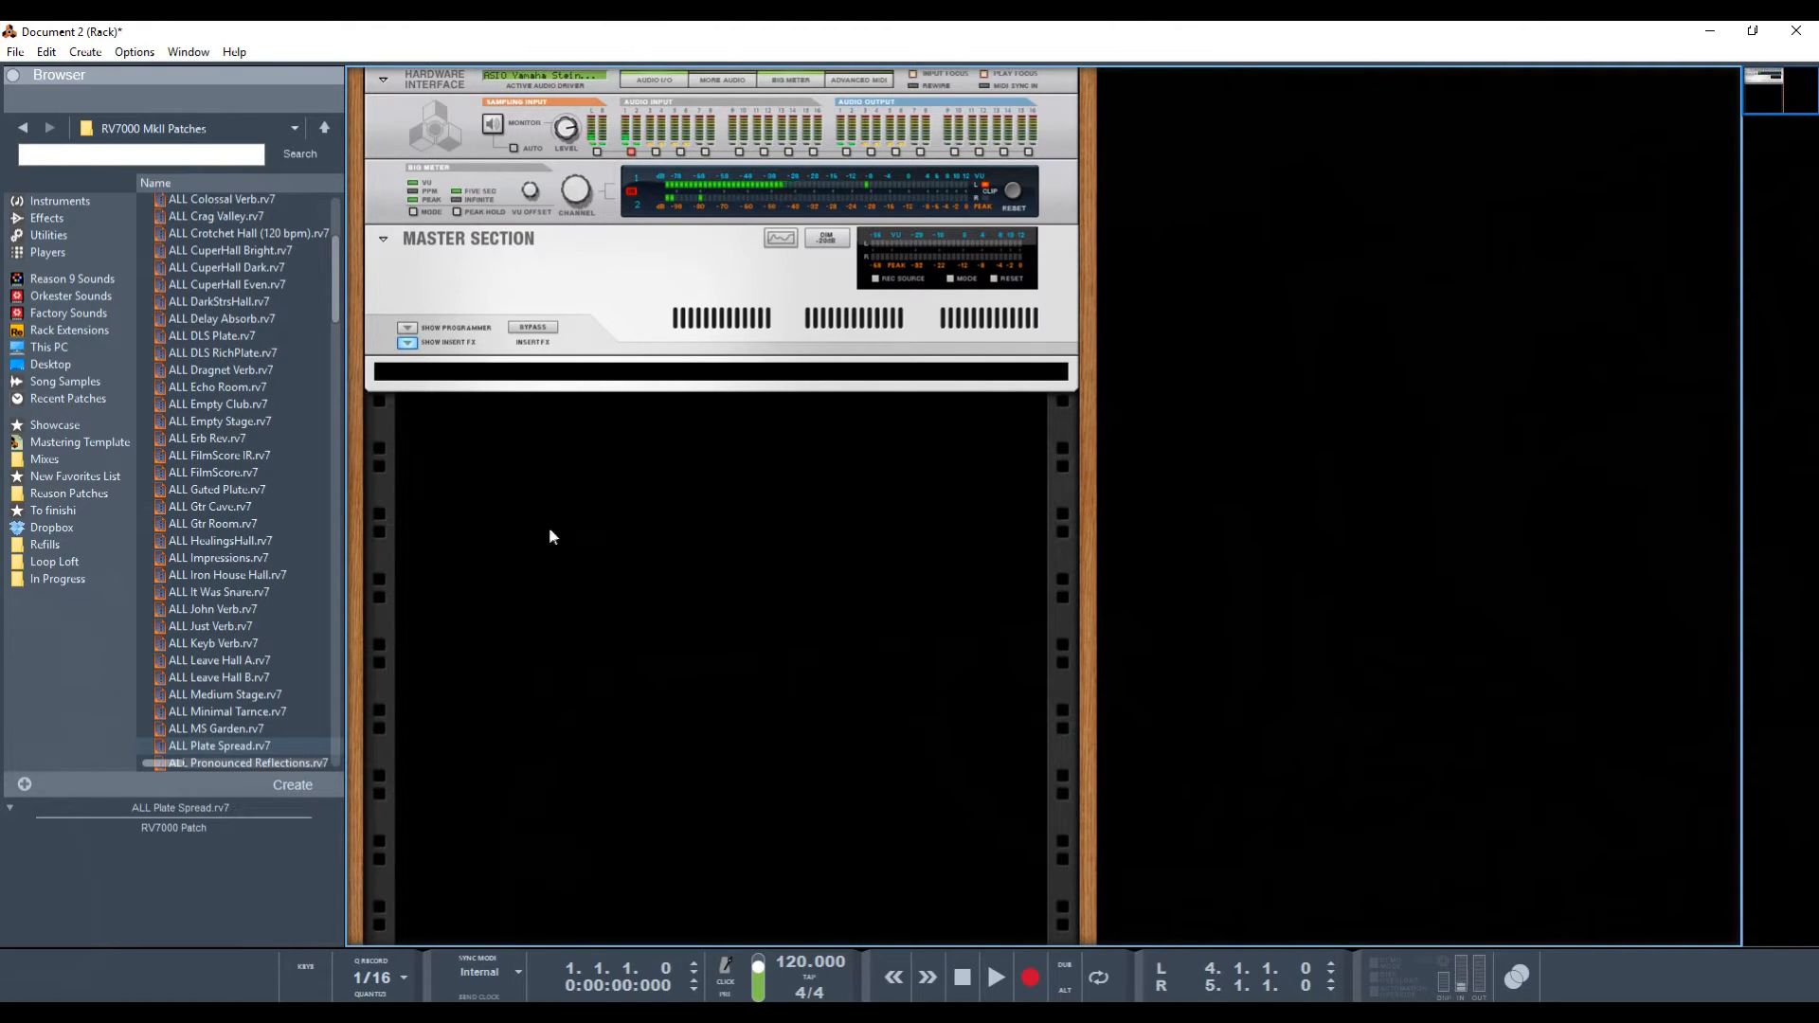
# - Create an RV7000 MkII reverb with the ALL Plate Spread patch as a master-section send effect
pyautogui.click(187, 53)
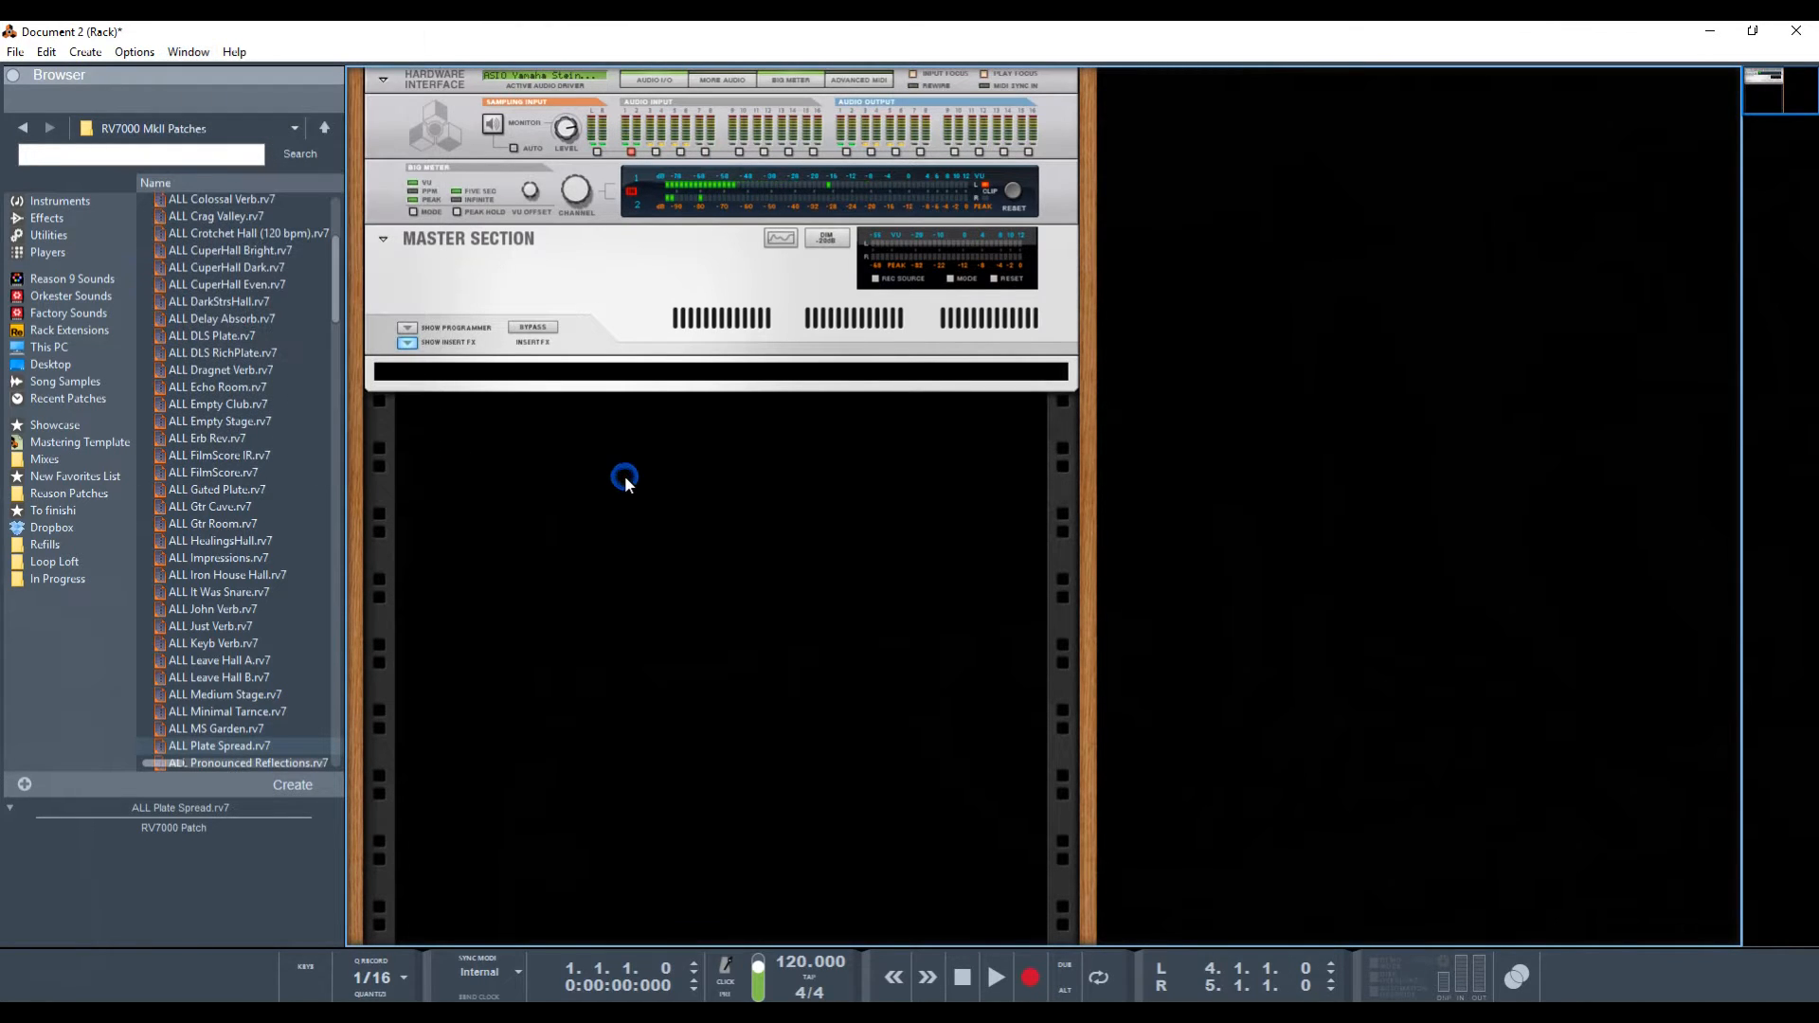
pyautogui.rightClick(624, 478)
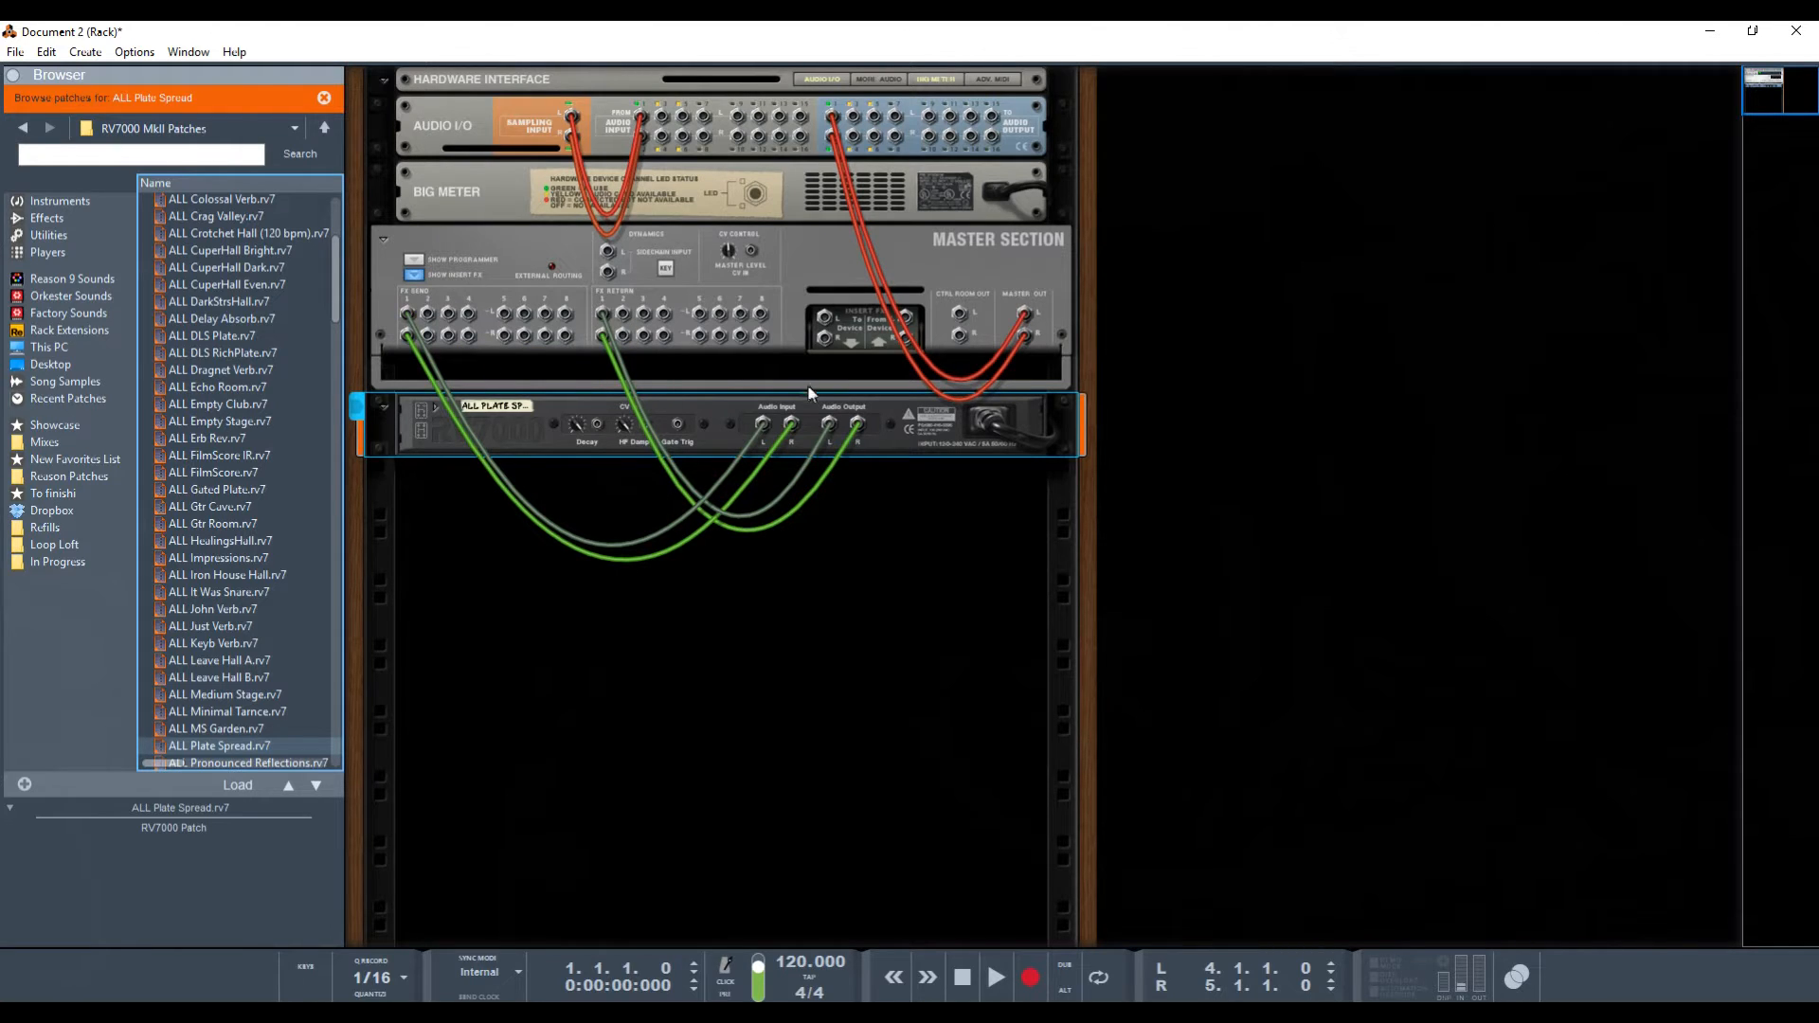
pyautogui.moveTo(860, 426)
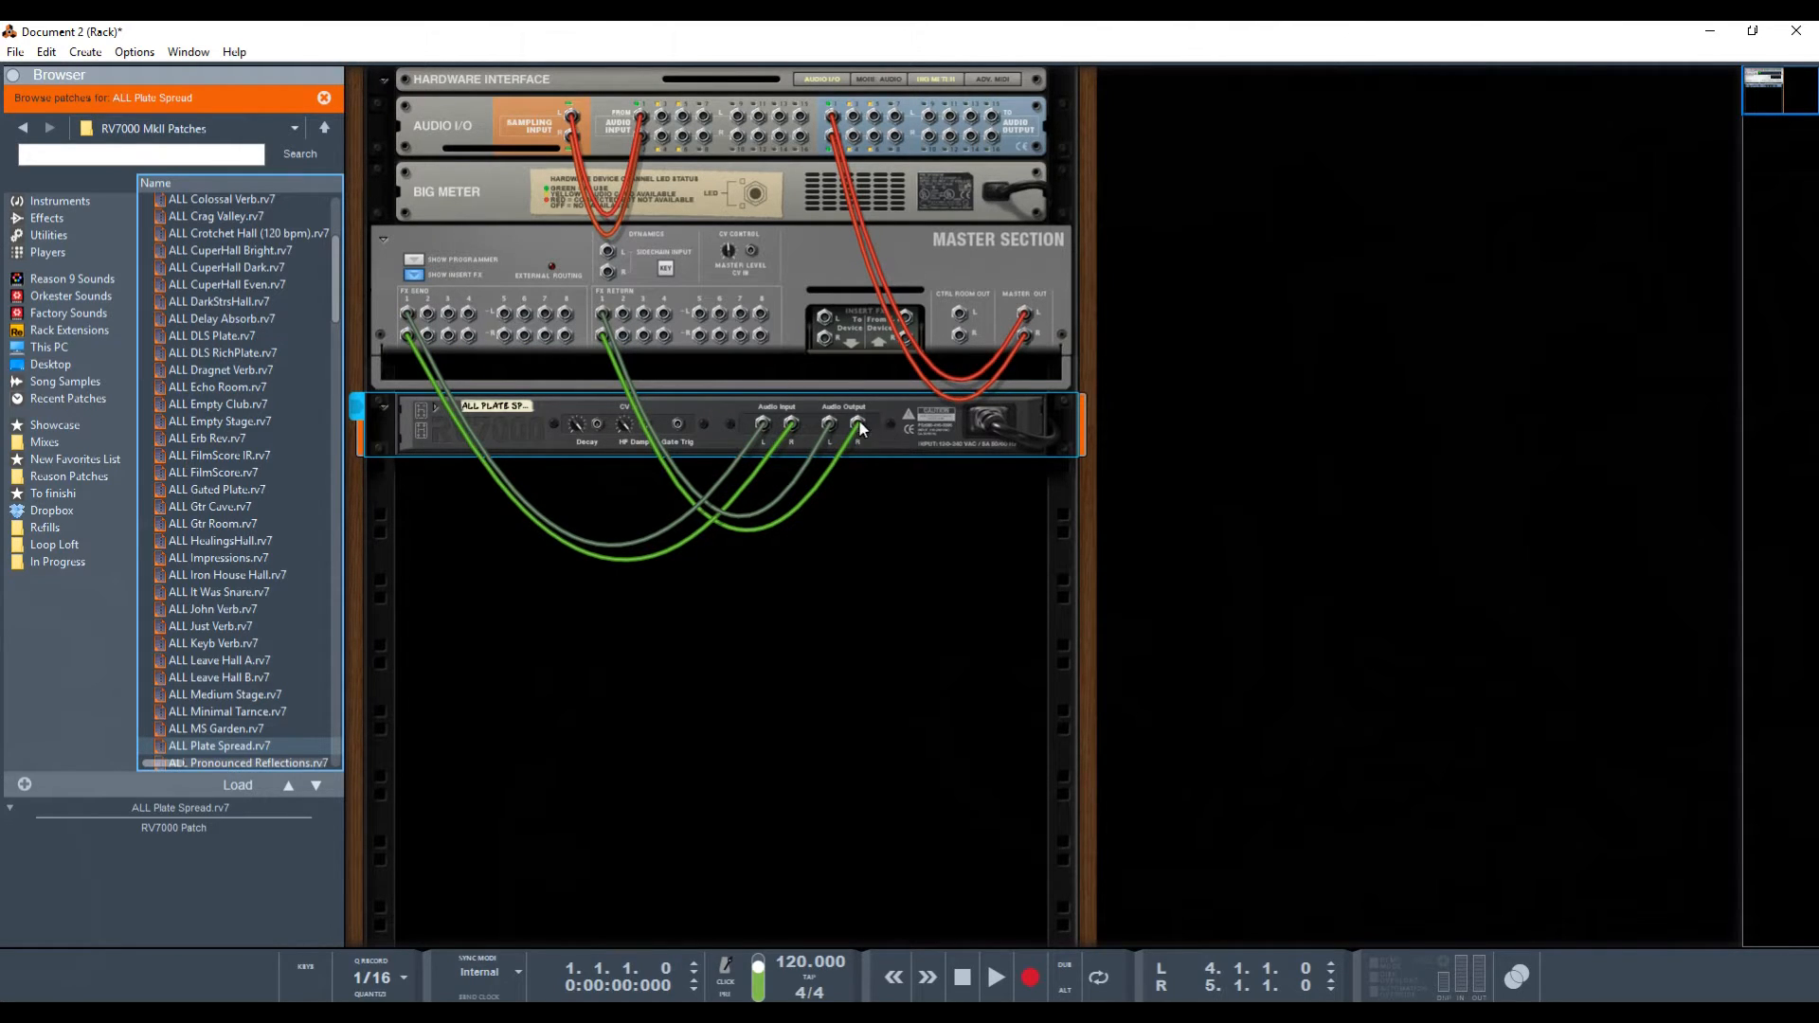
pyautogui.moveTo(491, 436)
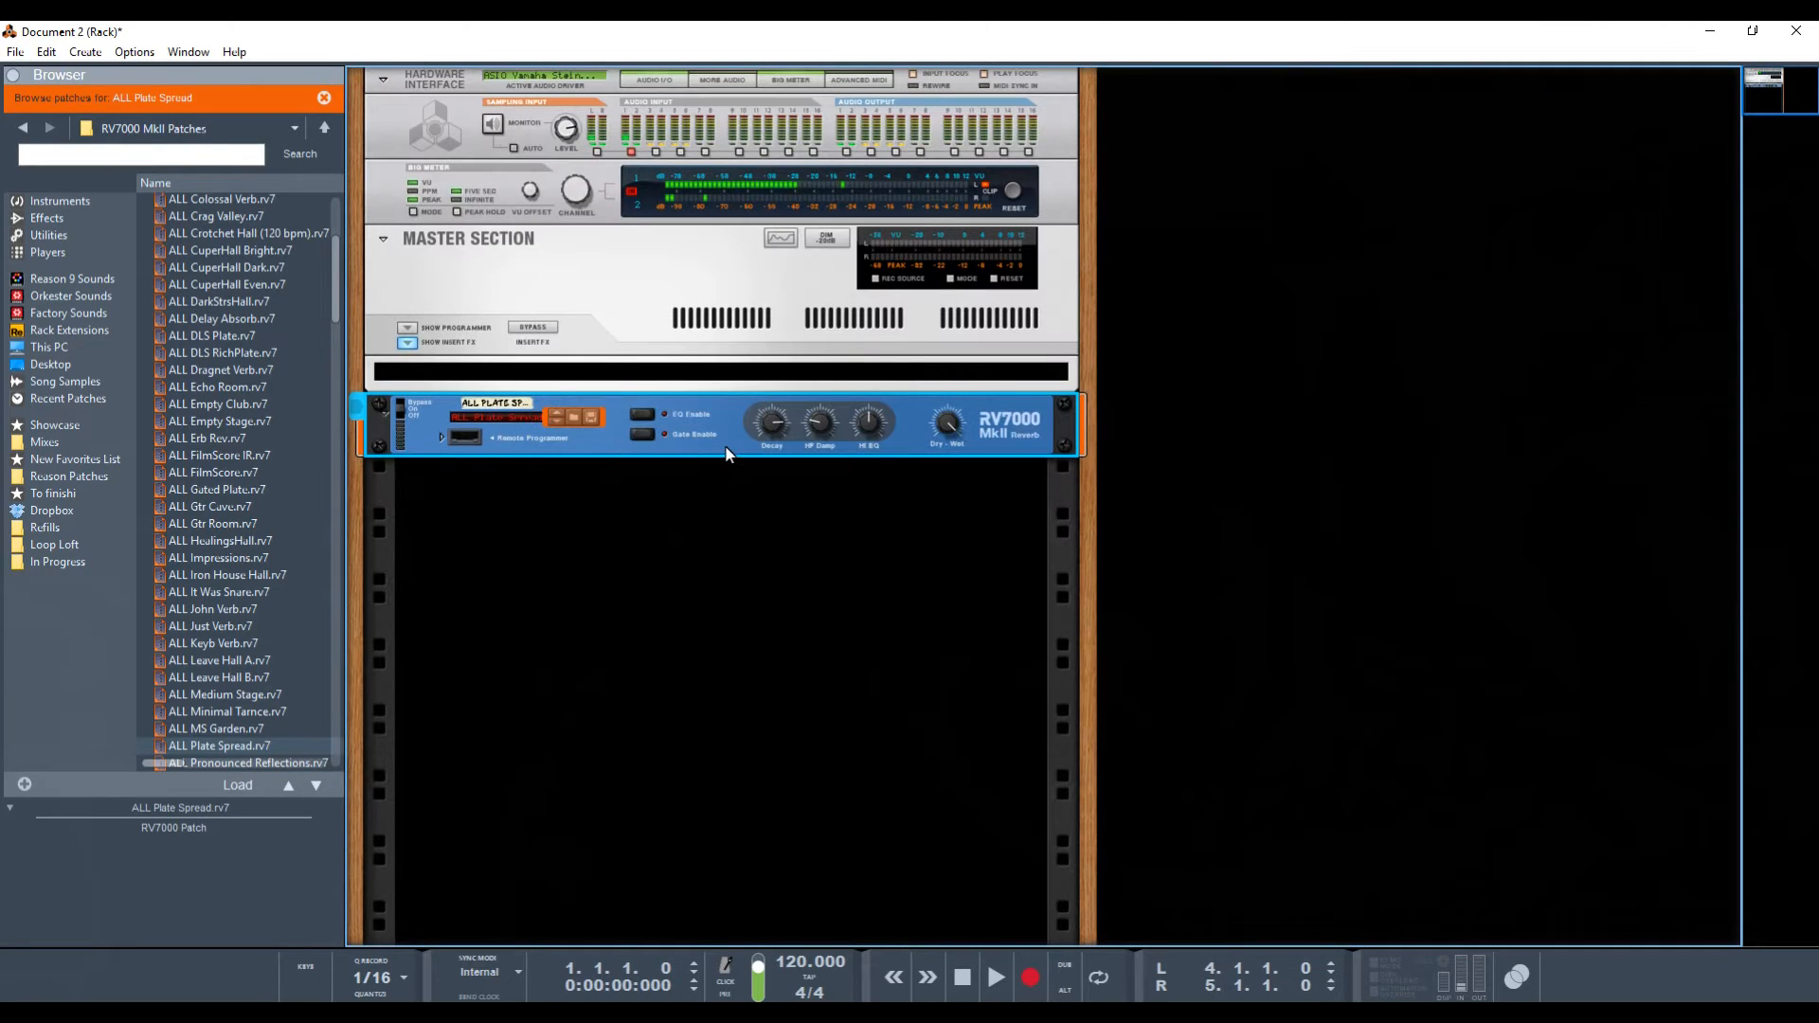
# - Add an MClass Compressor below the RV7000 reverb via its Effects context menu
pyautogui.rightClick(728, 454)
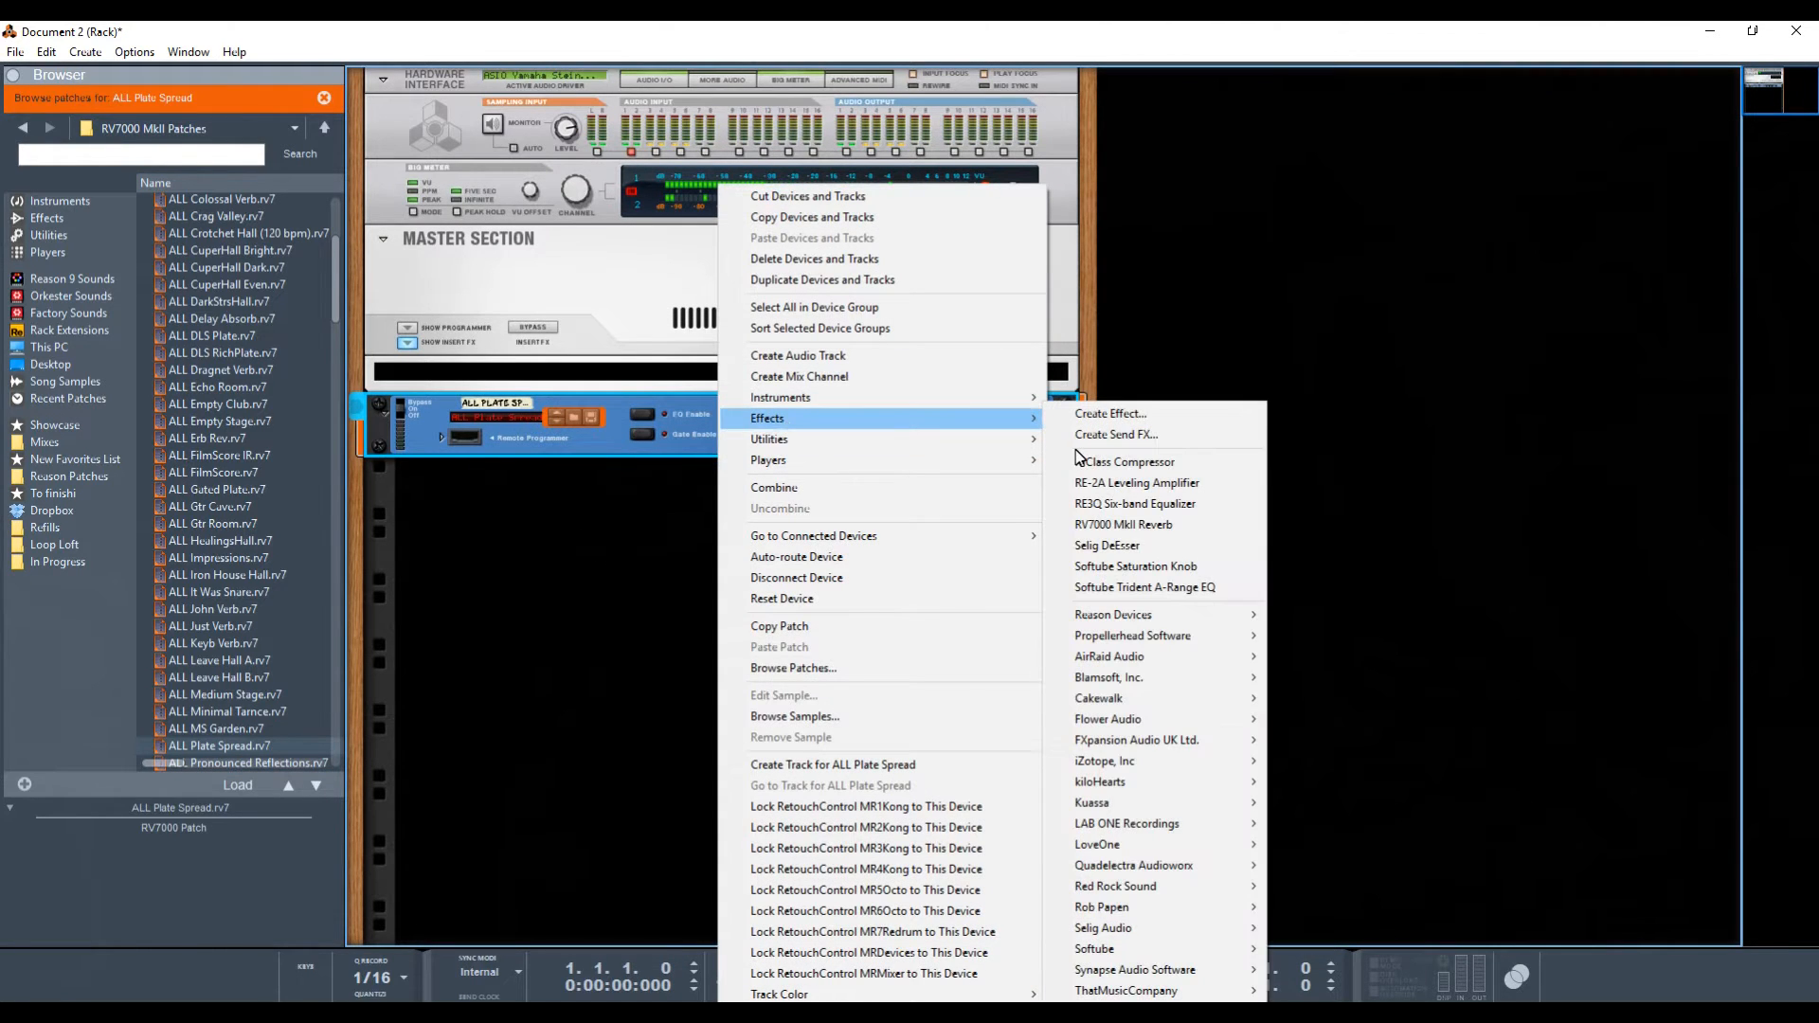
pyautogui.moveTo(1122, 462)
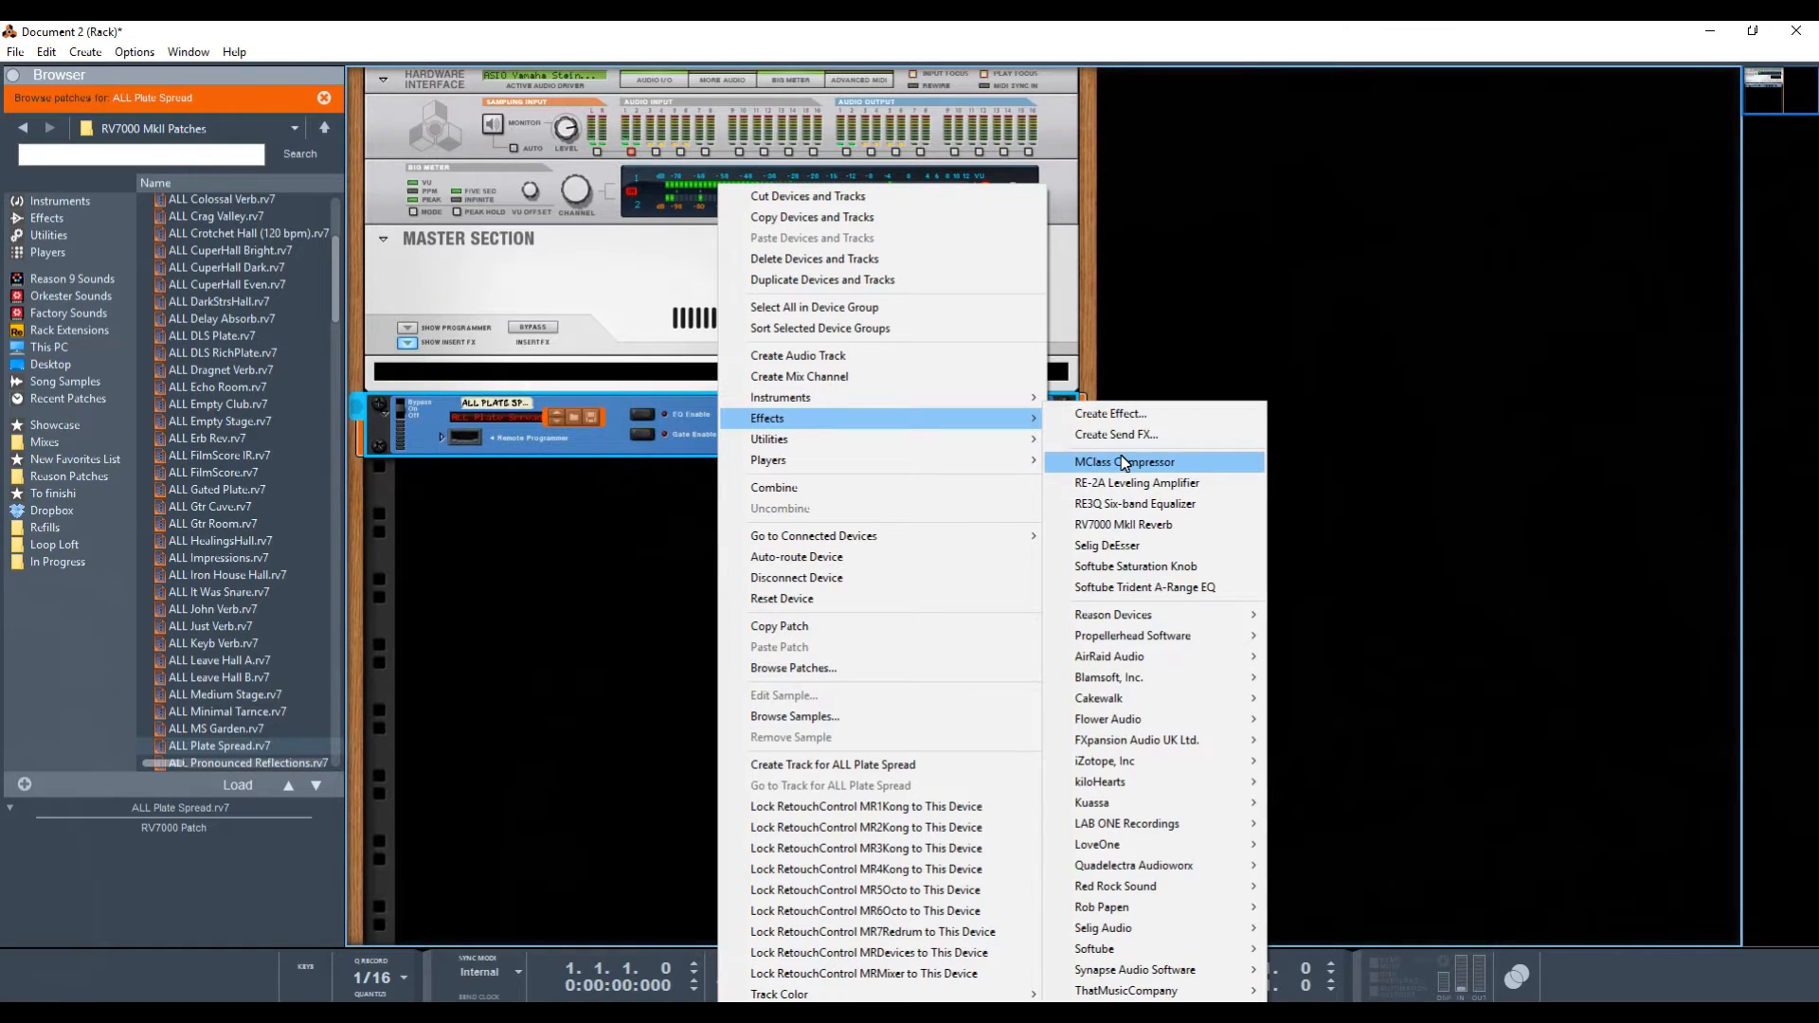
pyautogui.click(1125, 461)
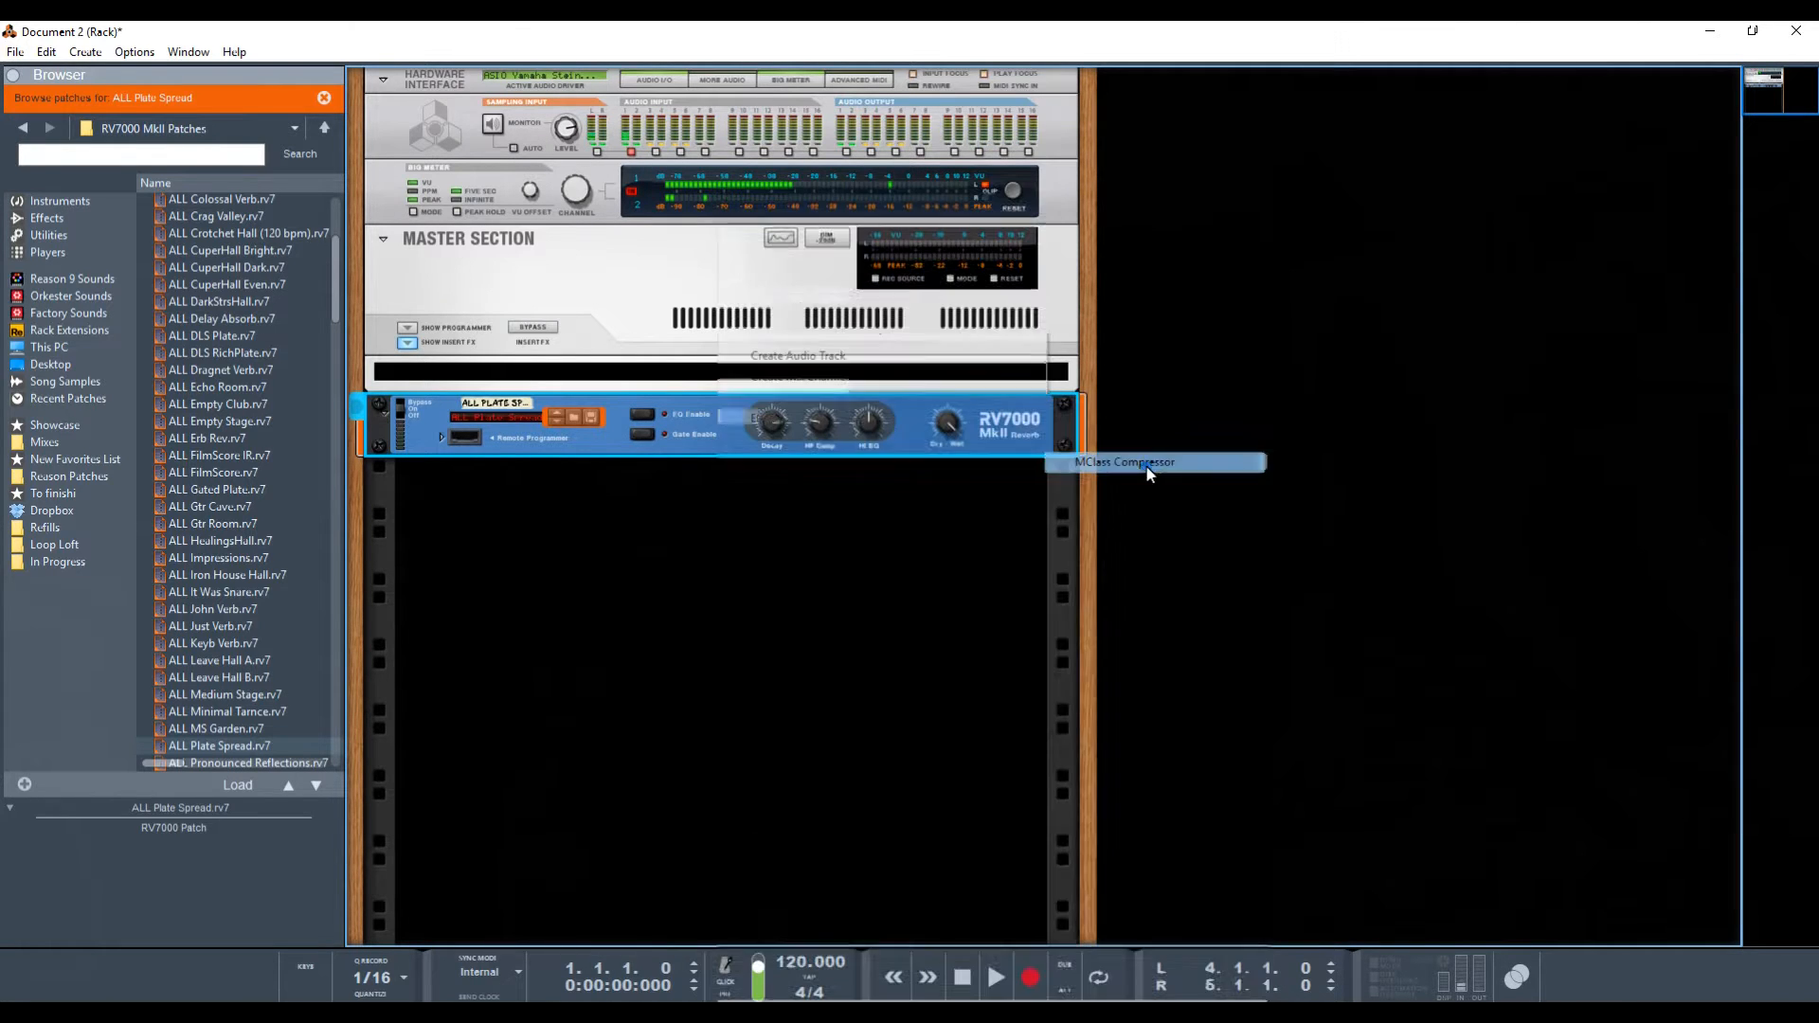
pyautogui.click(1152, 463)
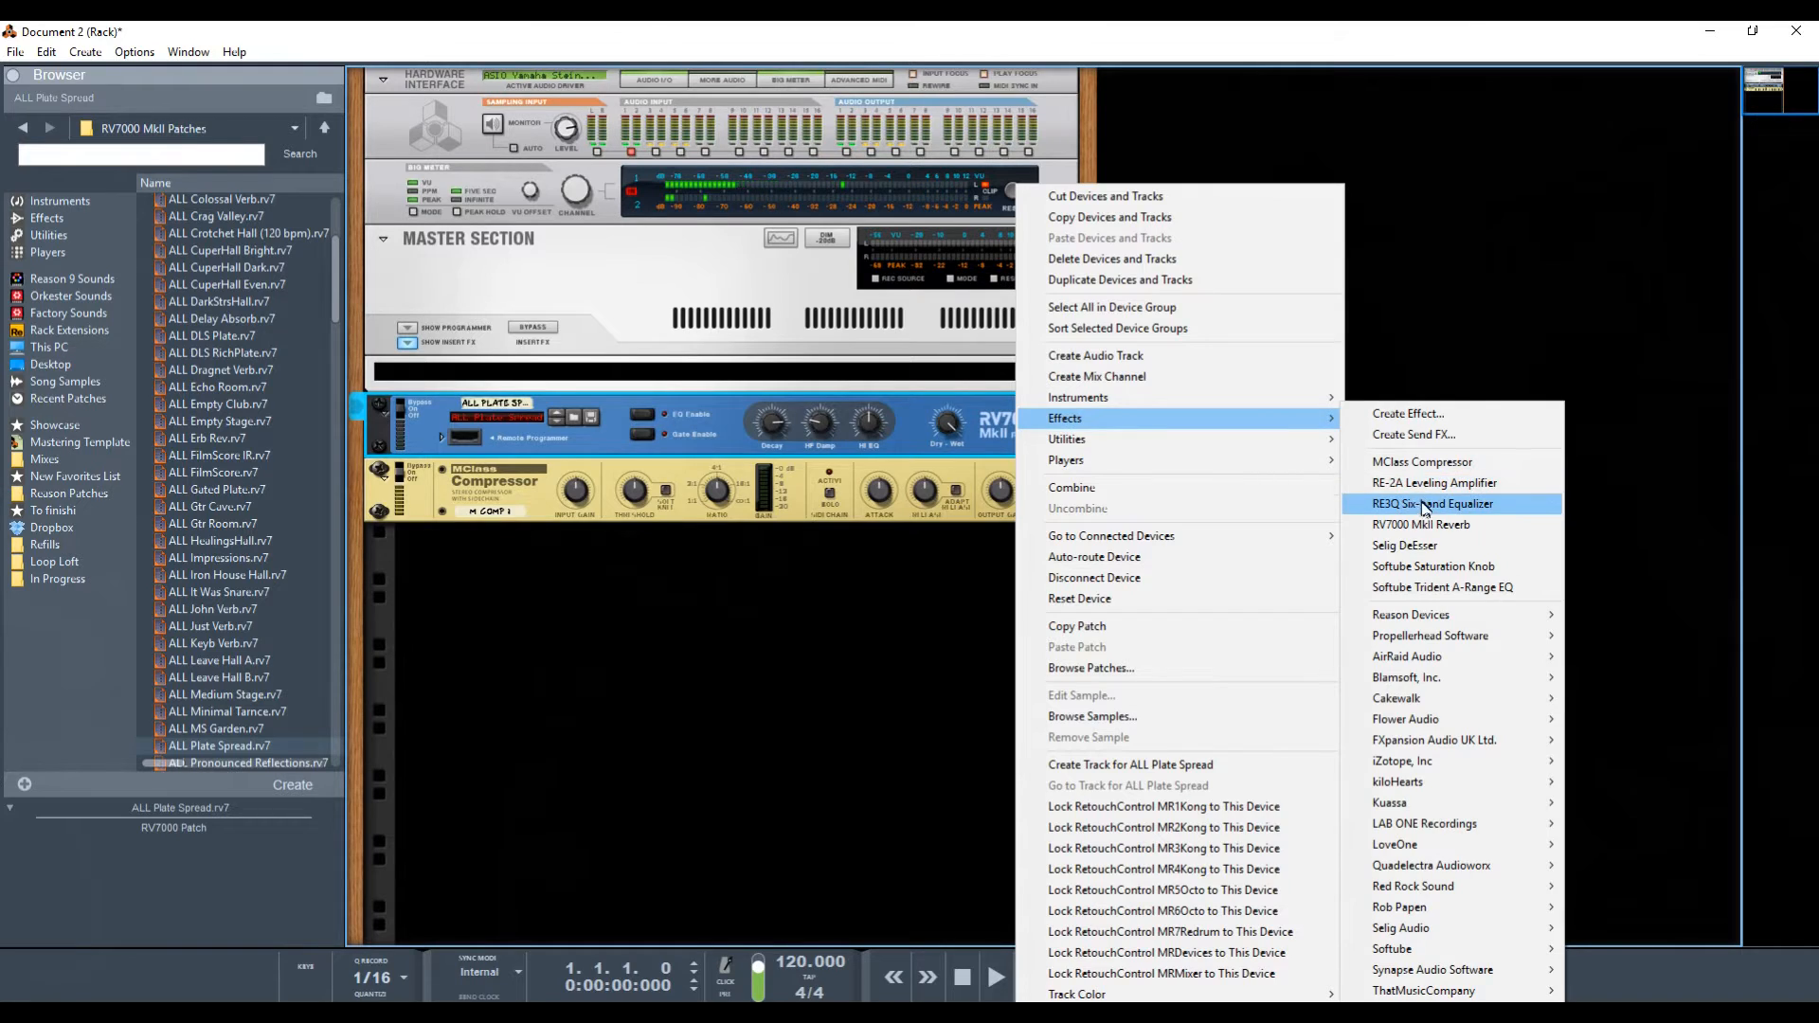
# - Add an RE-EQ Six-band Equalizer to the effect chain
pyautogui.click(1433, 504)
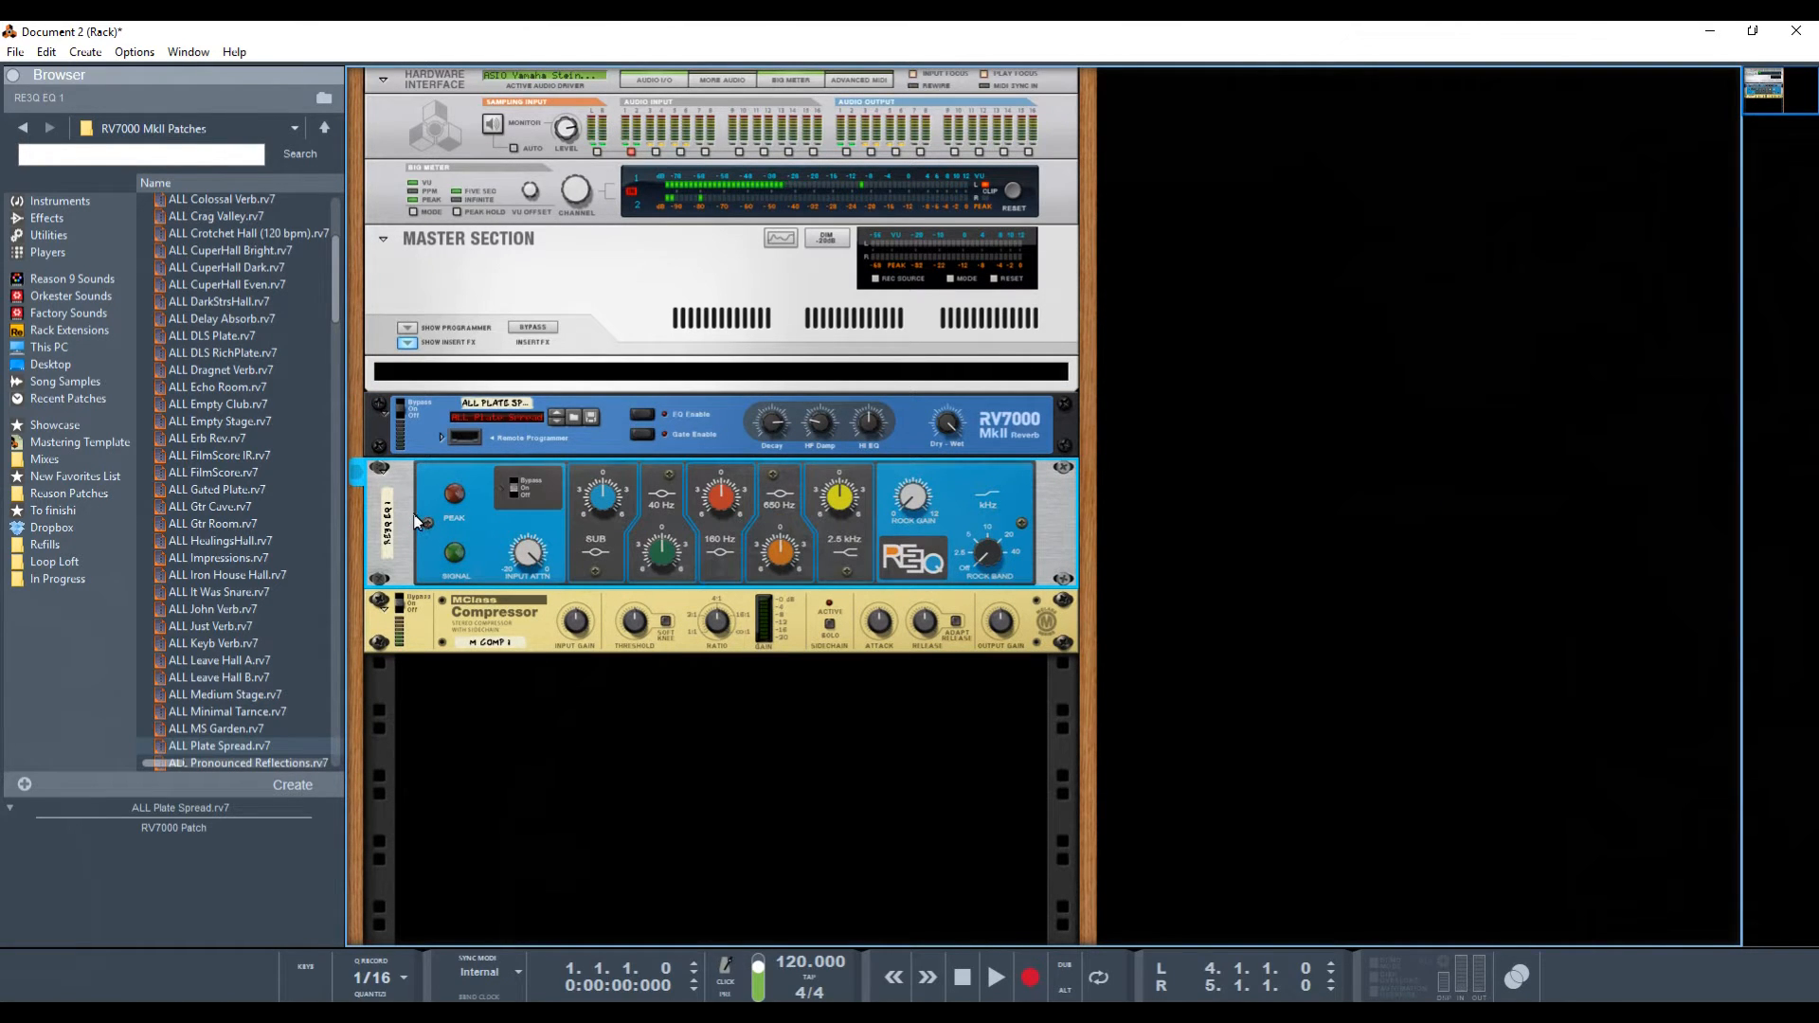
pyautogui.moveTo(401, 542)
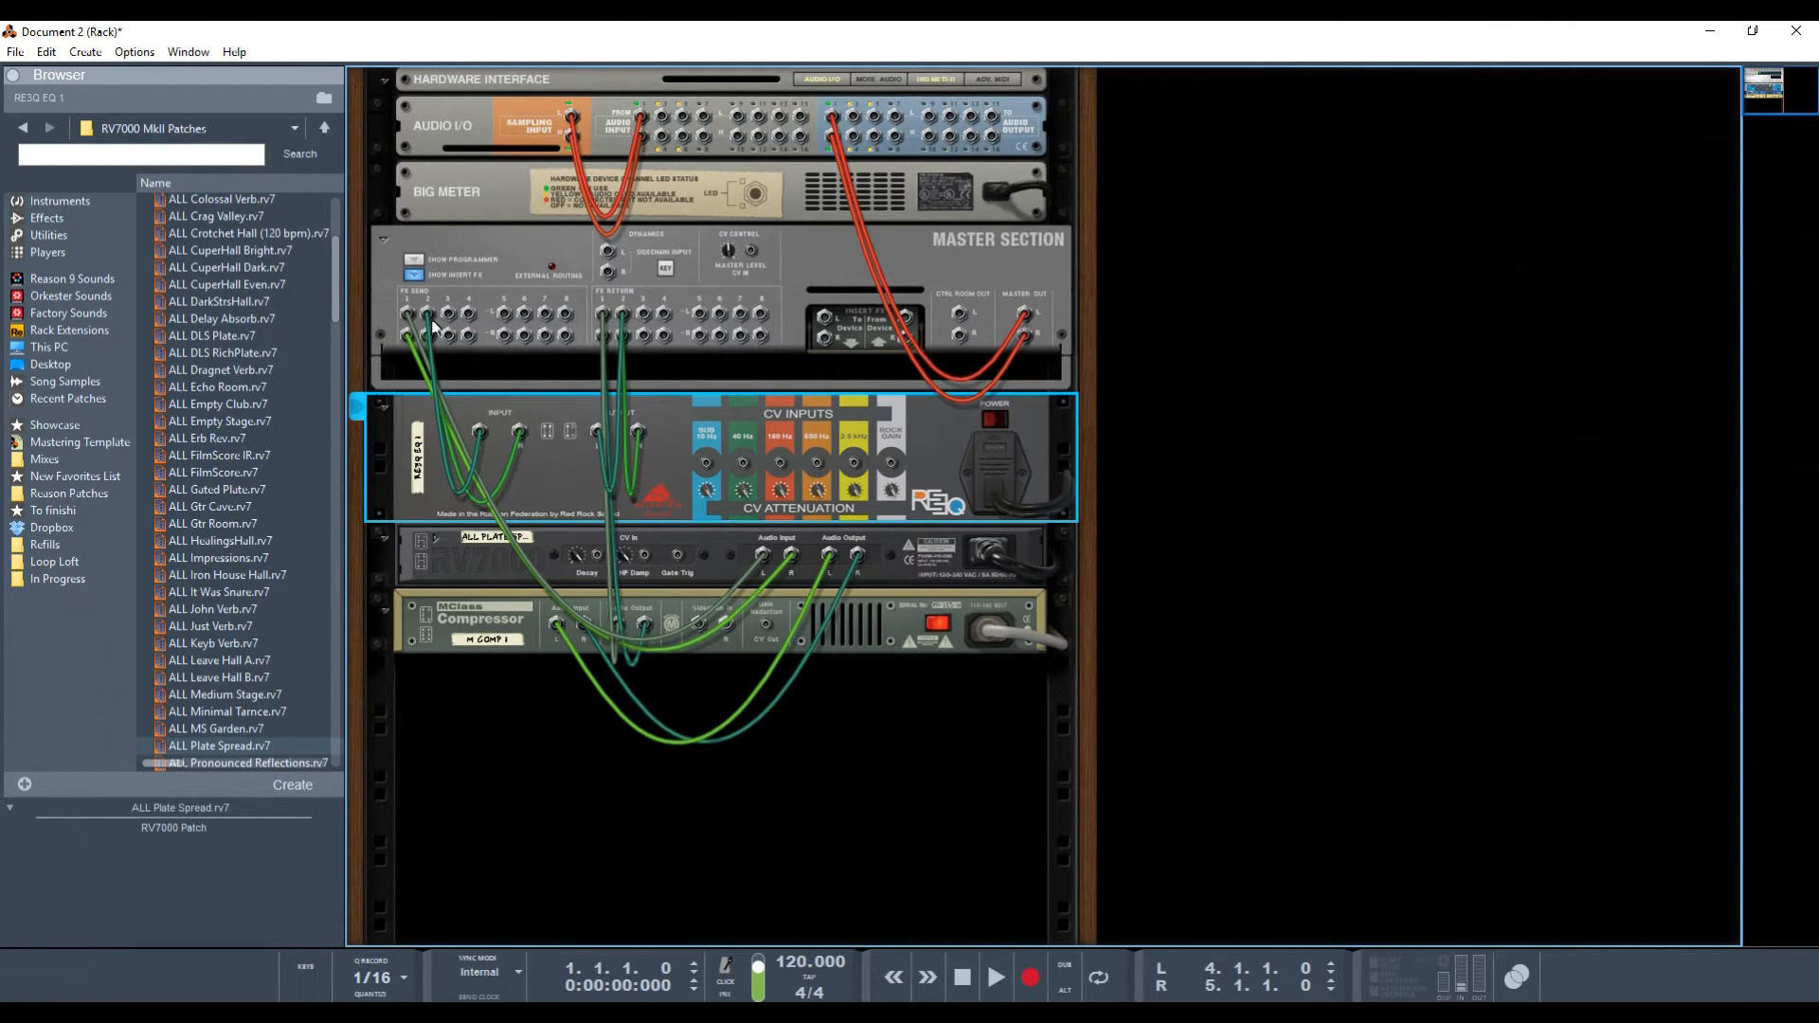
pyautogui.moveTo(868, 508)
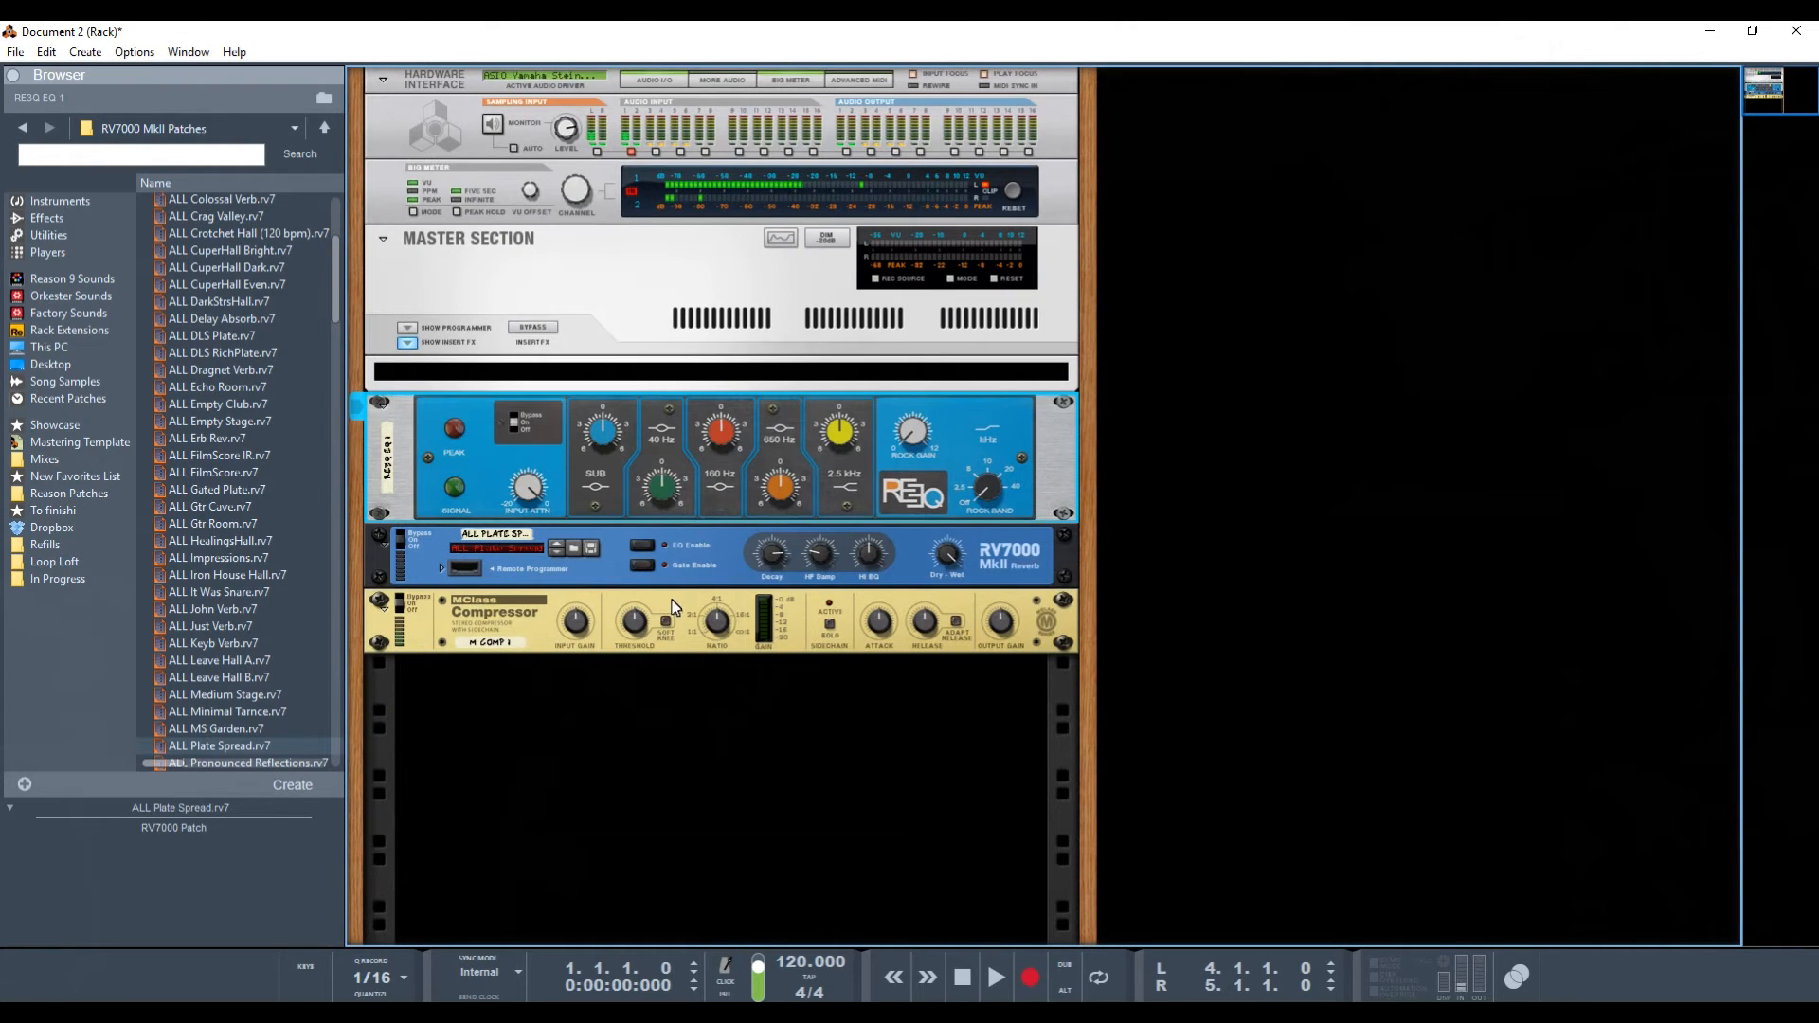
pyautogui.moveTo(1028, 467)
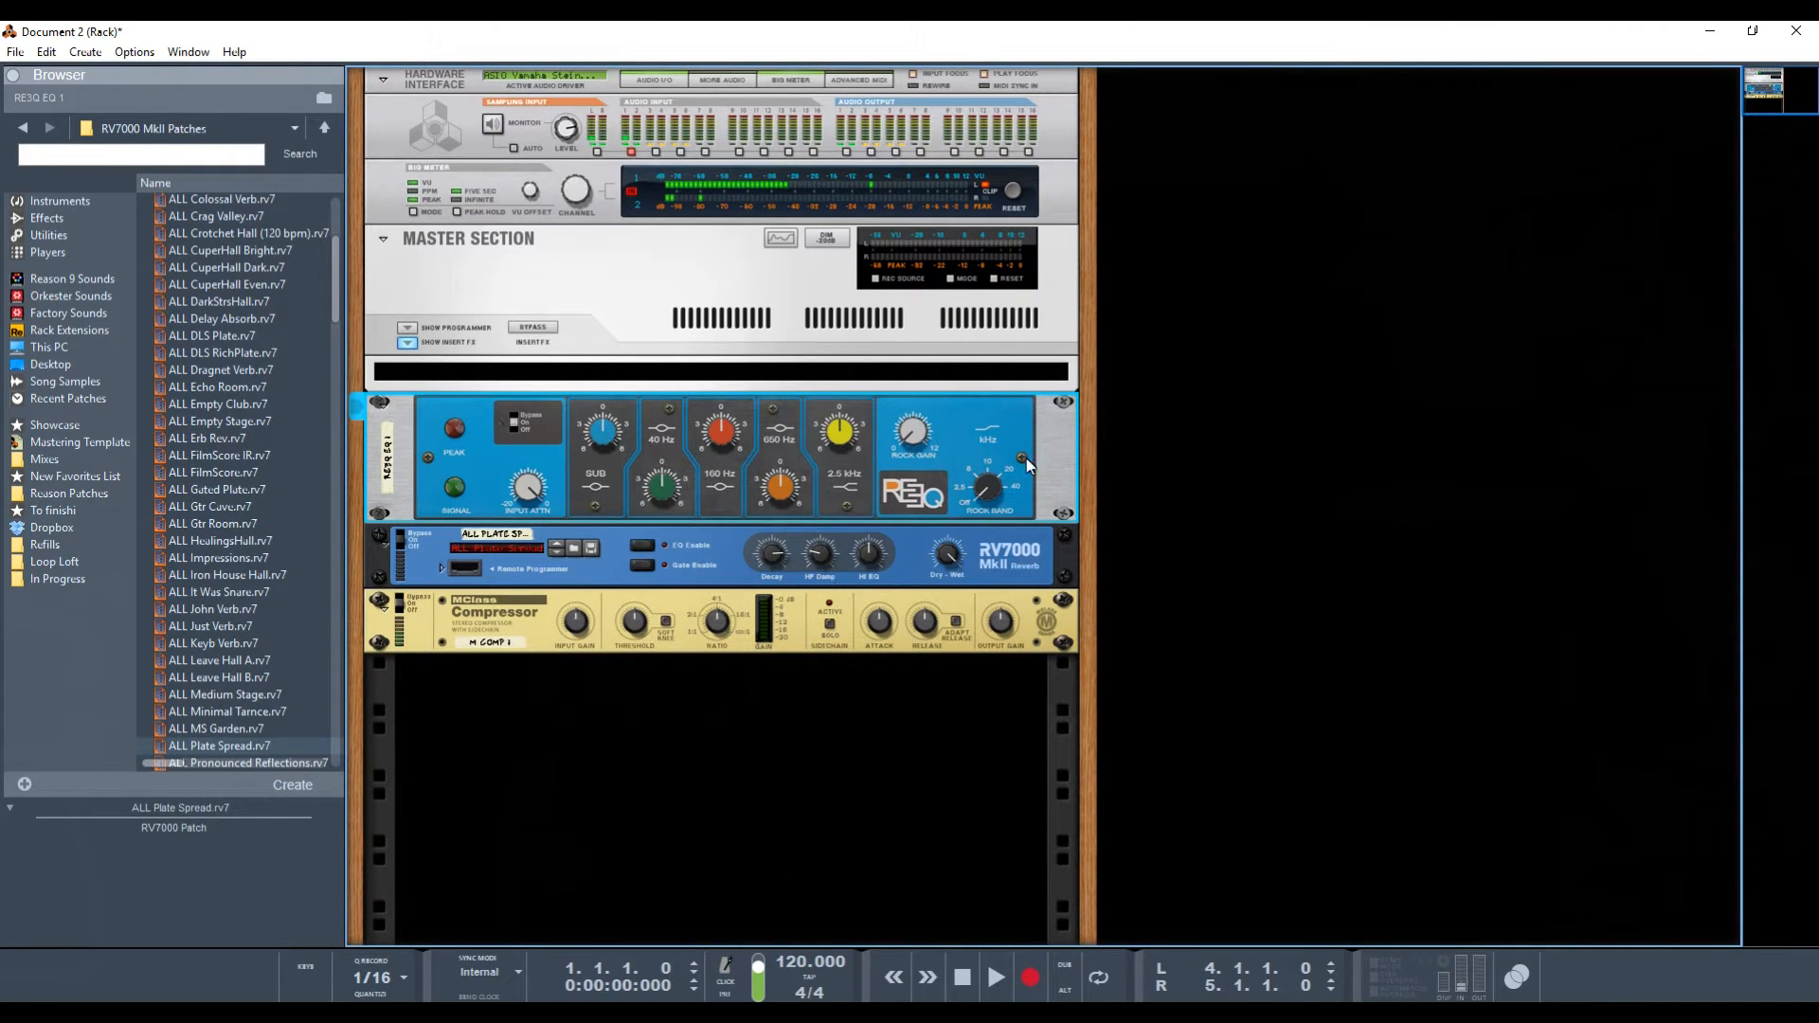
# - Combine the equalizer, compressor and reverb into Combinator 1
pyautogui.rightClick(1027, 466)
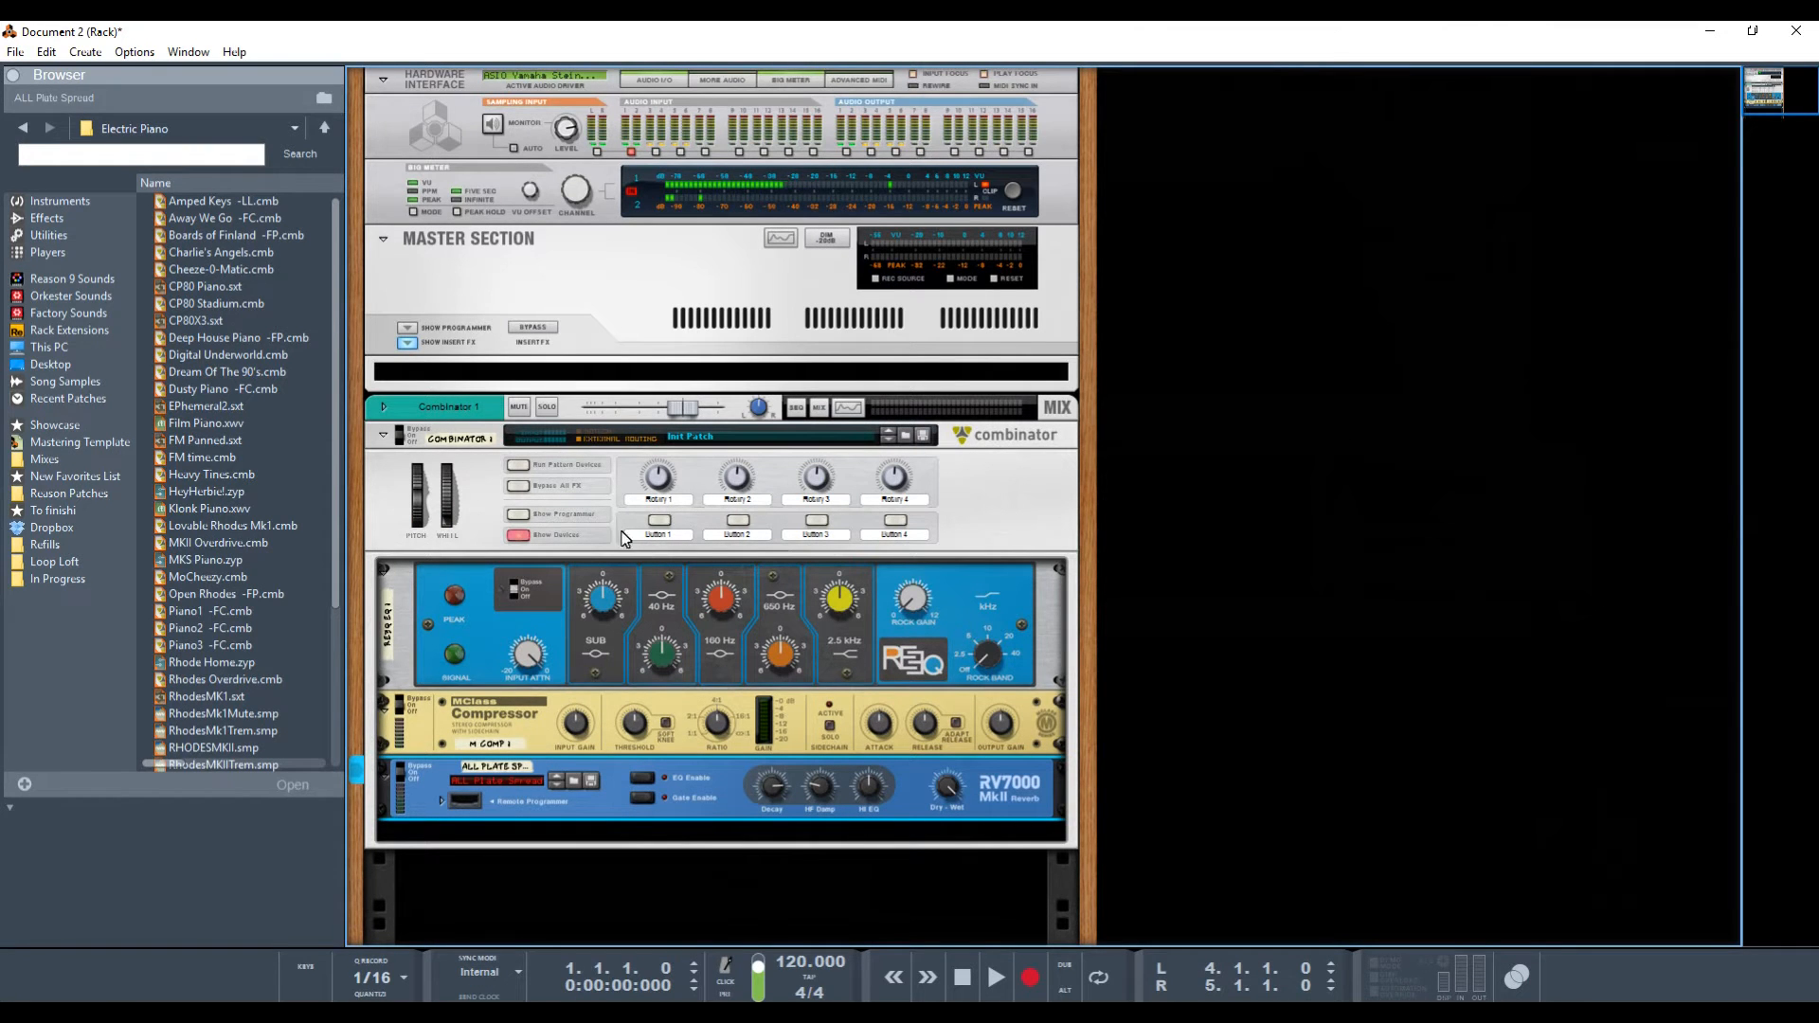
pyautogui.moveTo(595, 588)
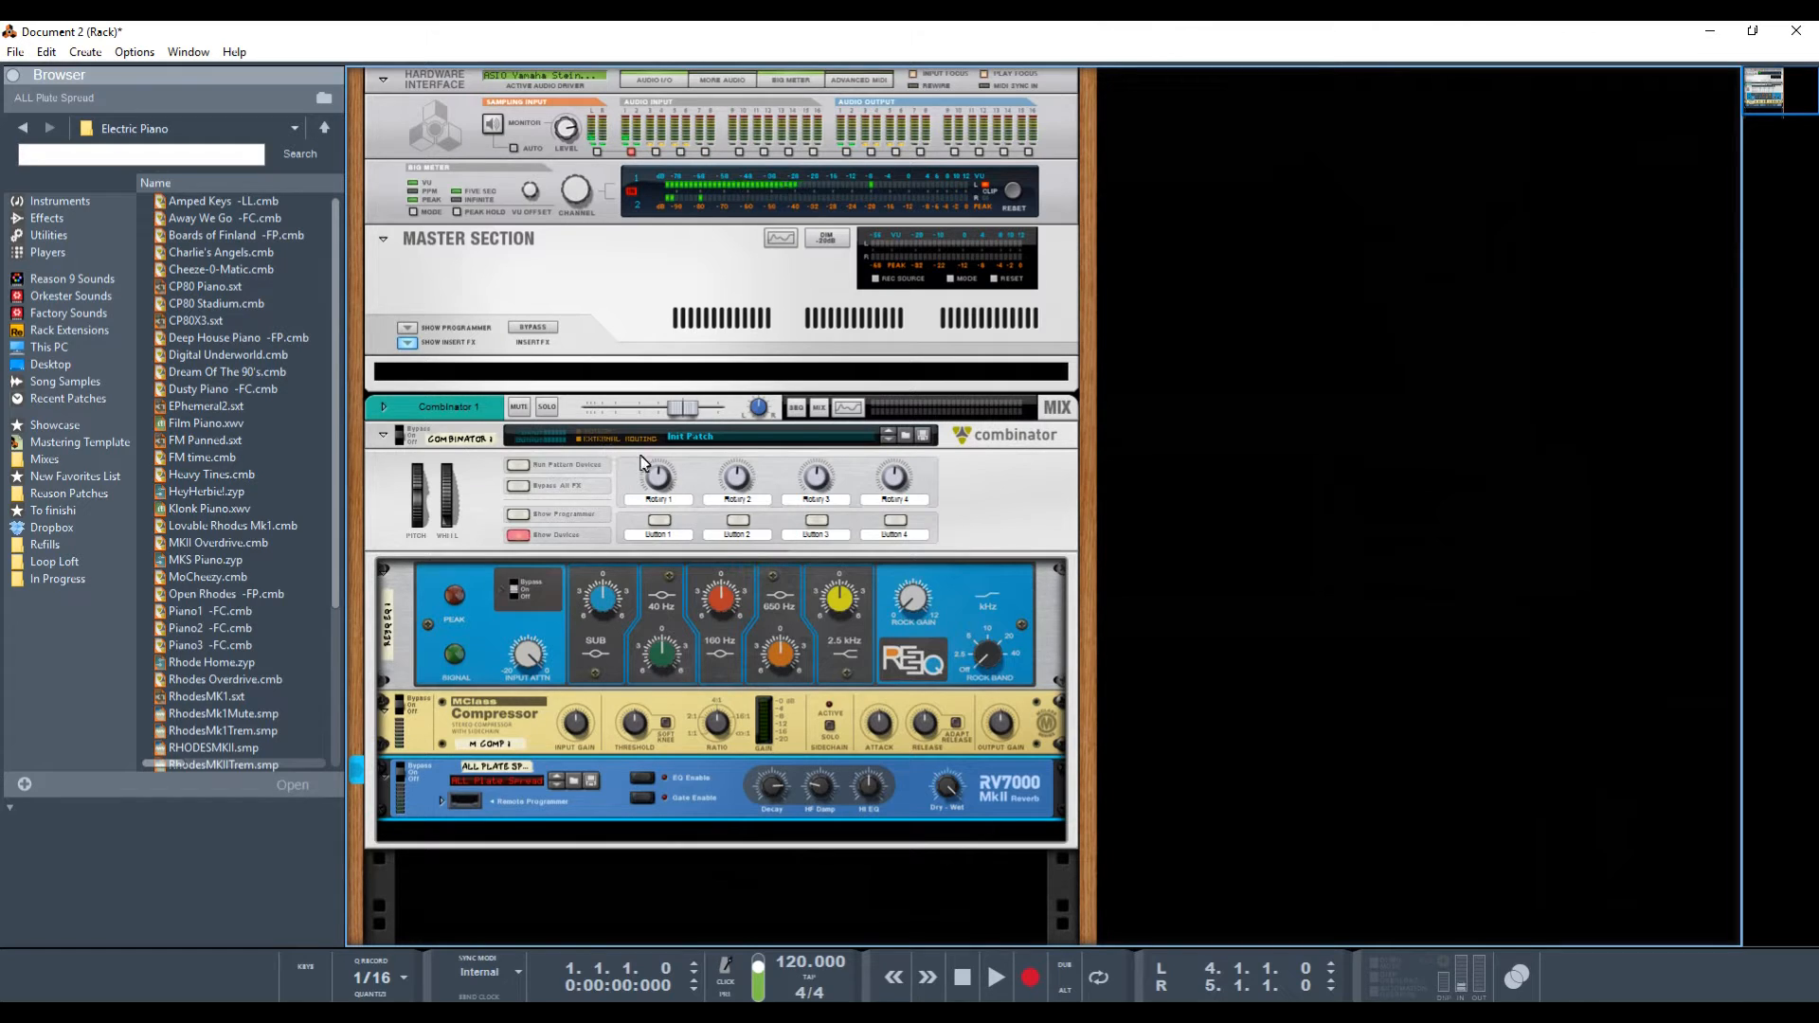
# - Delete Combinator 1 with Delete All in Group, leaving only the master section
pyautogui.click(465, 405)
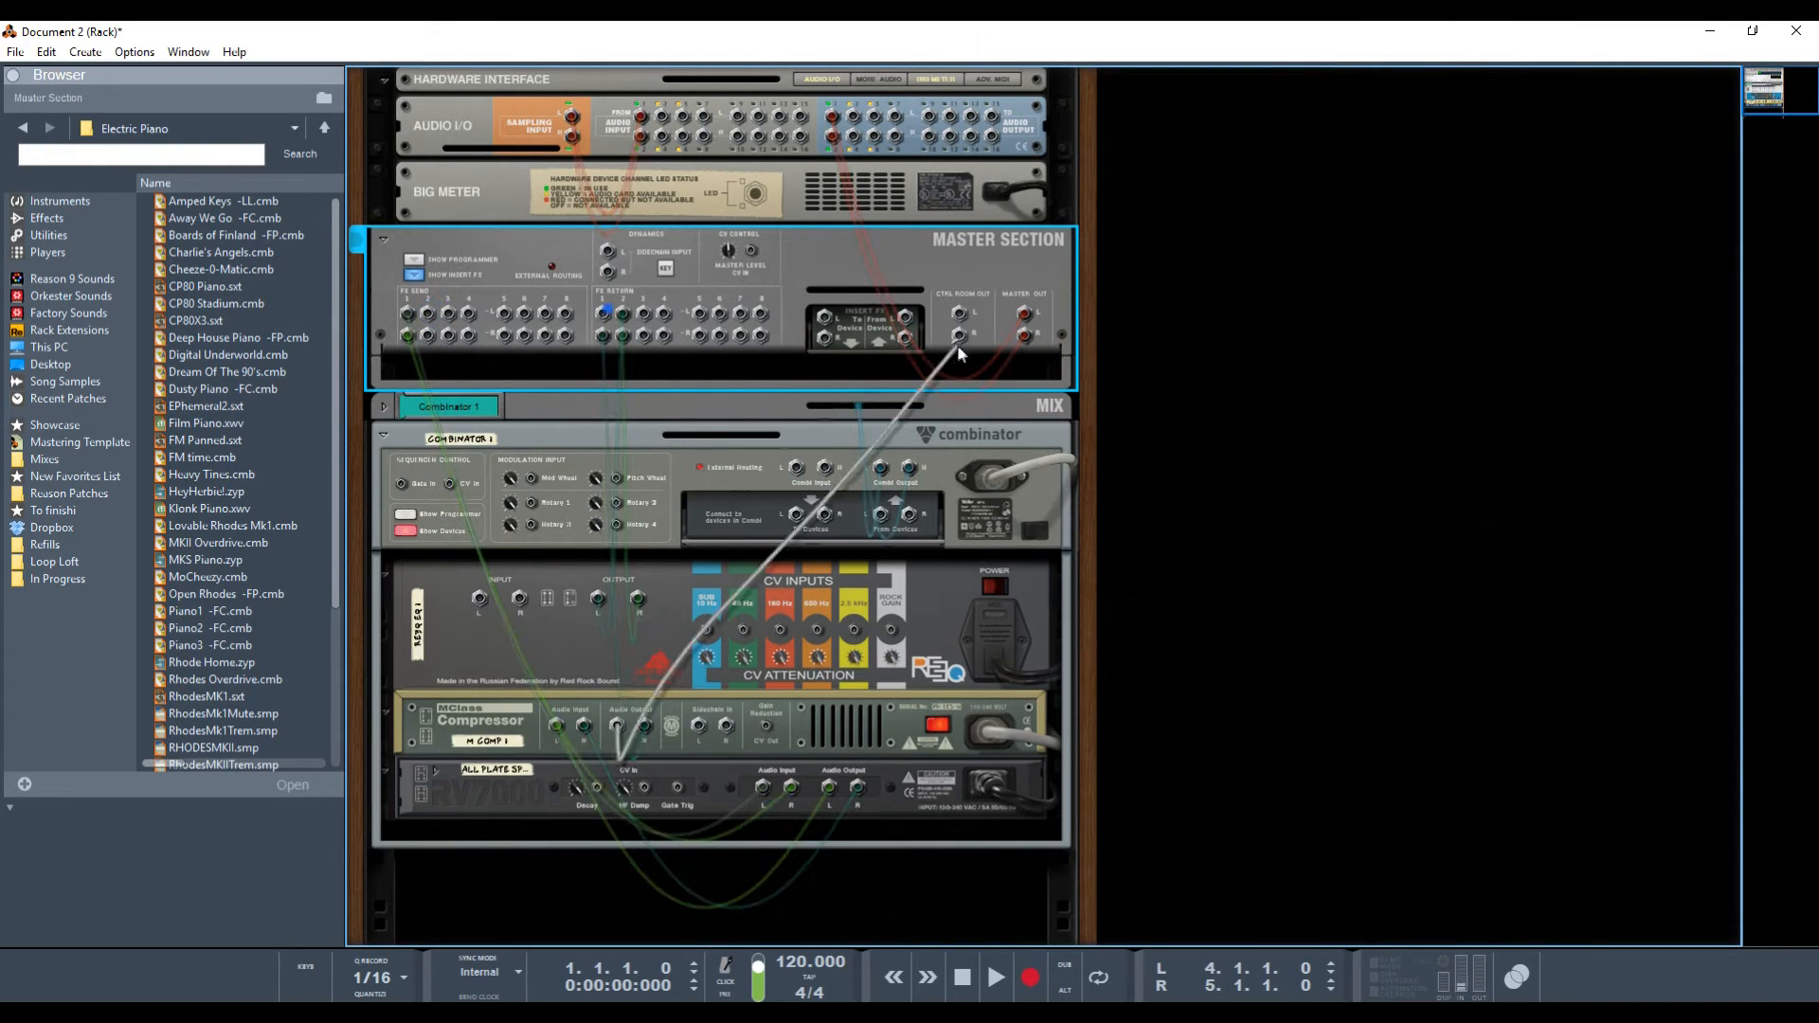
pyautogui.click(766, 428)
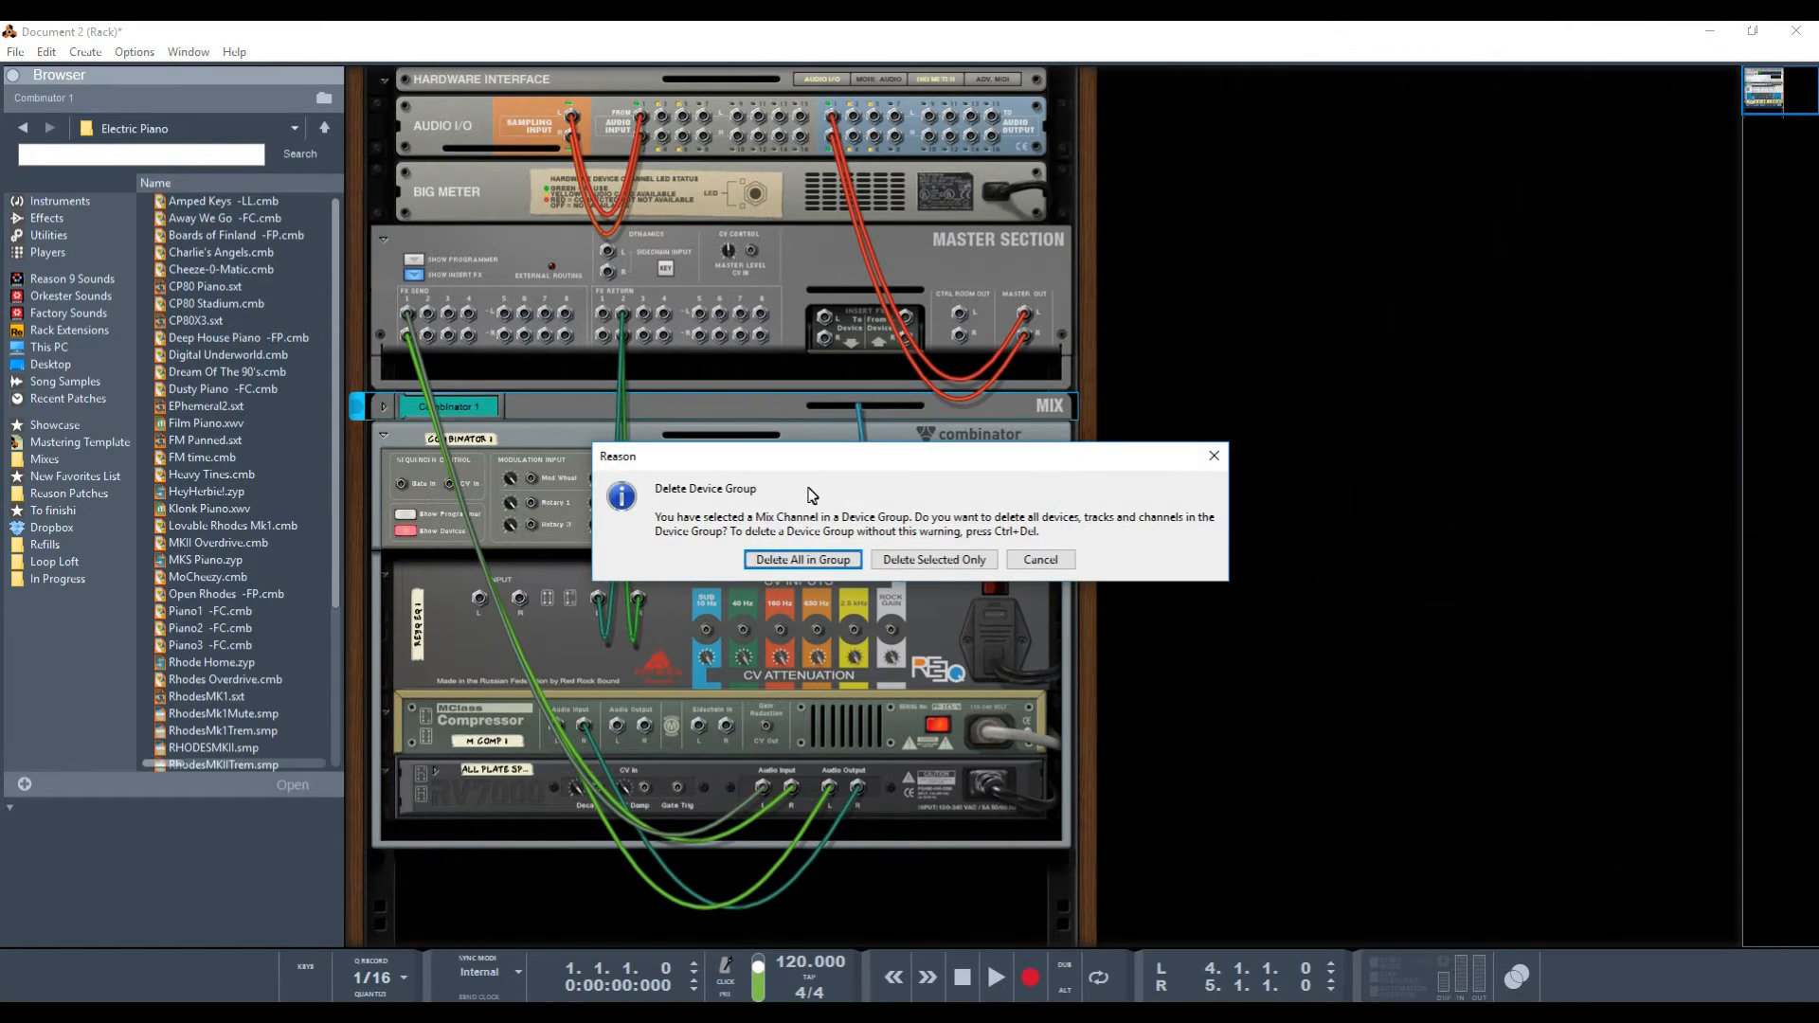
pyautogui.click(804, 559)
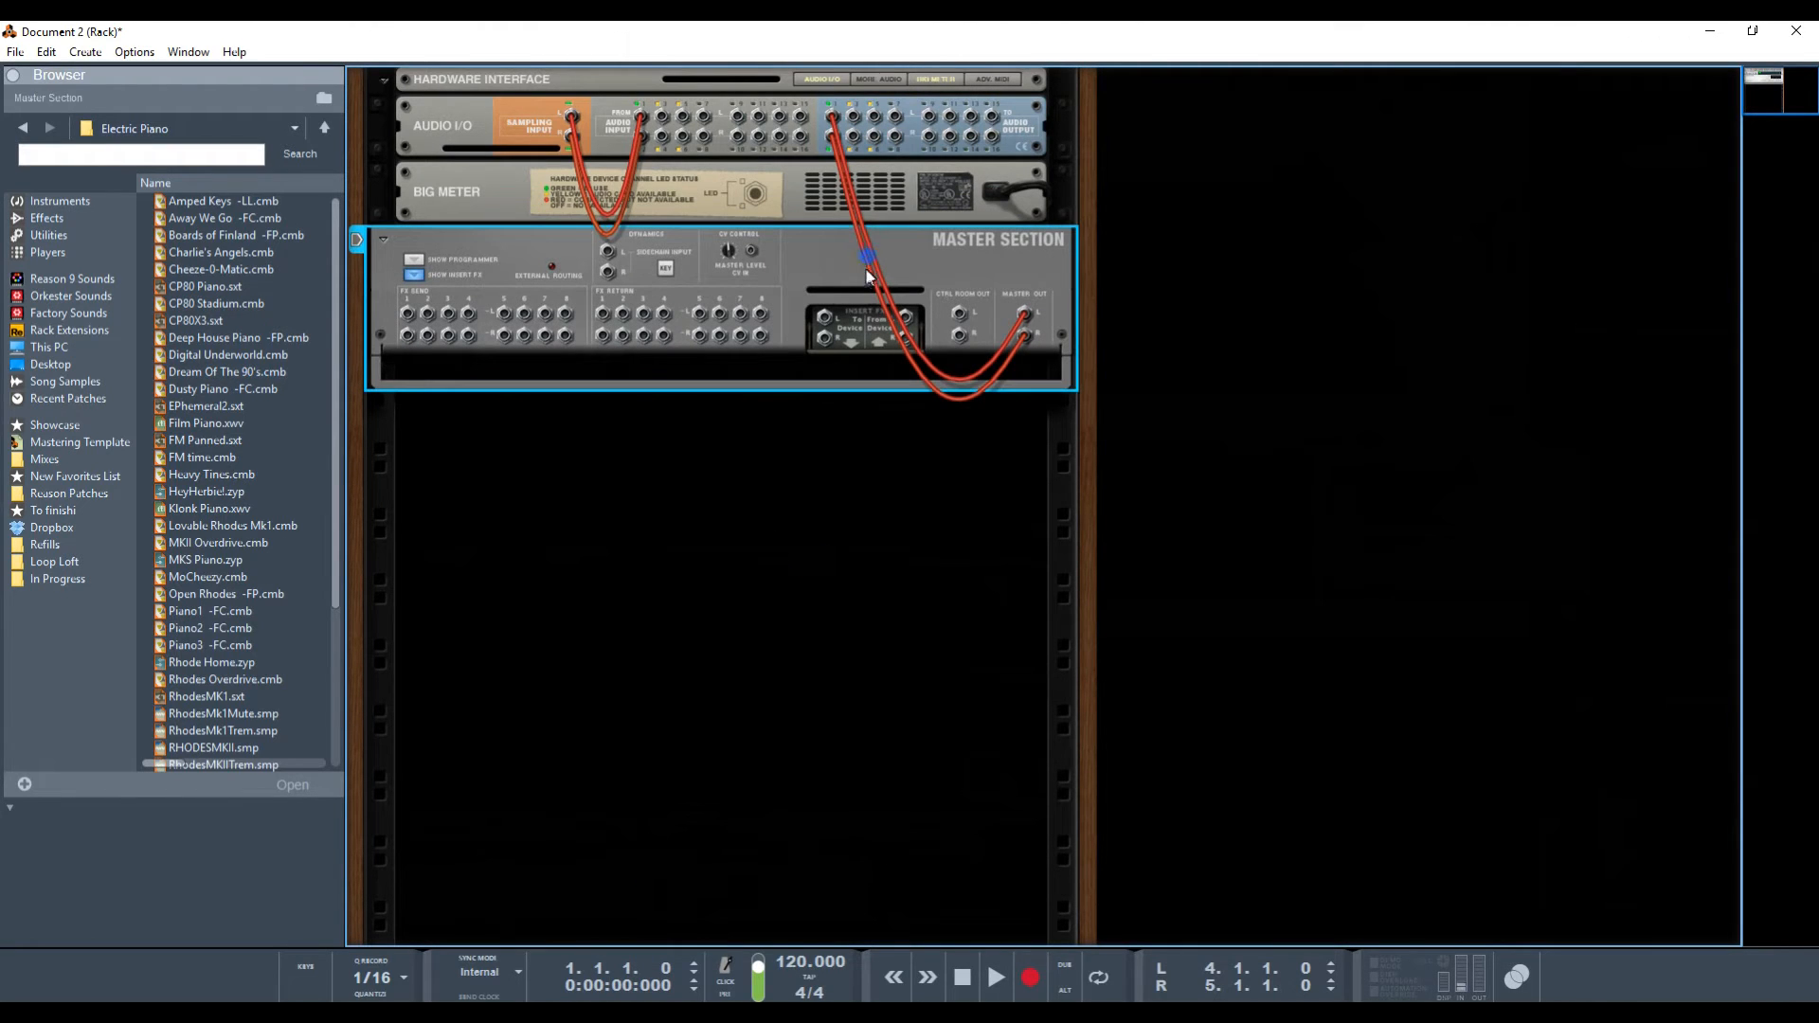
pyautogui.rightClick(868, 275)
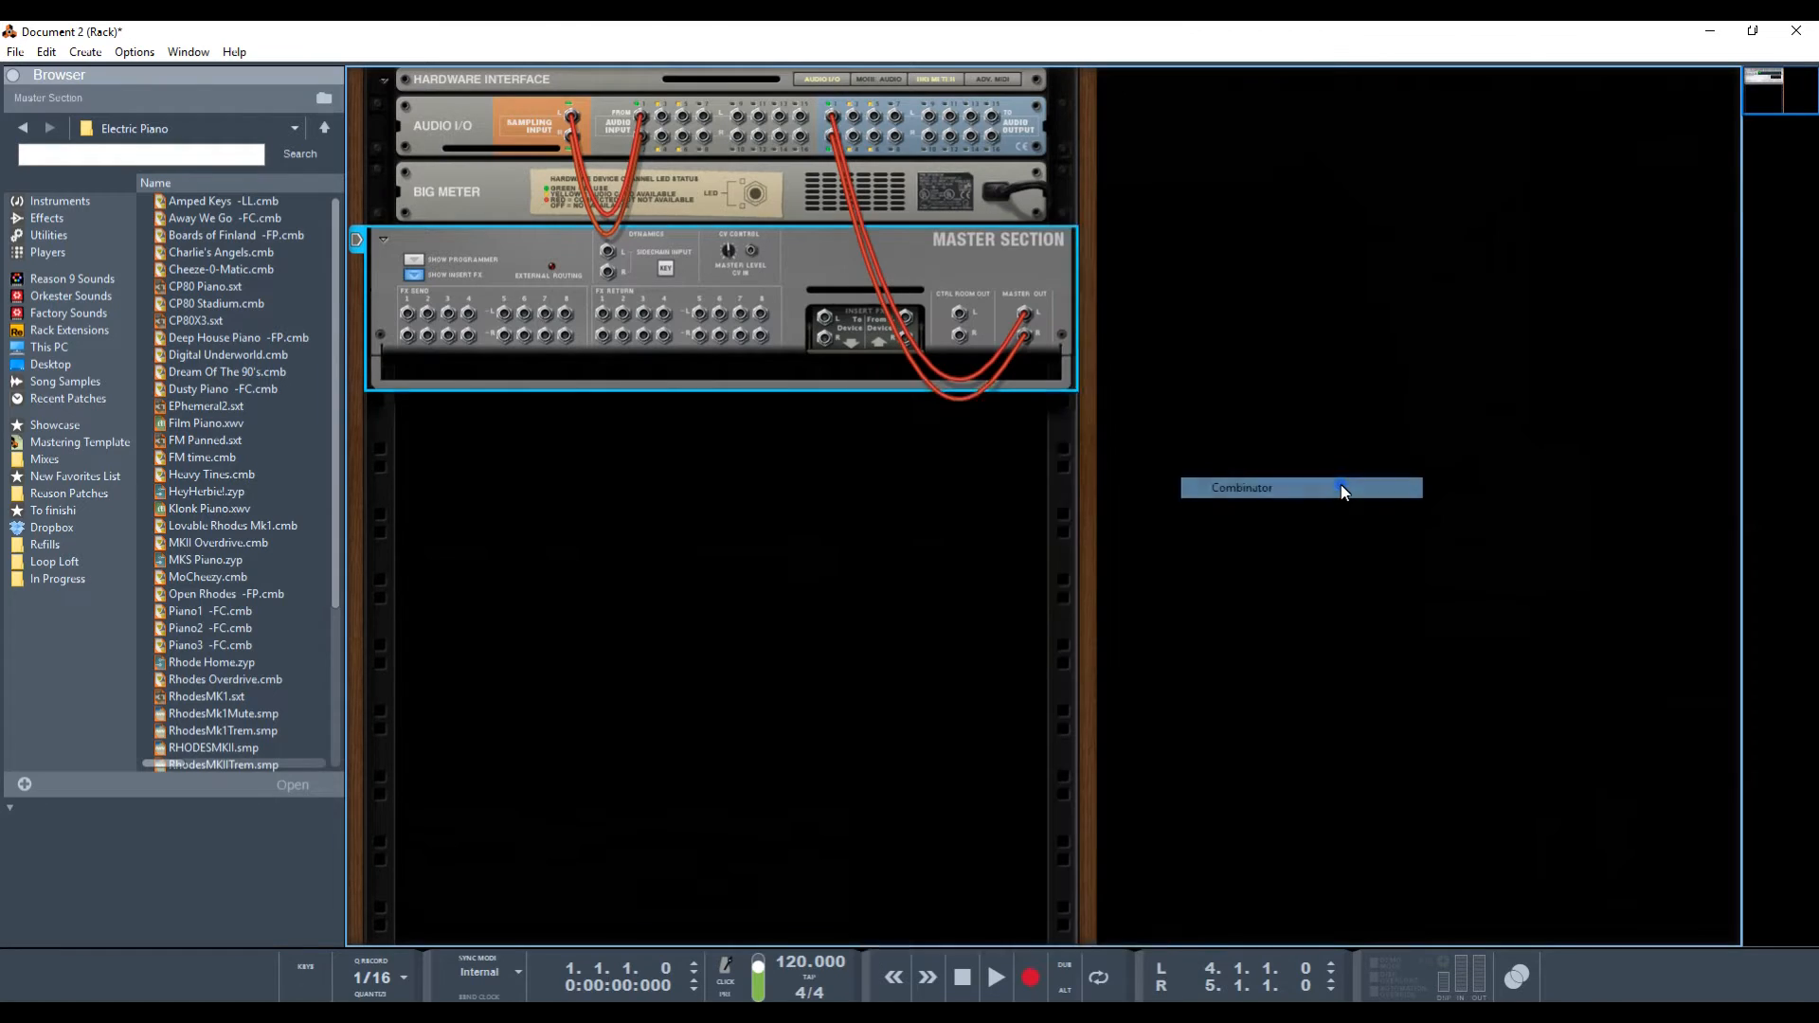
pyautogui.click(1300, 489)
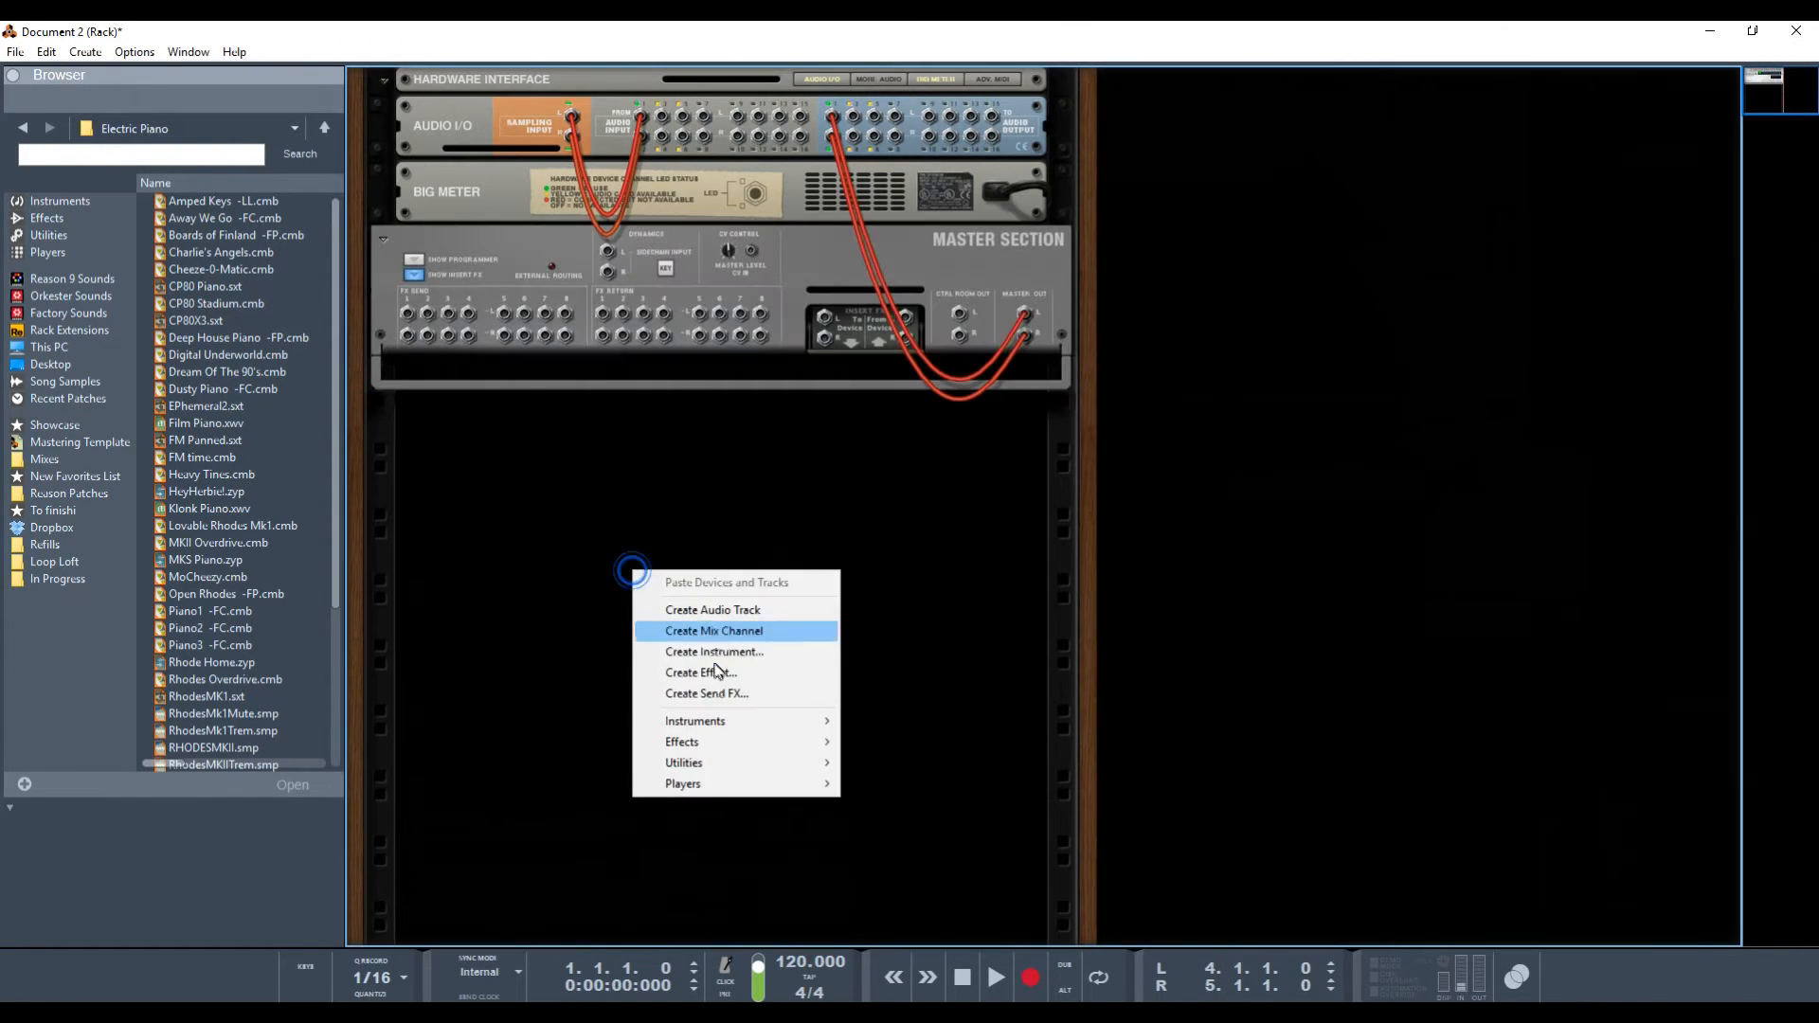
pyautogui.moveTo(713, 761)
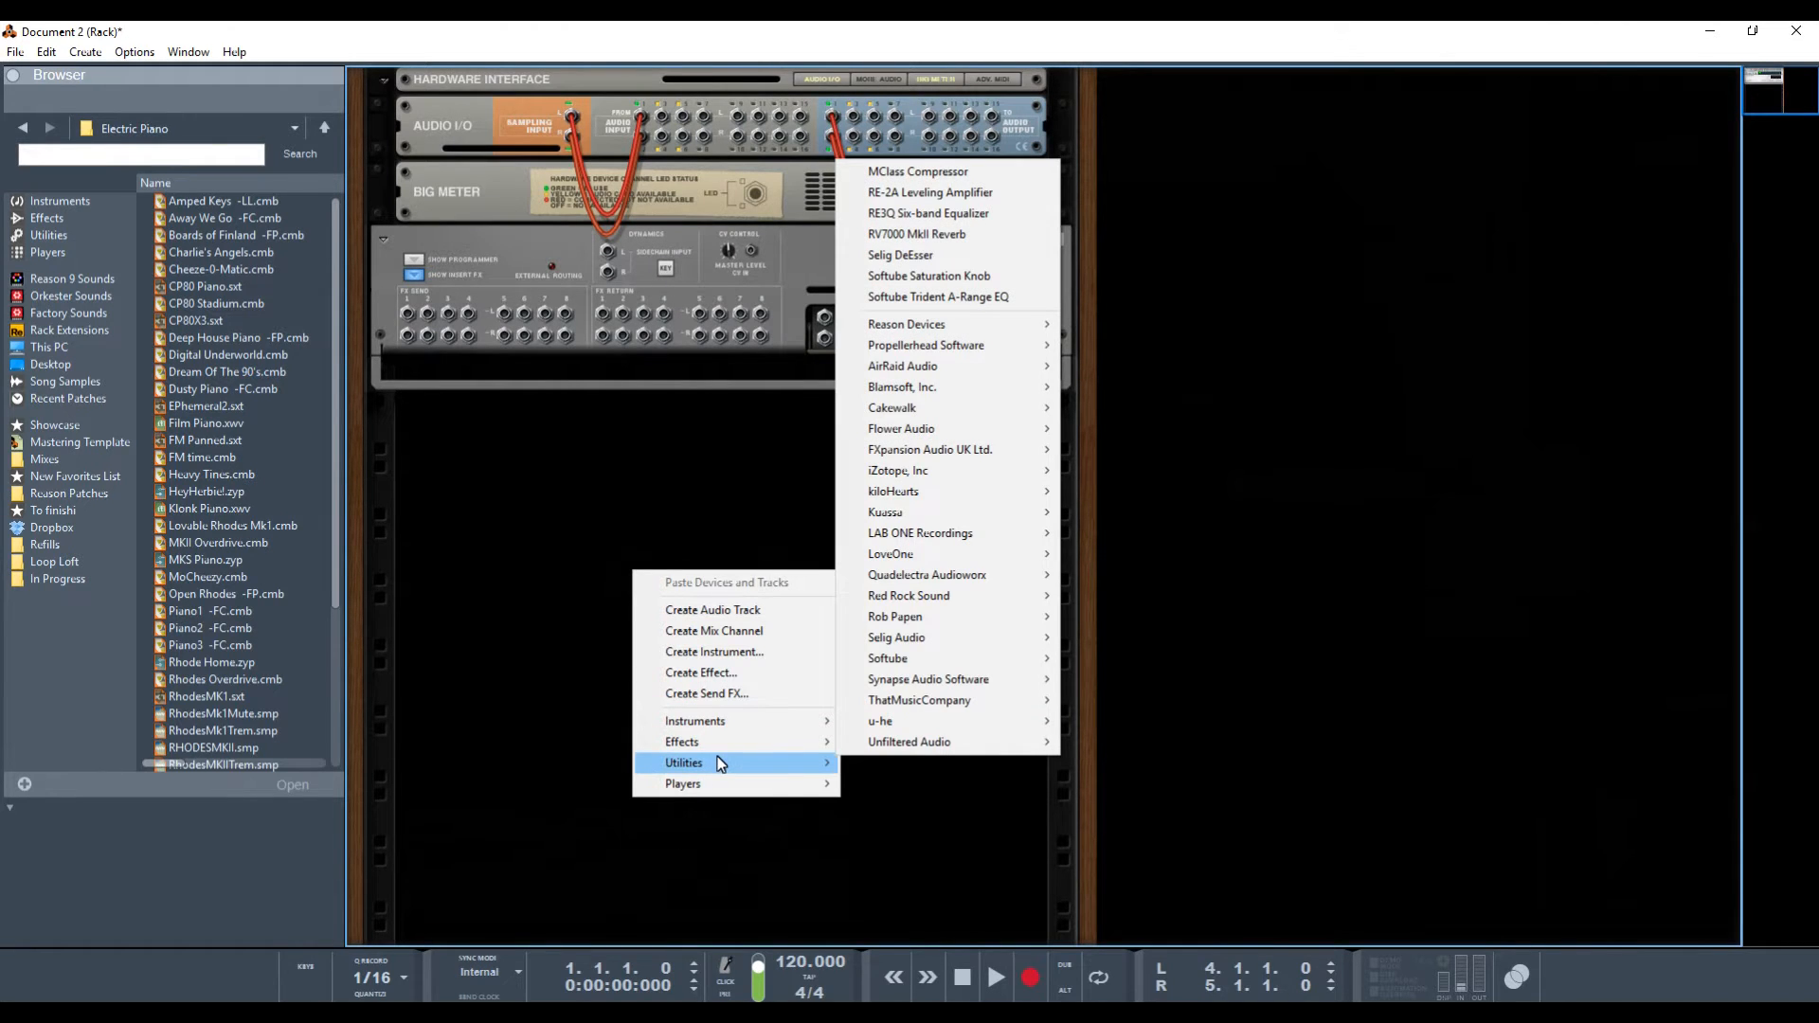
pyautogui.moveTo(684, 762)
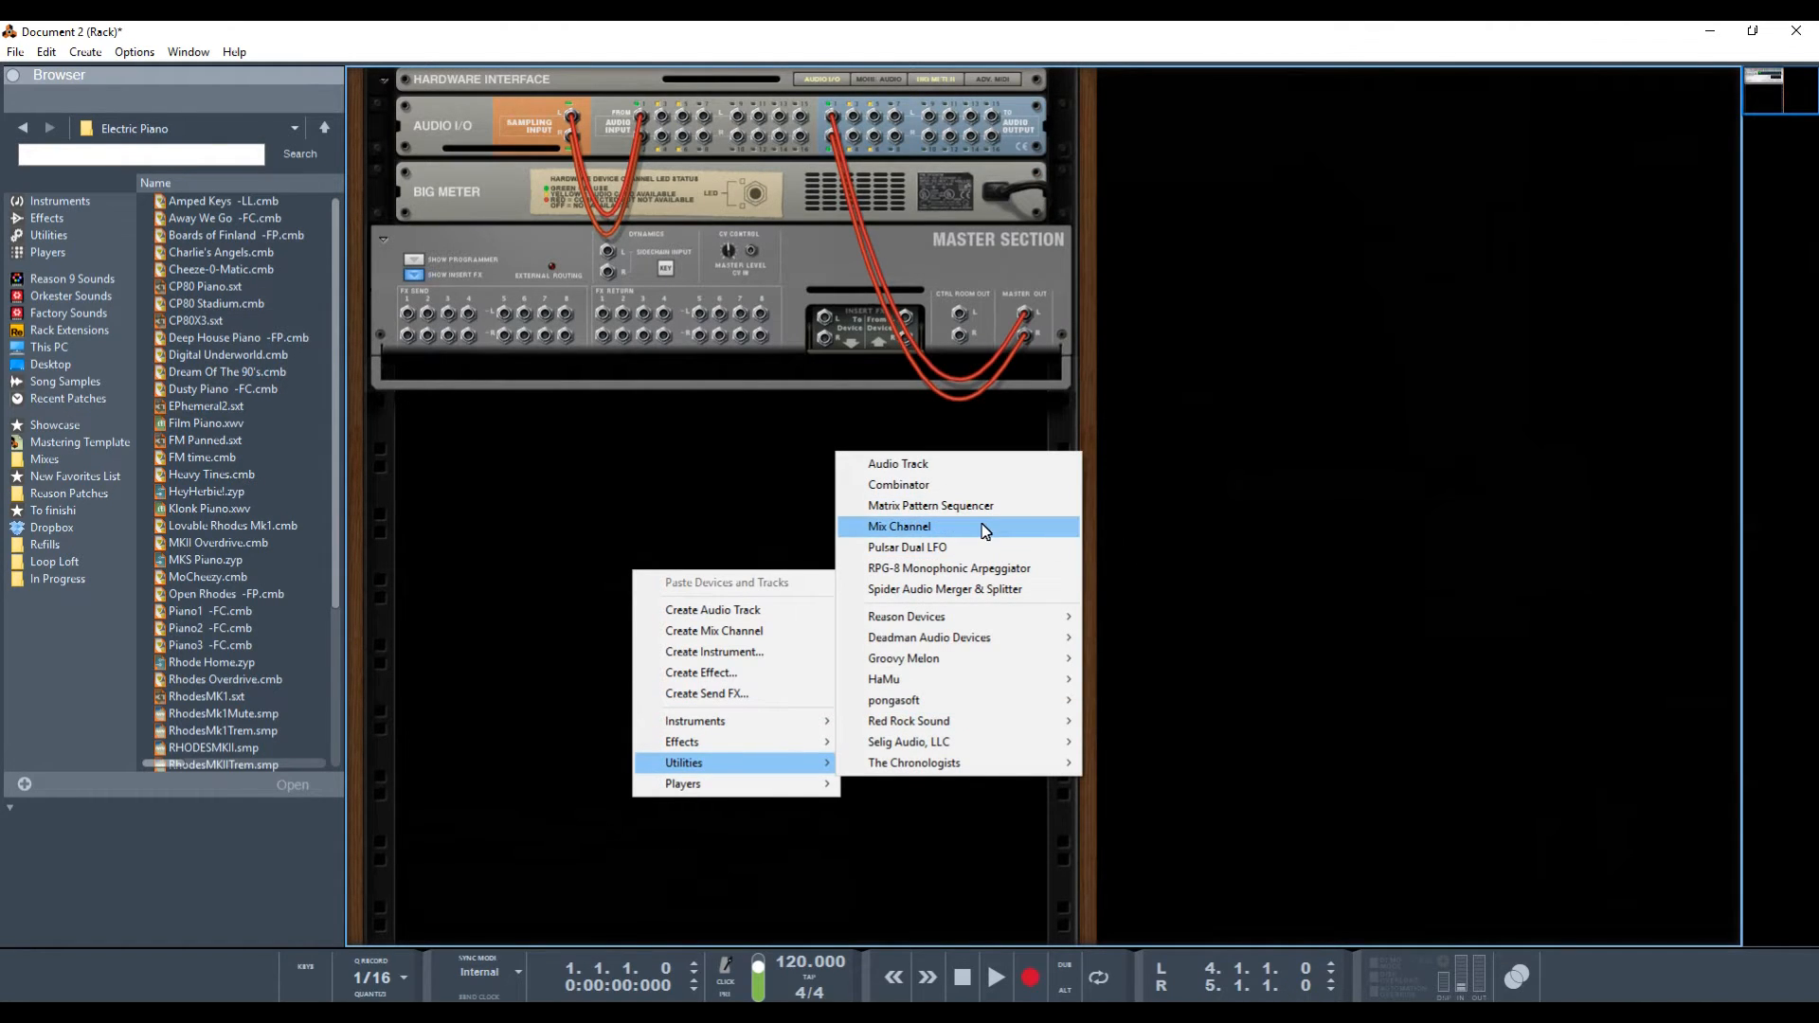
# - Create a new Mix Channel under the master section from the Utilities menu
pyautogui.click(898, 527)
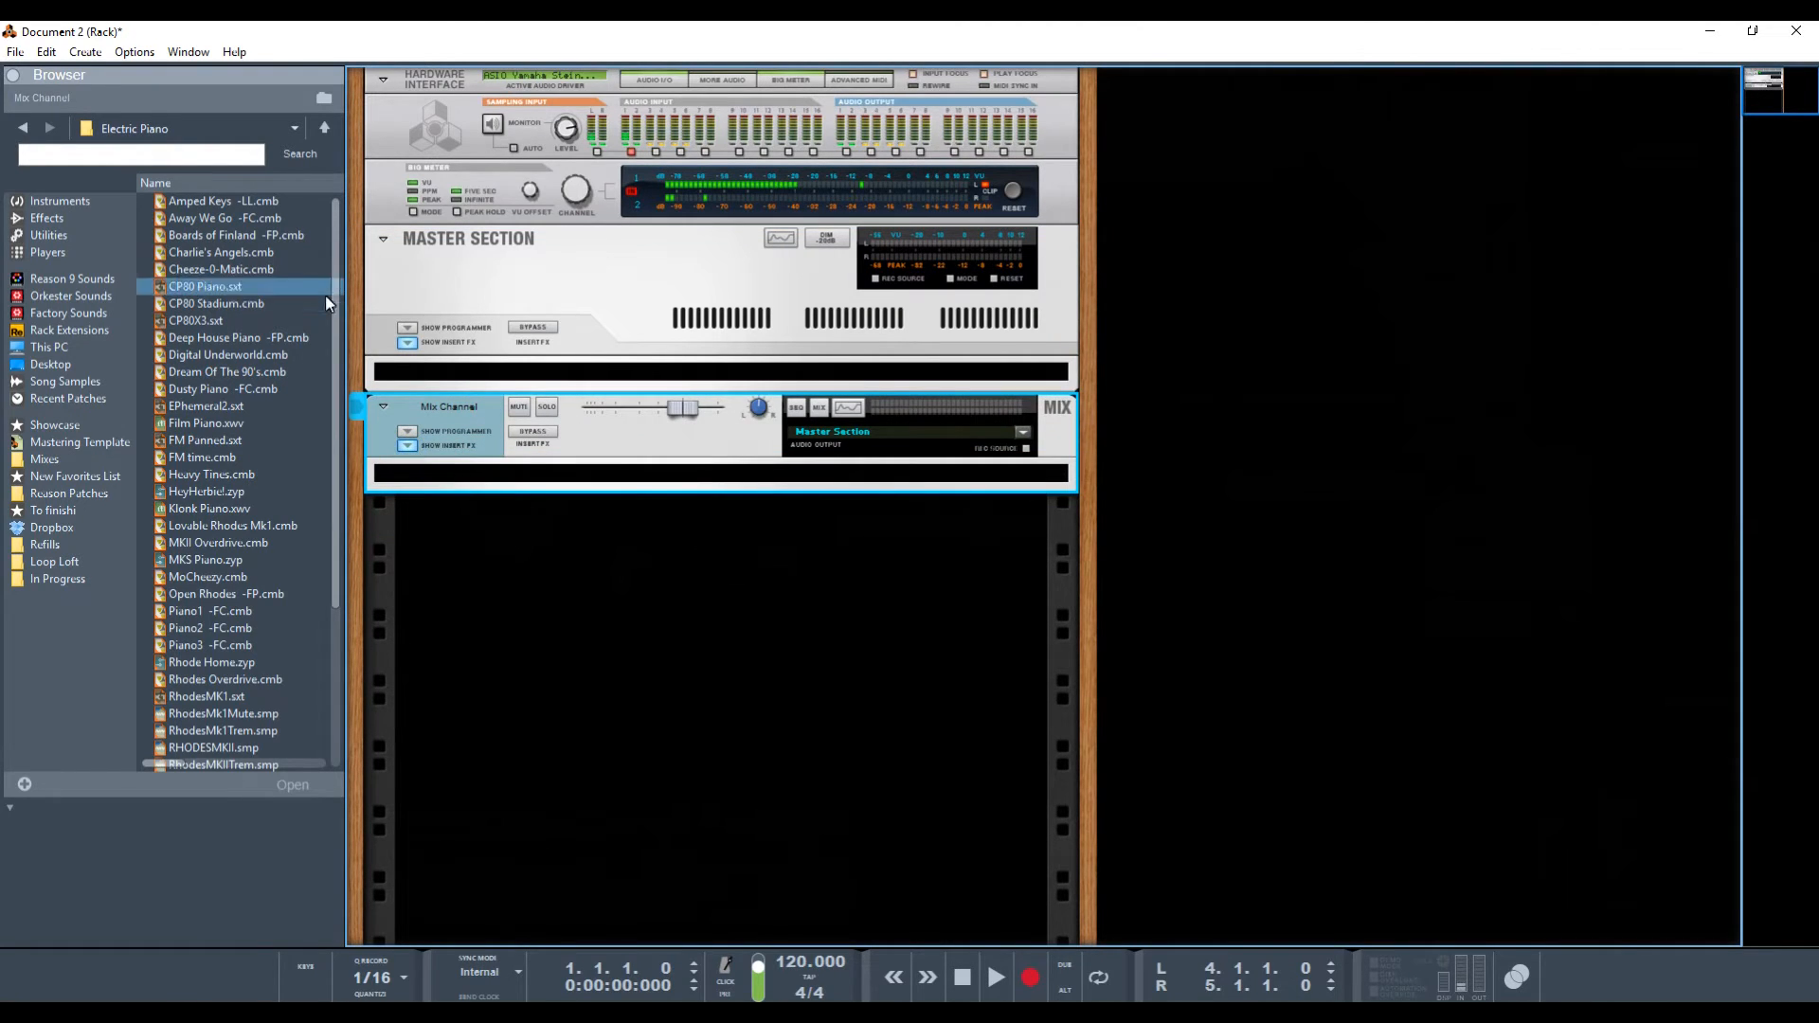
pyautogui.moveTo(105, 347)
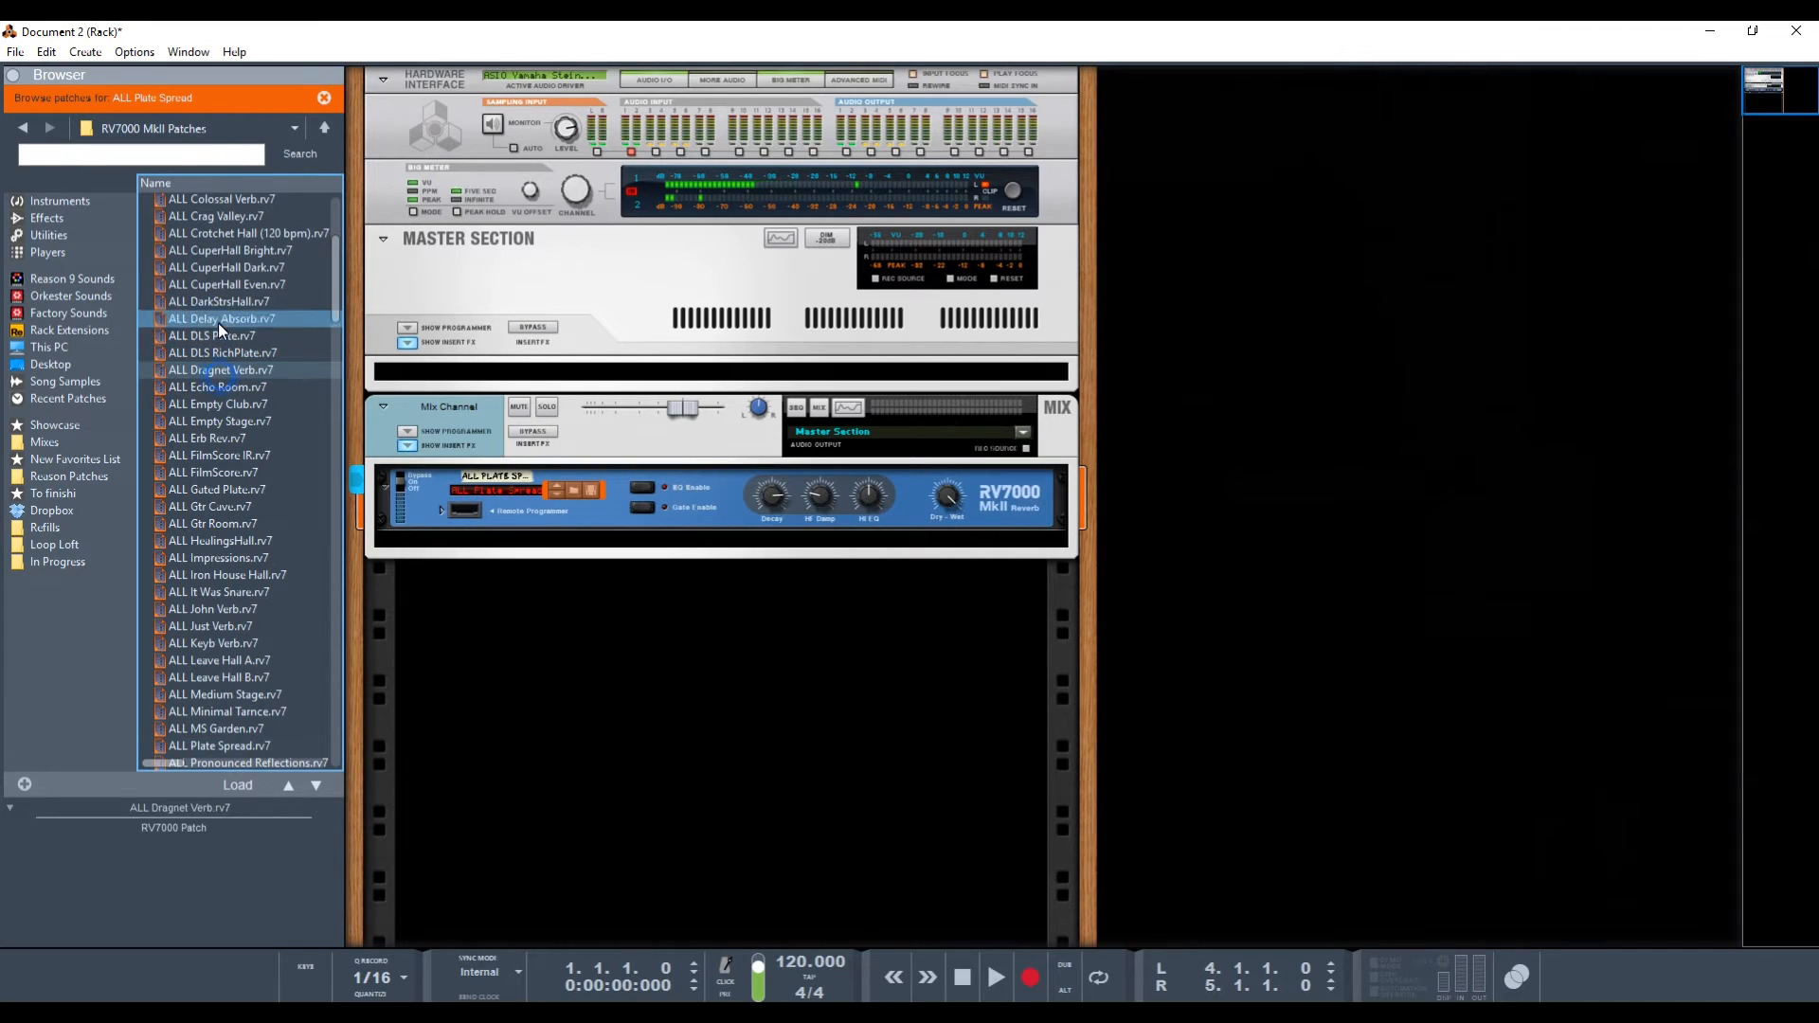
# - Load the ALL Crotchet Hall patch into the first reverb and create two more mix channels
pyautogui.click(227, 233)
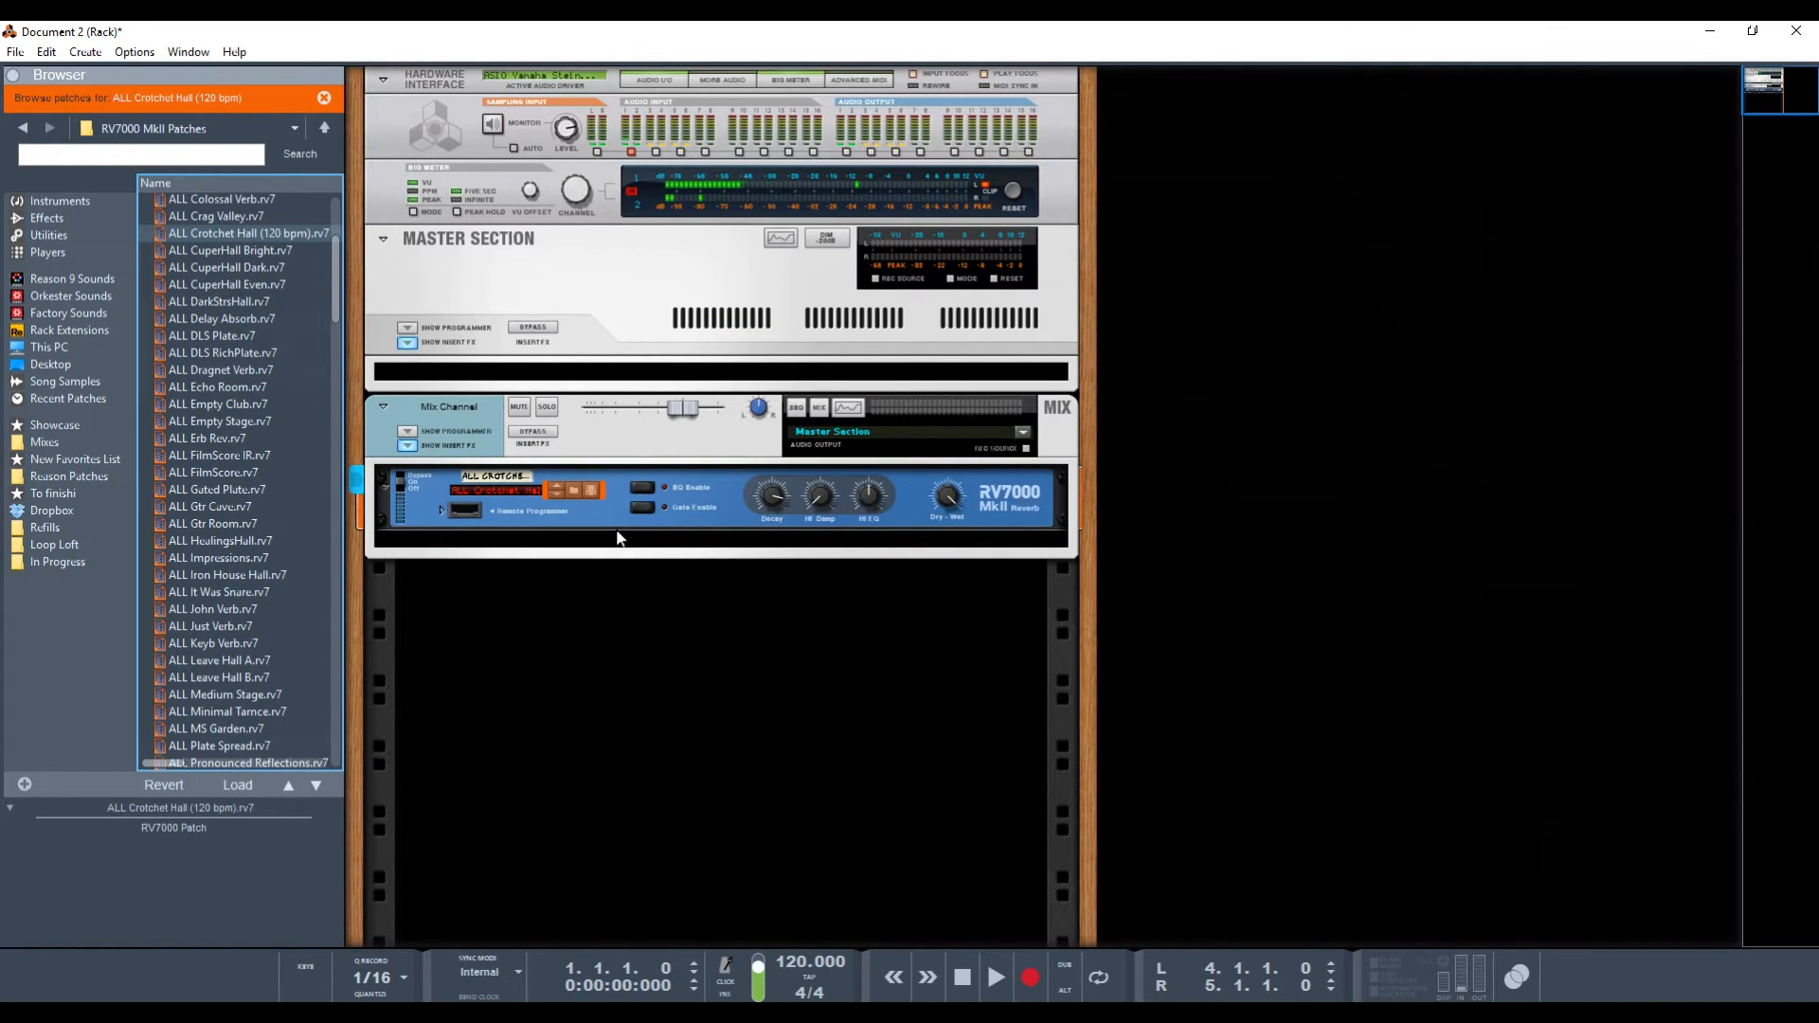
pyautogui.rightClick(618, 538)
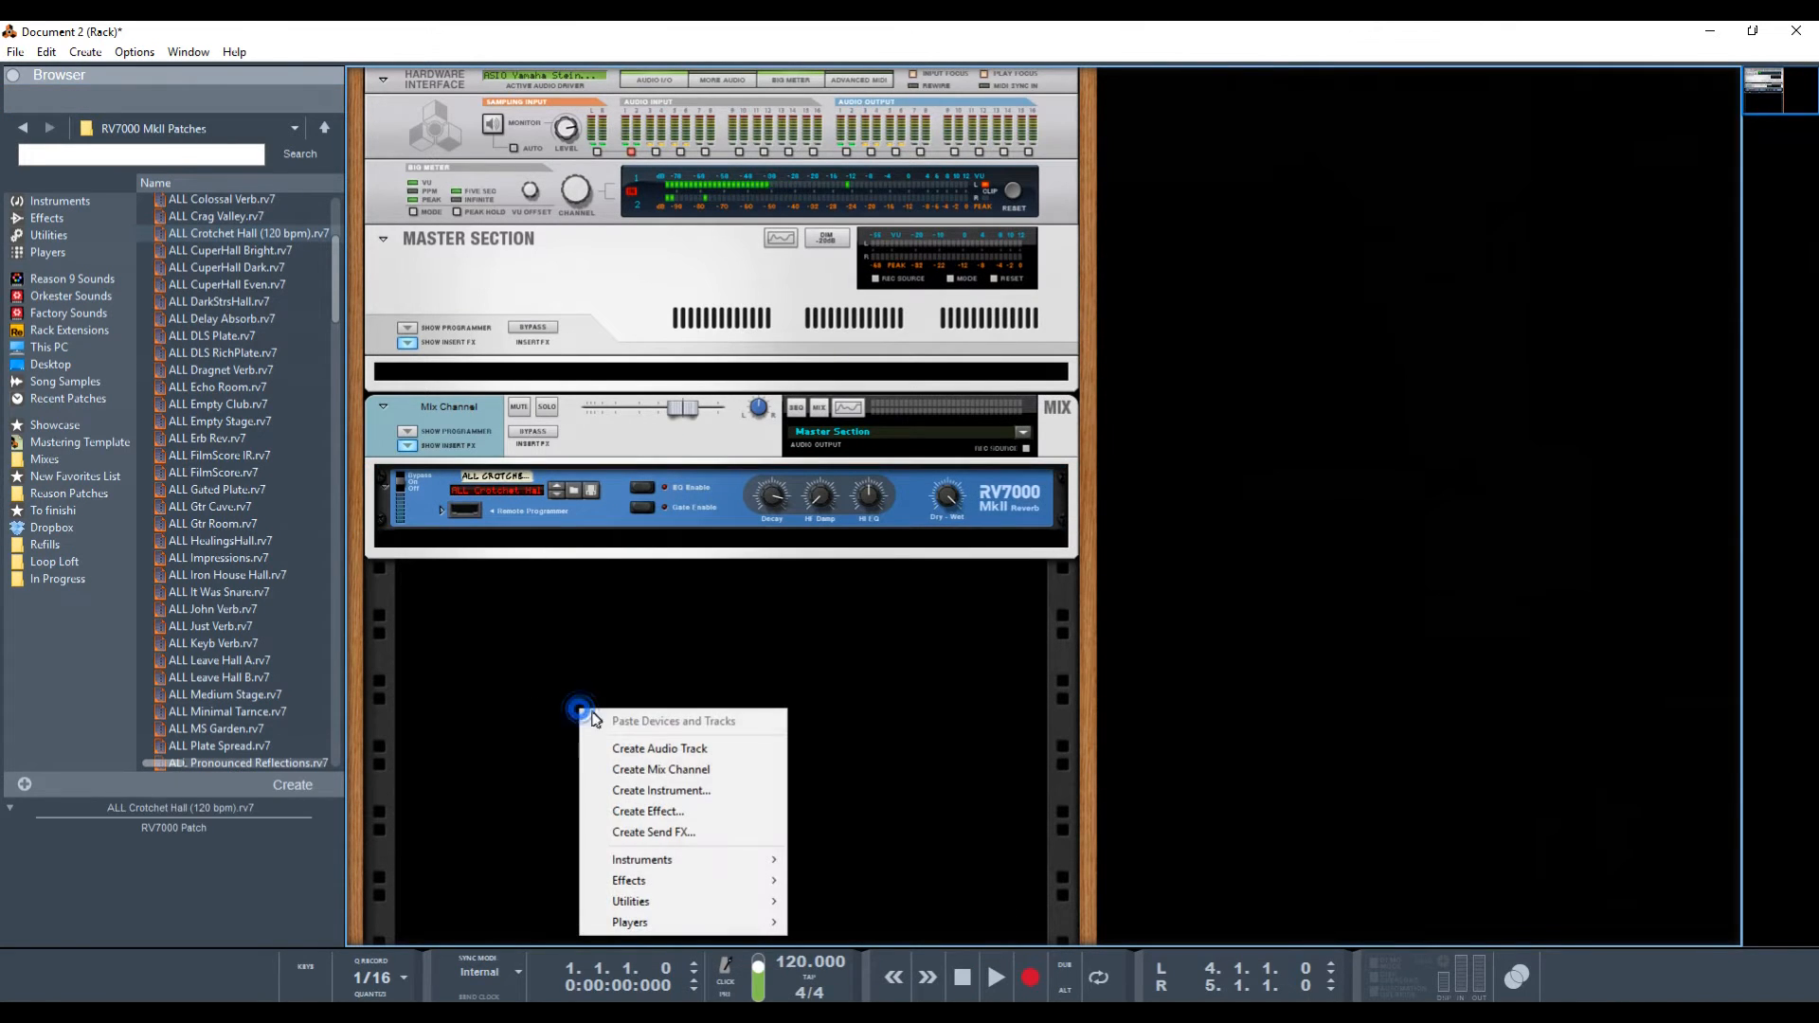
pyautogui.click(659, 770)
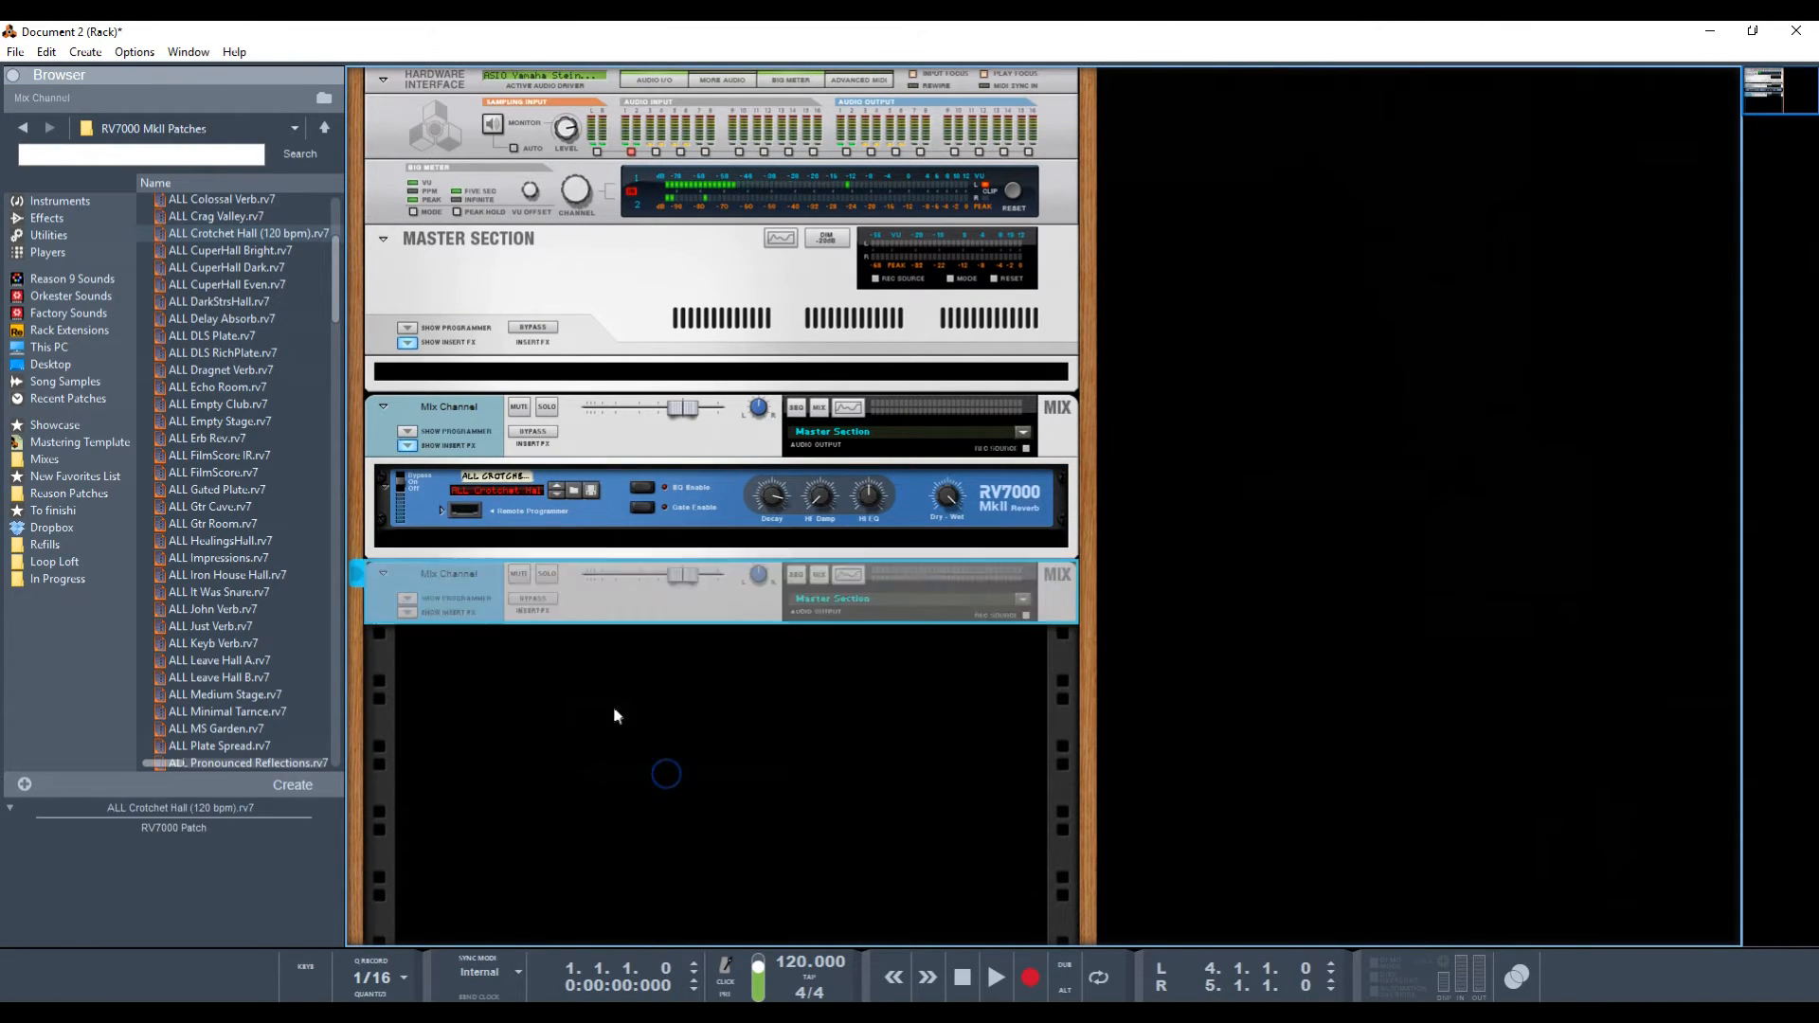
pyautogui.rightClick(663, 773)
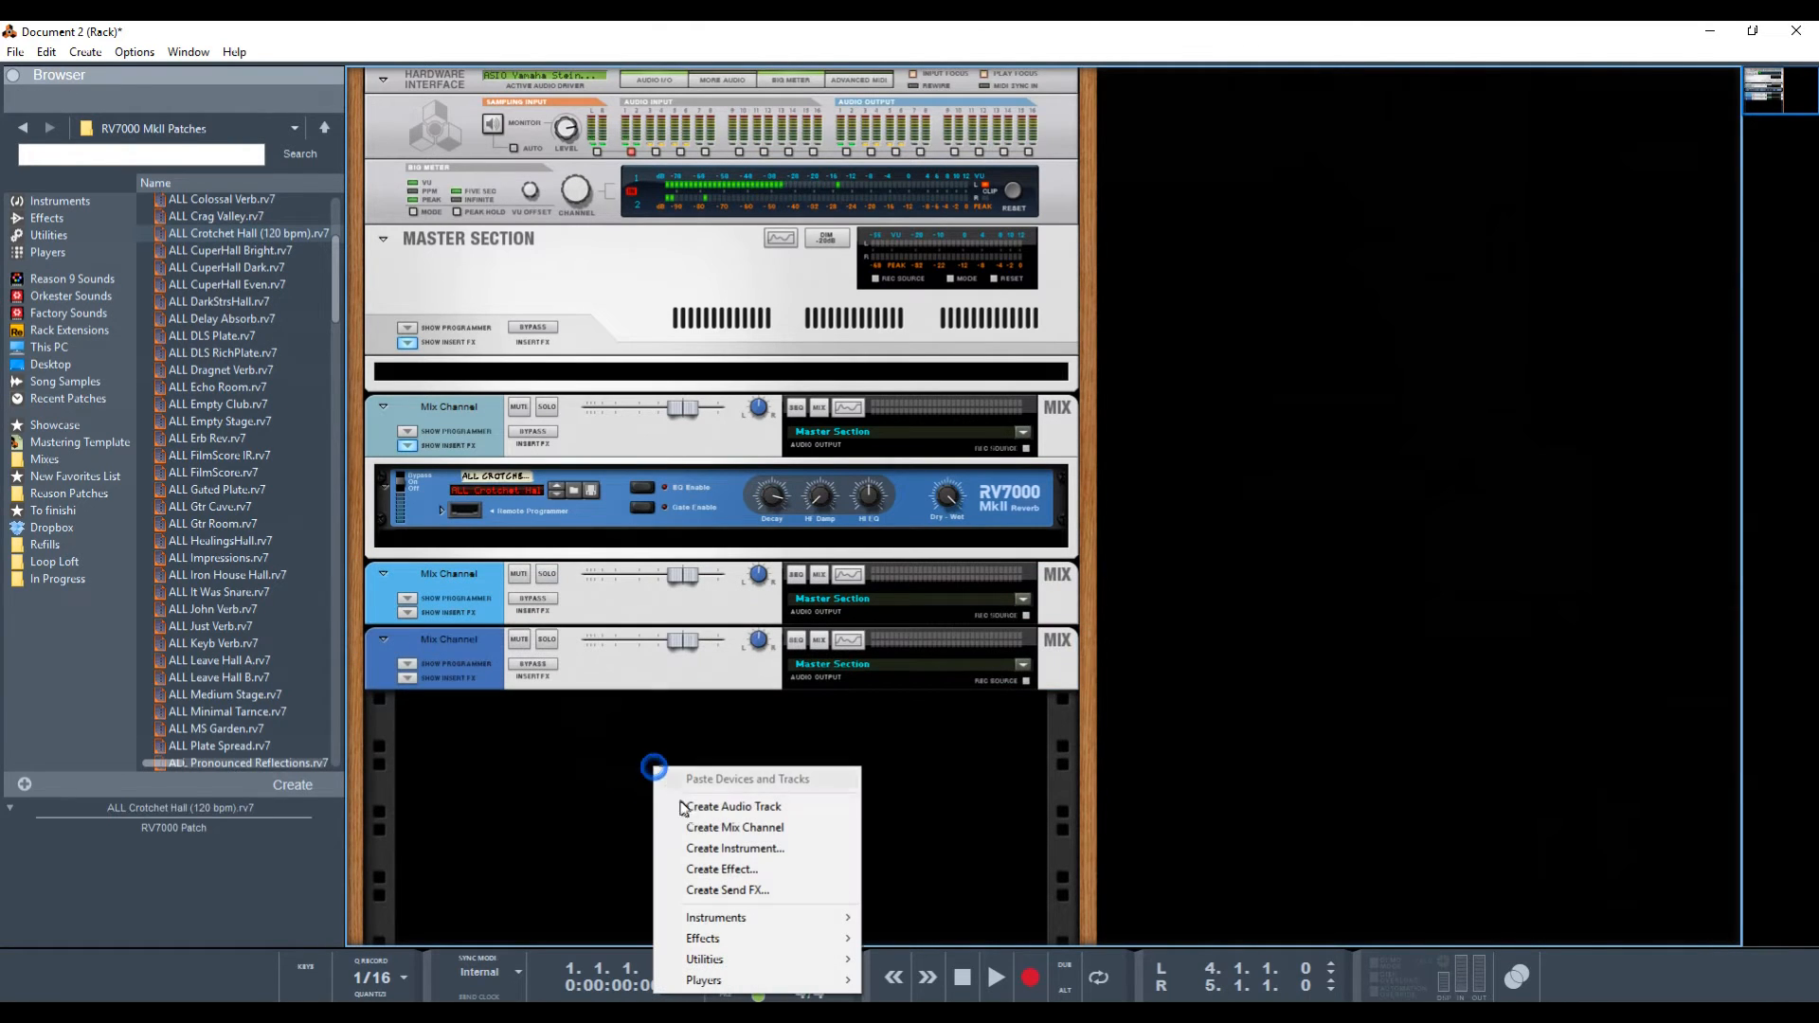
pyautogui.click(735, 826)
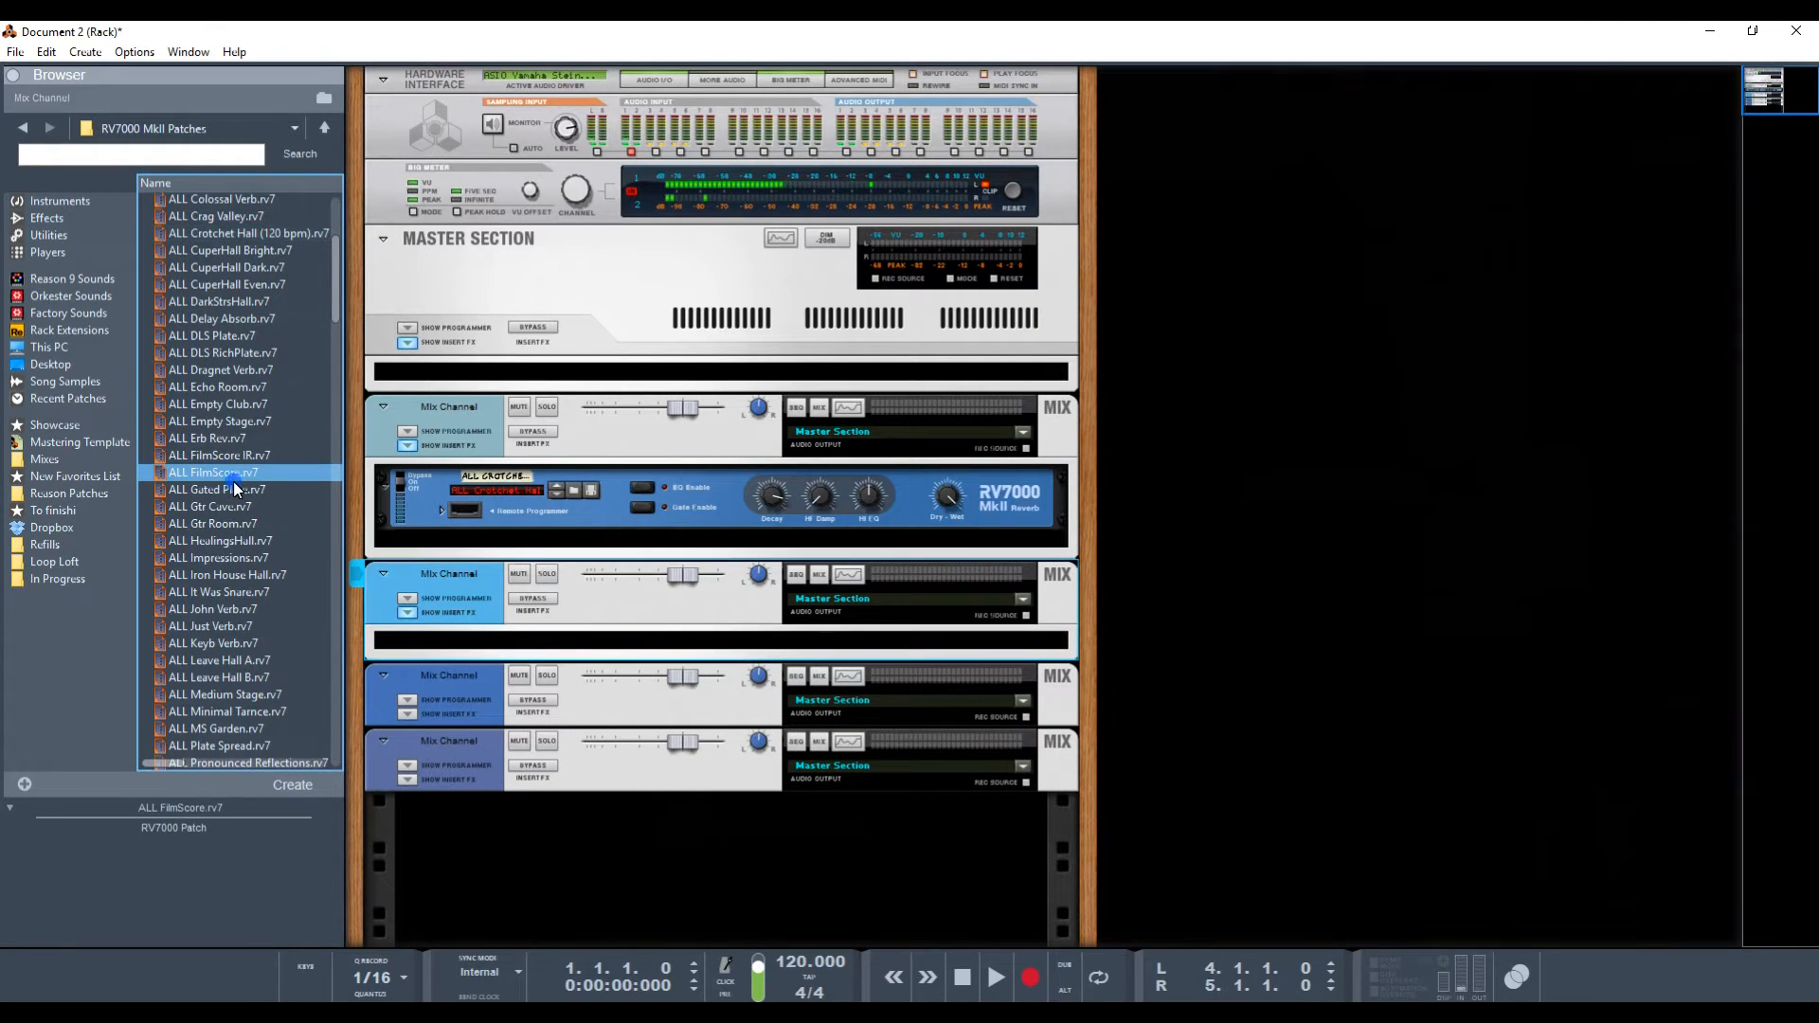
# - Load the ALL FilmScore reverb patch into the second mix channel
pyautogui.doubleClick(212, 471)
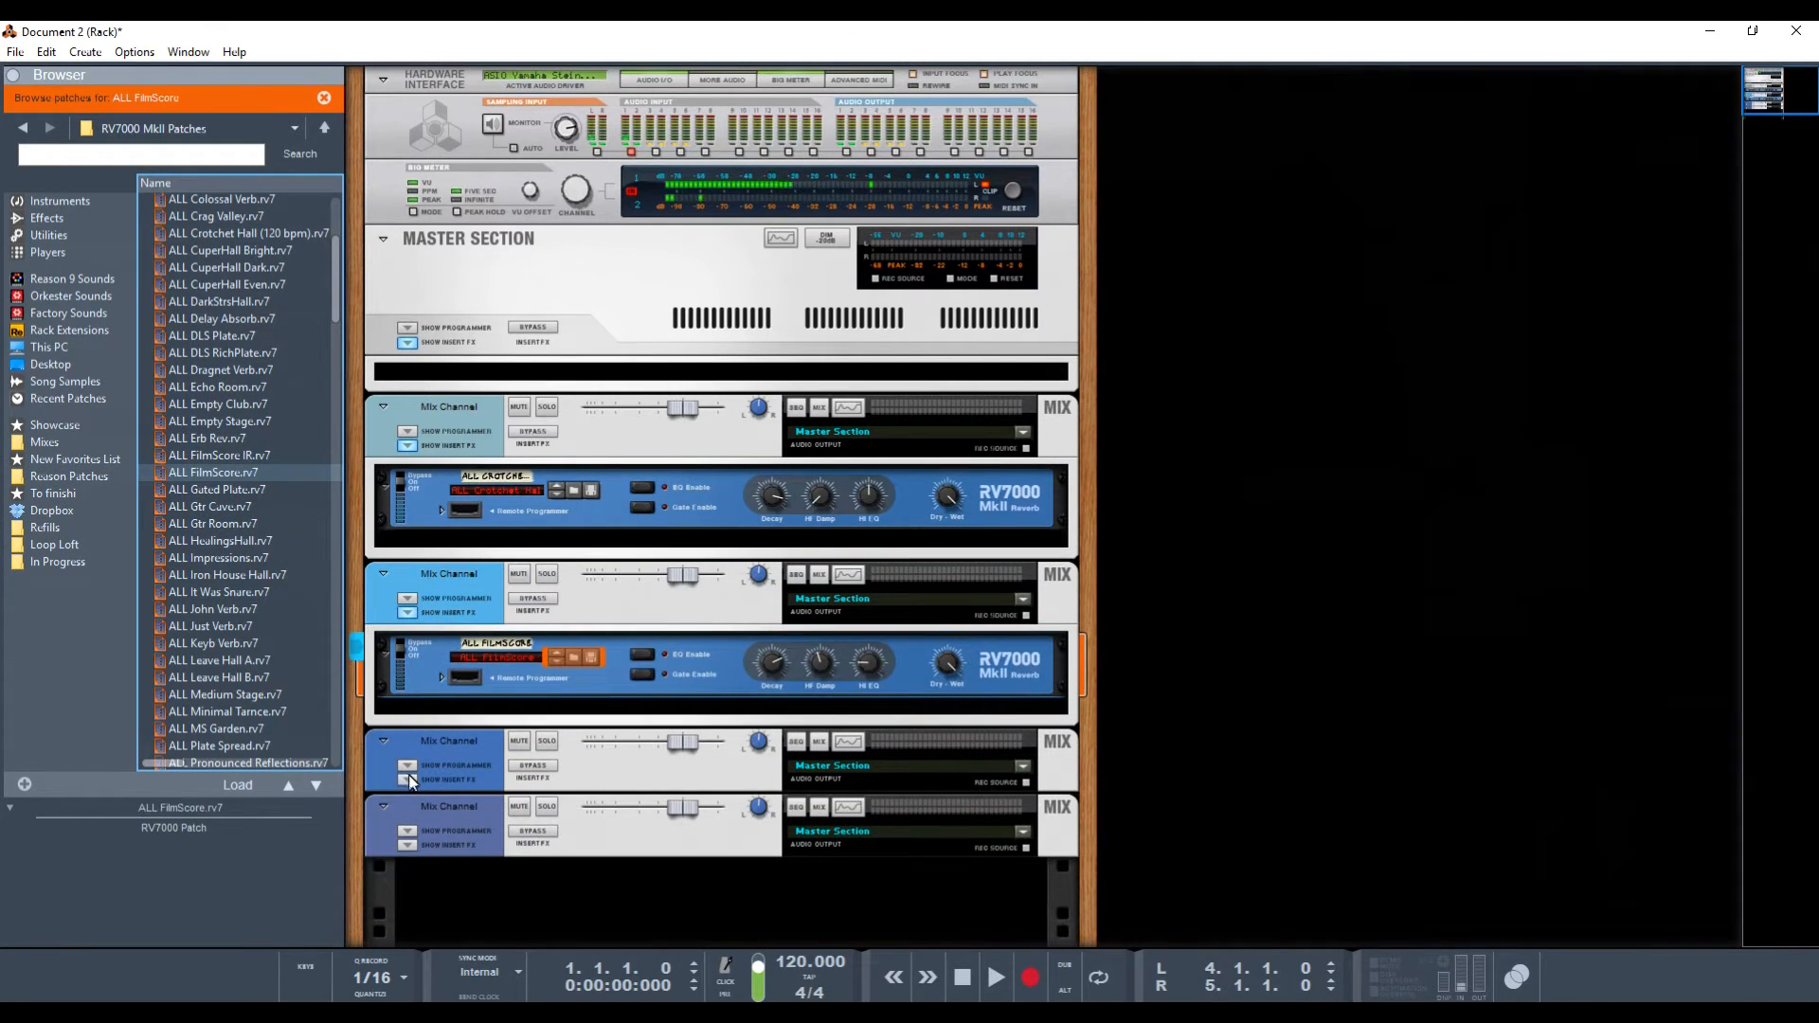
pyautogui.rightClick(466, 760)
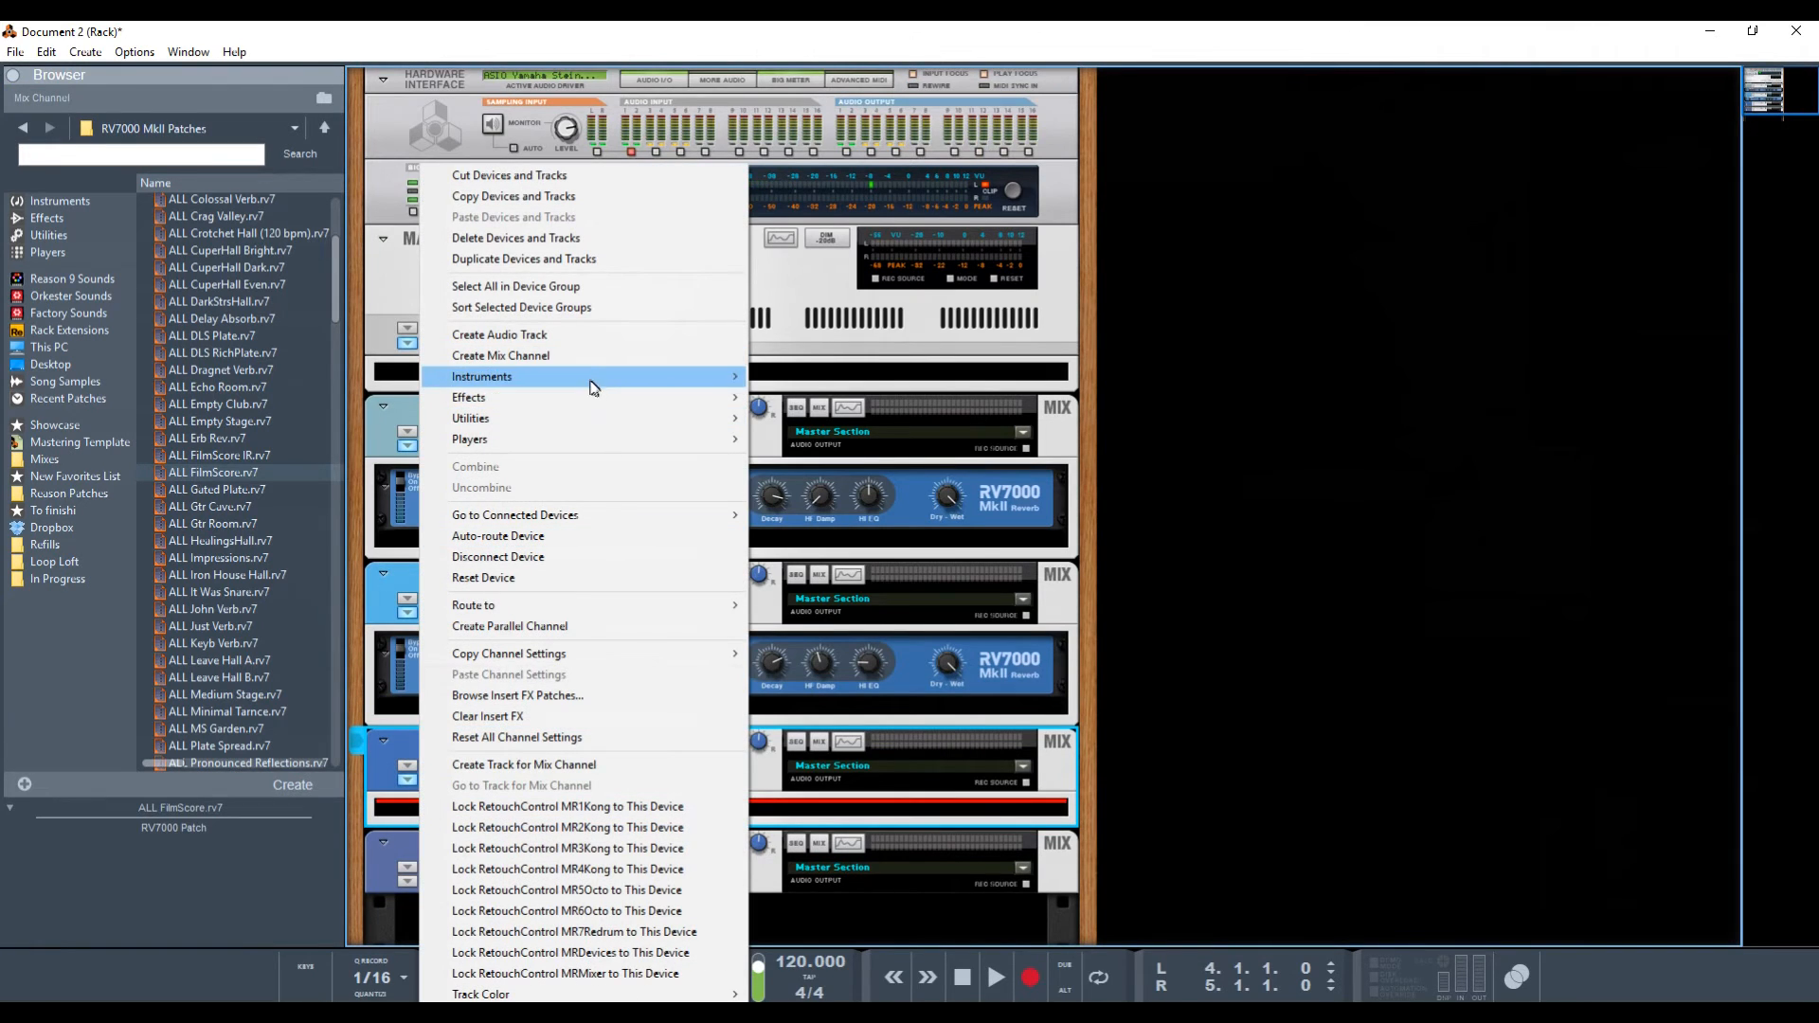
pyautogui.moveTo(506, 398)
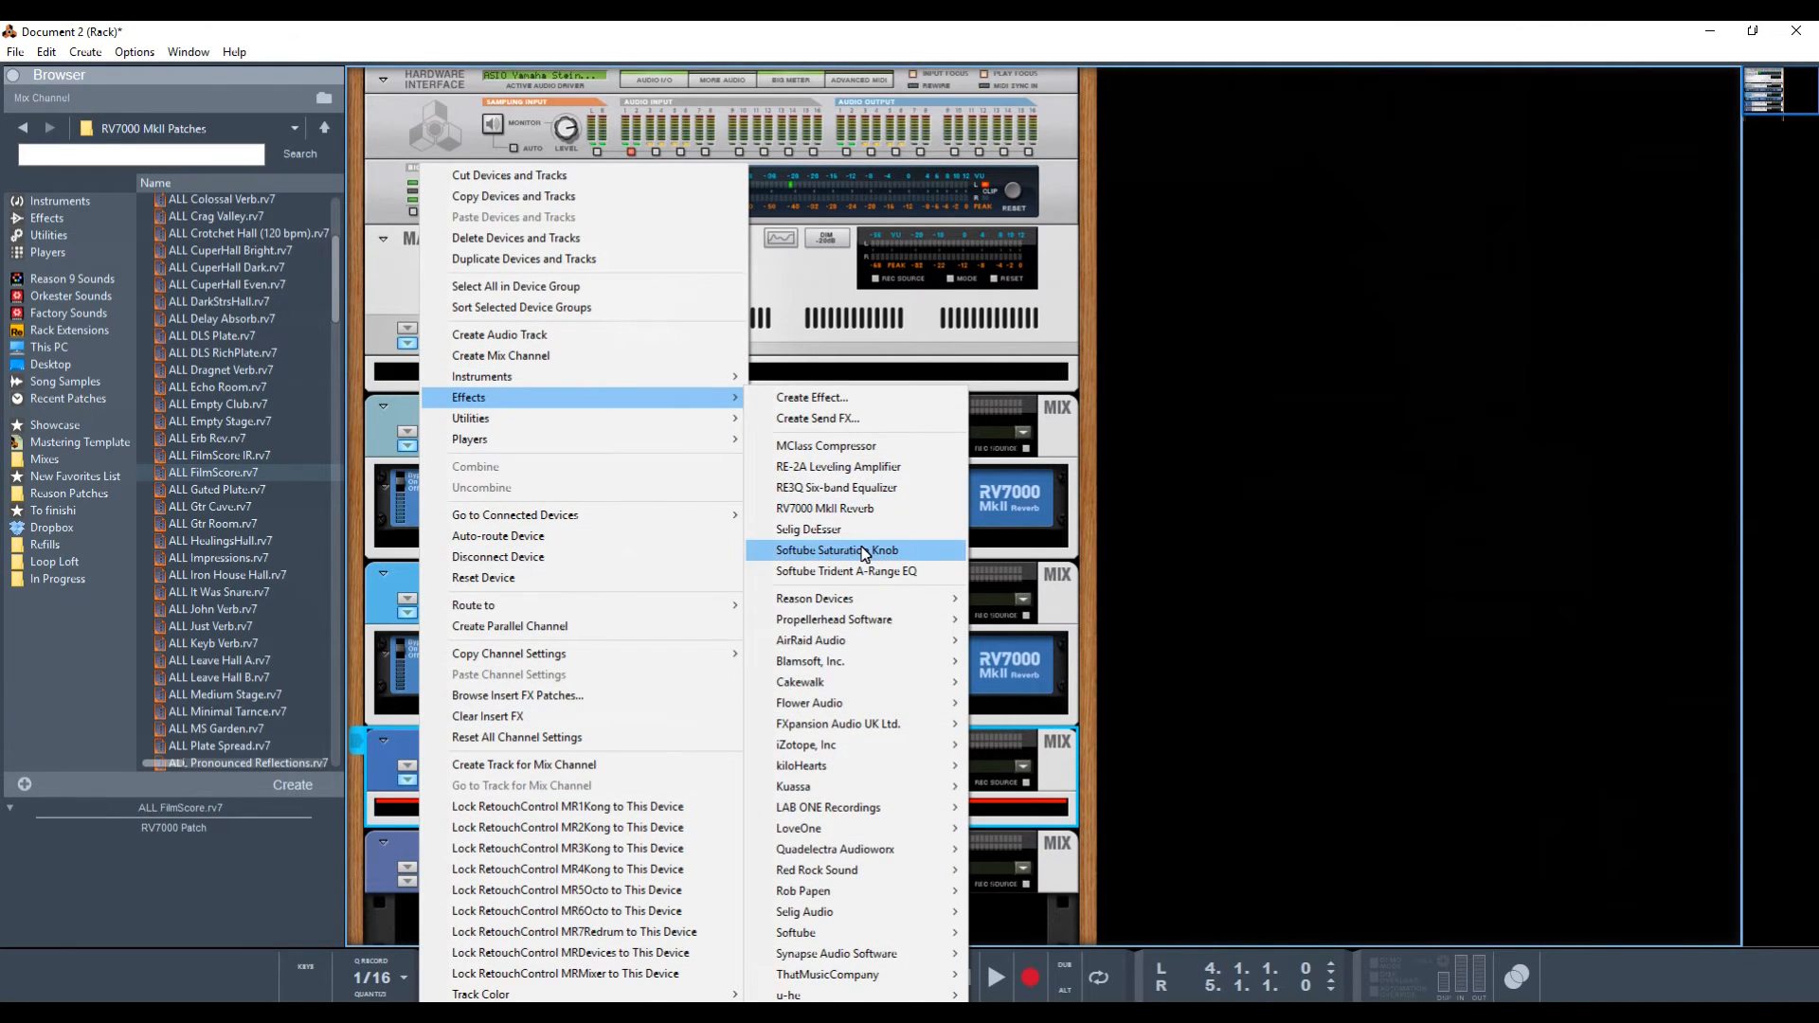
# - Insert a Softube Saturation Knob into the third mix channel
pyautogui.click(838, 549)
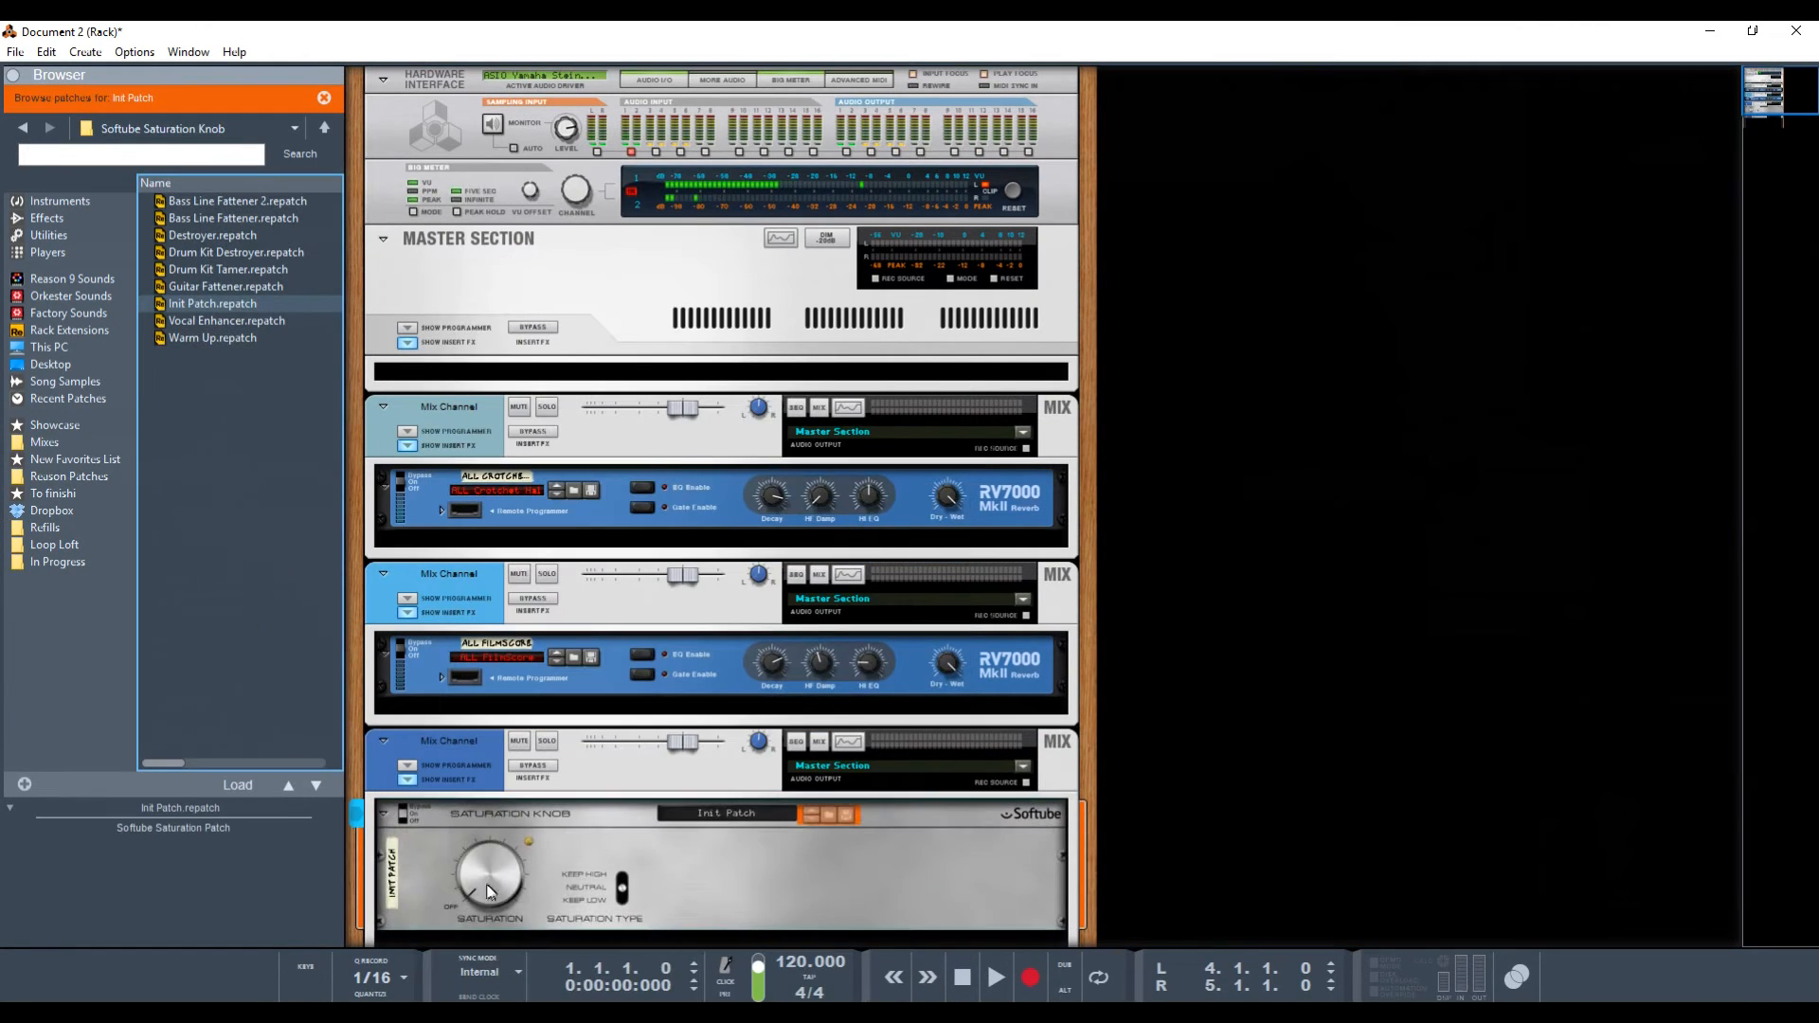
pyautogui.scroll(-3)
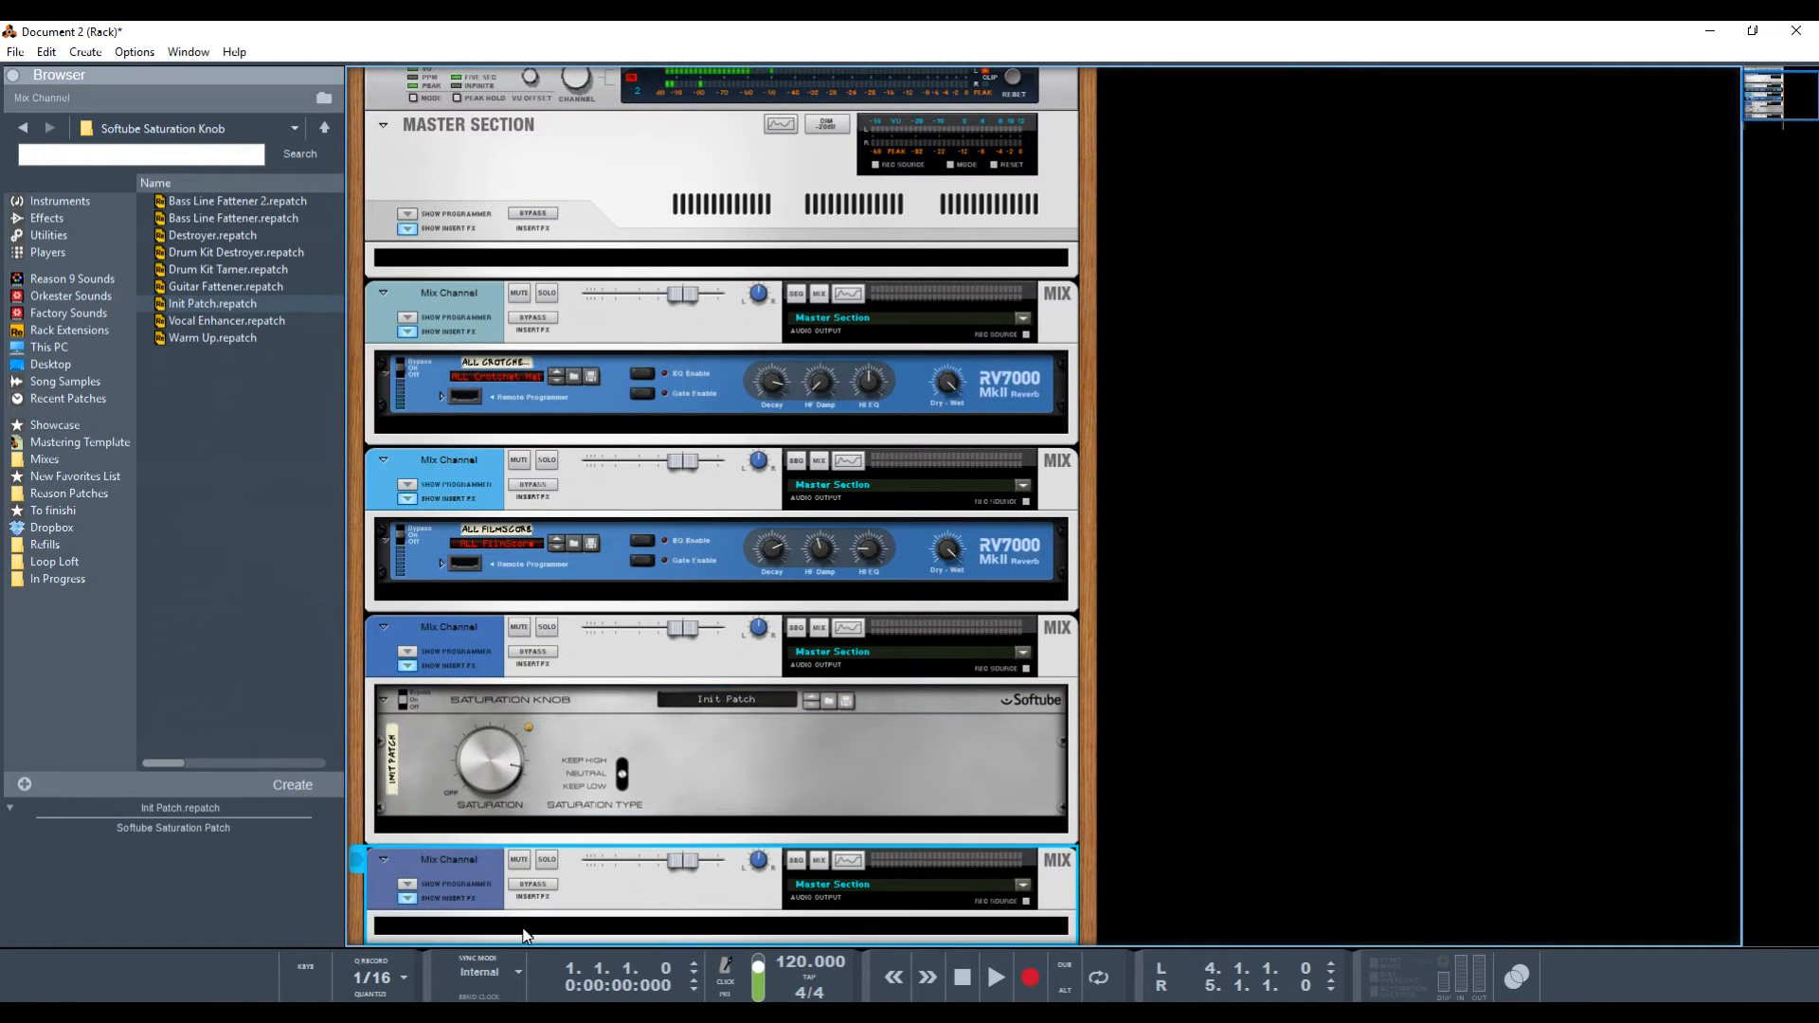
pyautogui.rightClick(525, 937)
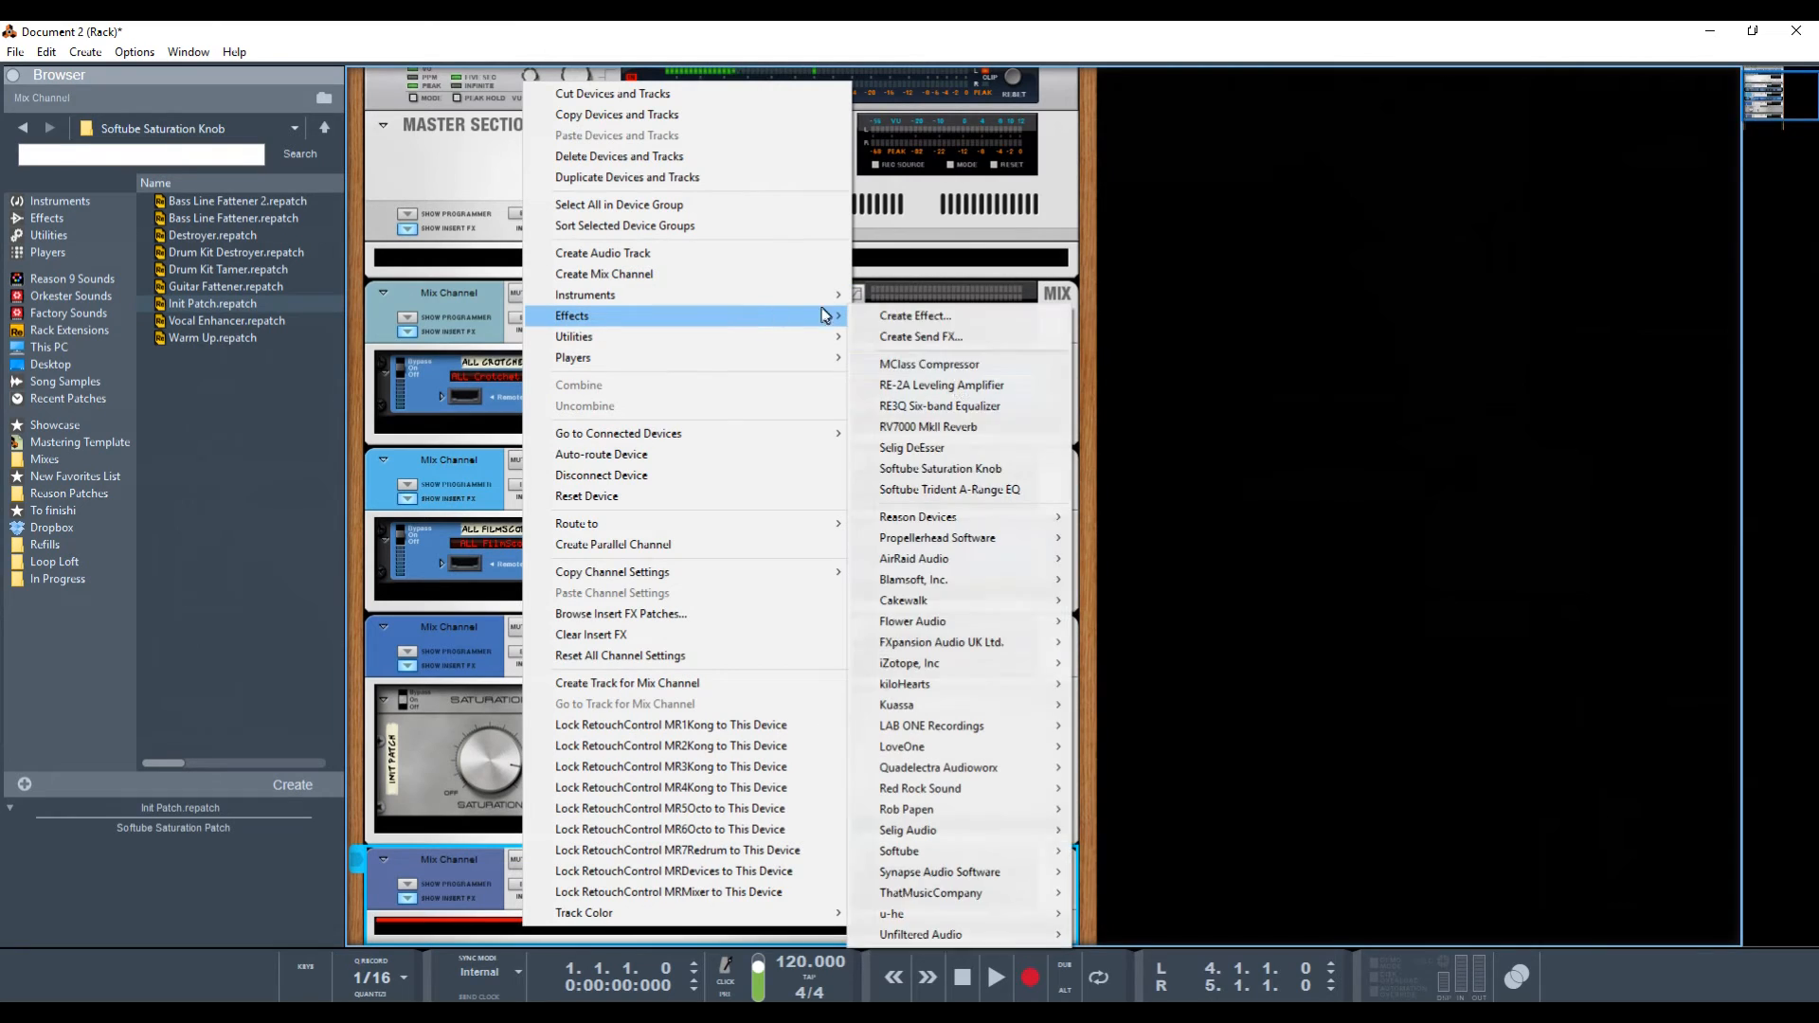
pyautogui.moveTo(919, 515)
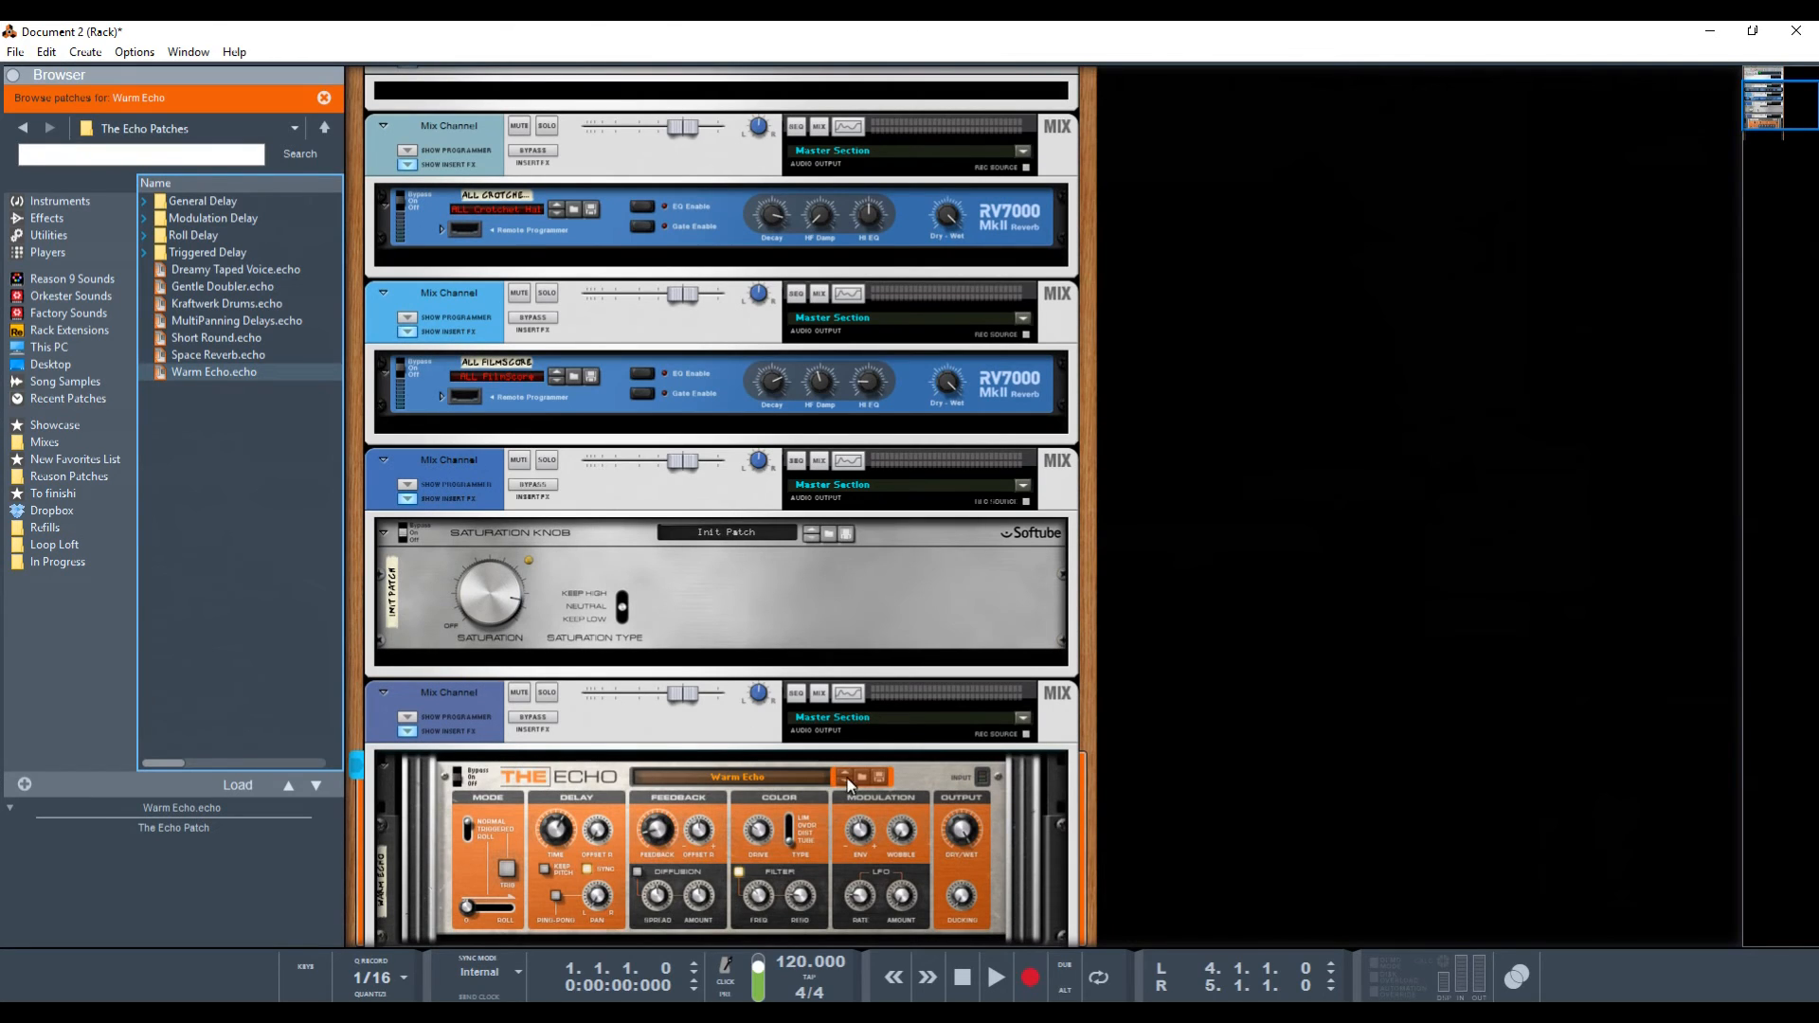
pyautogui.moveTo(451, 702)
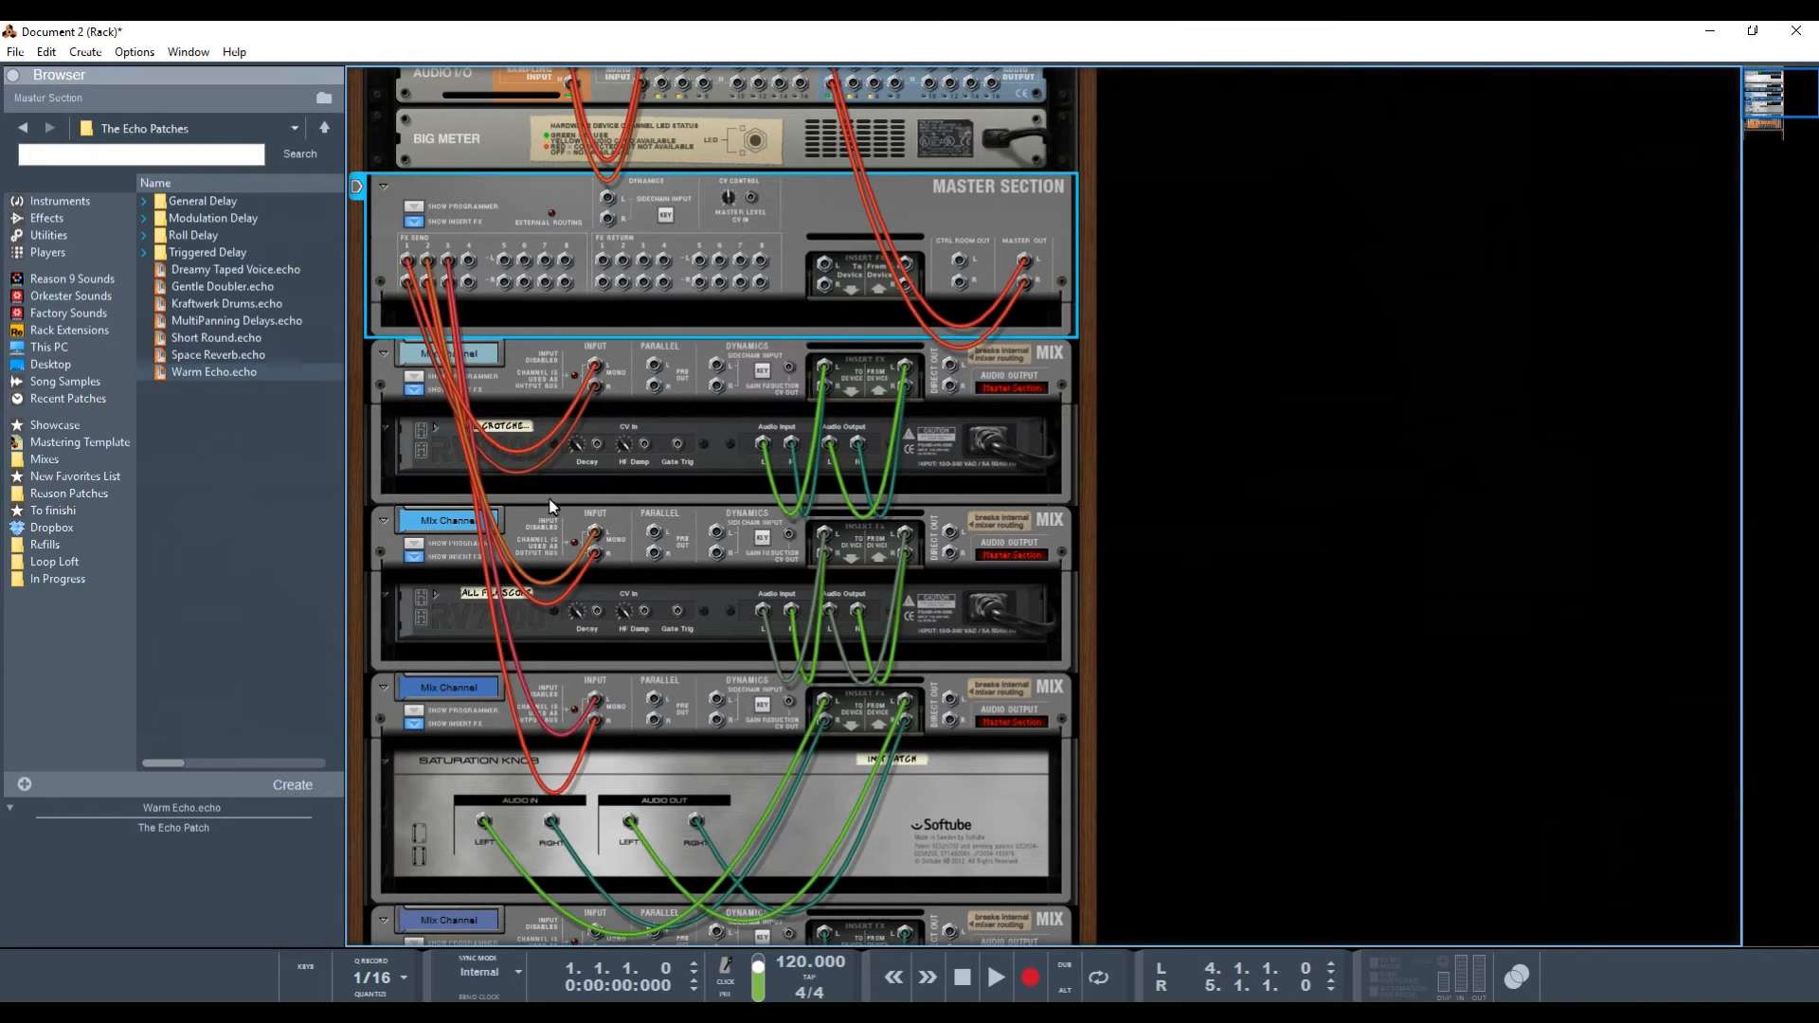
# - Scroll down the rack before switching to the mixer view
pyautogui.scroll(-3)
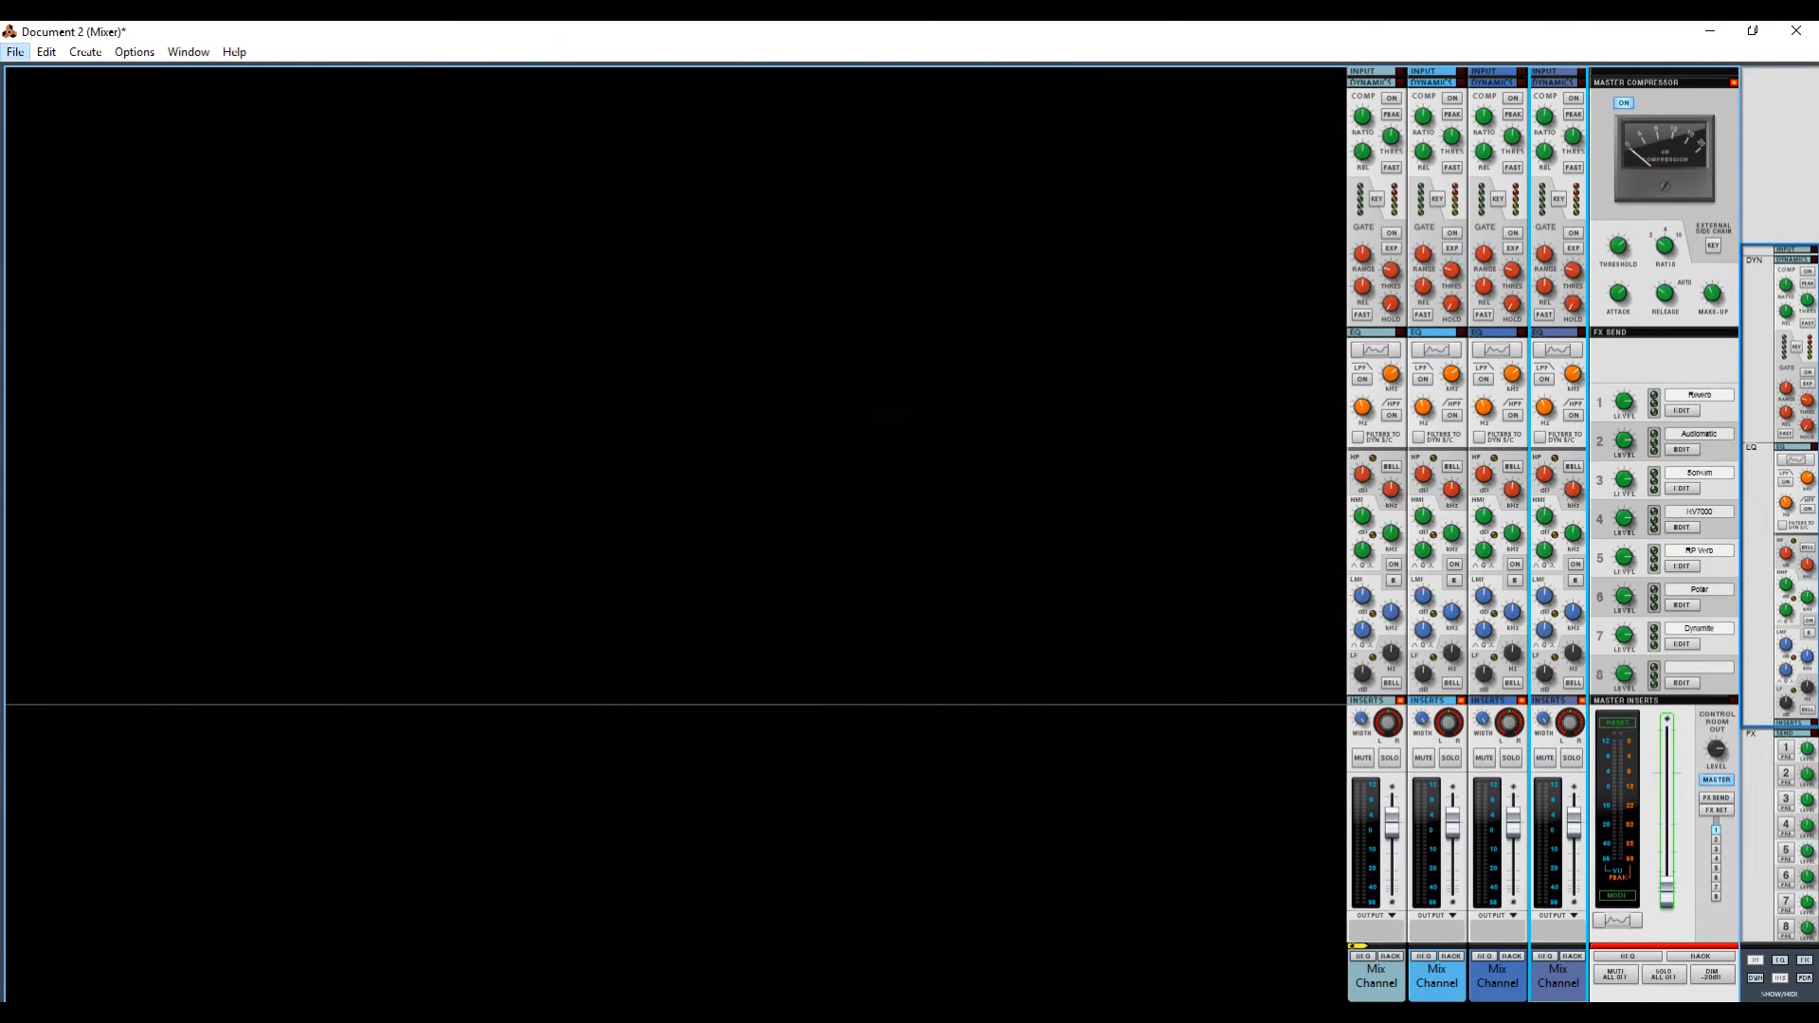
pyautogui.moveTo(1626, 401)
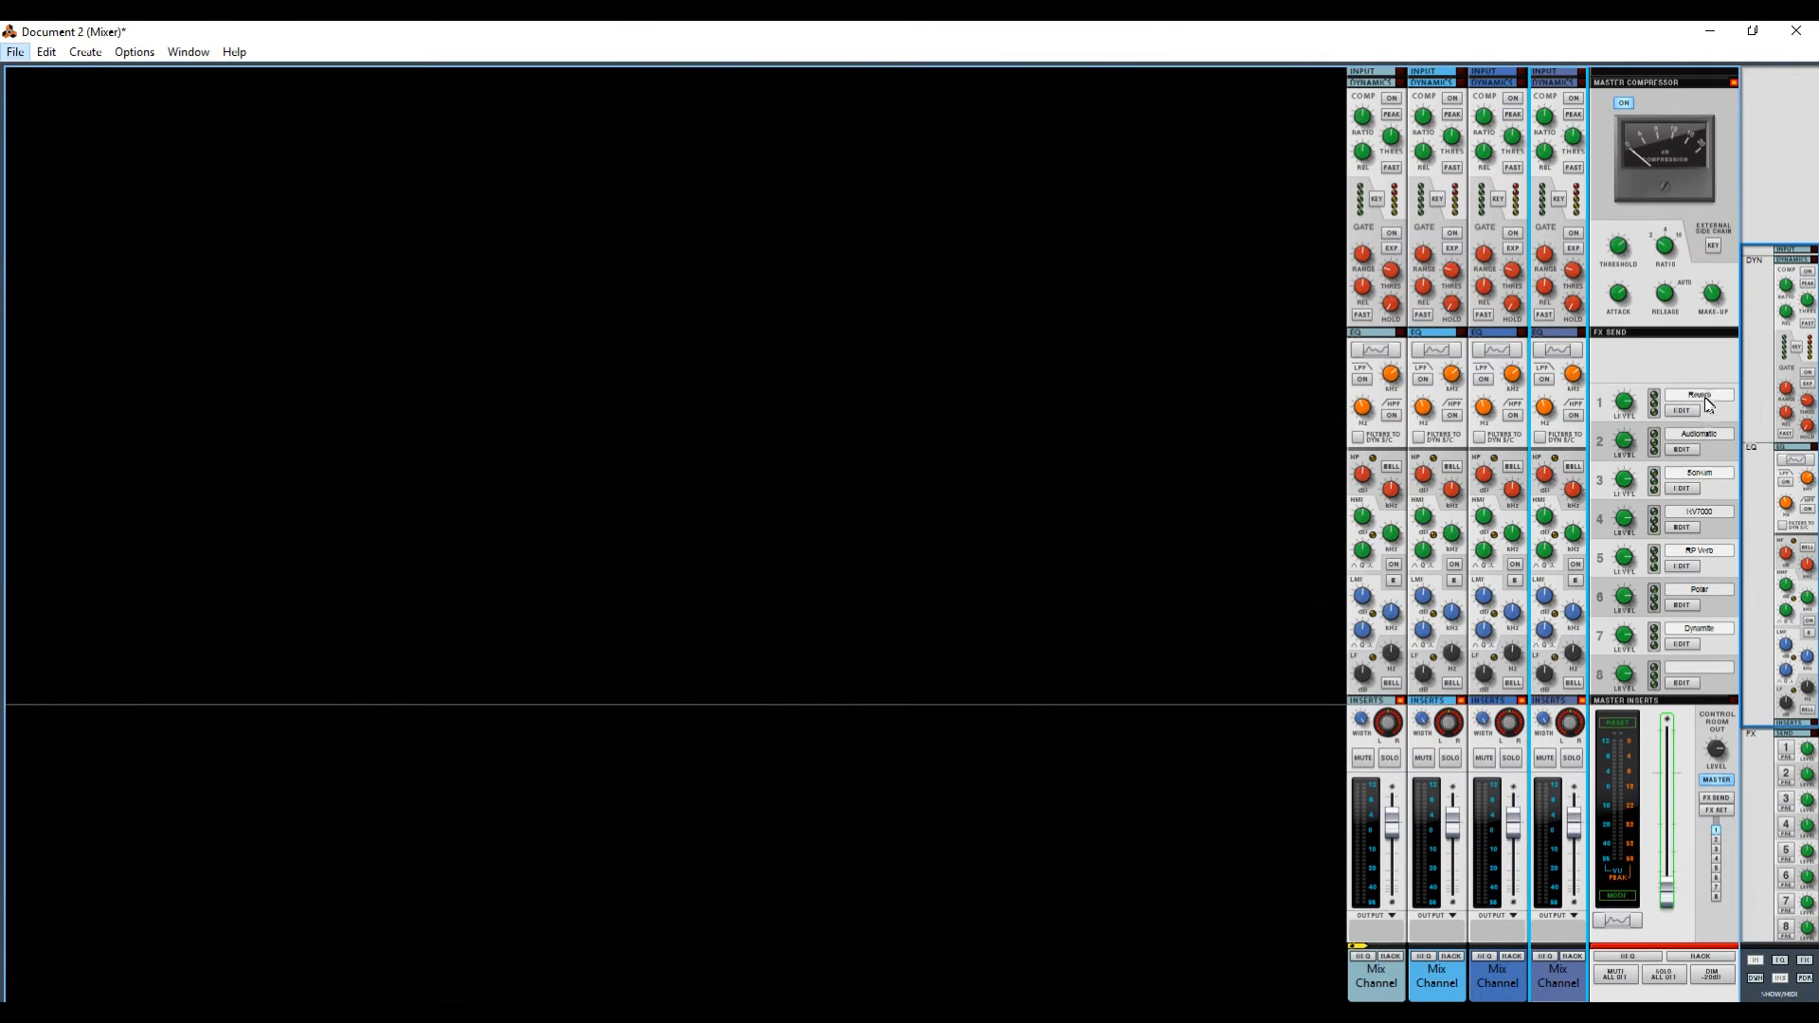
pyautogui.moveTo(1683, 523)
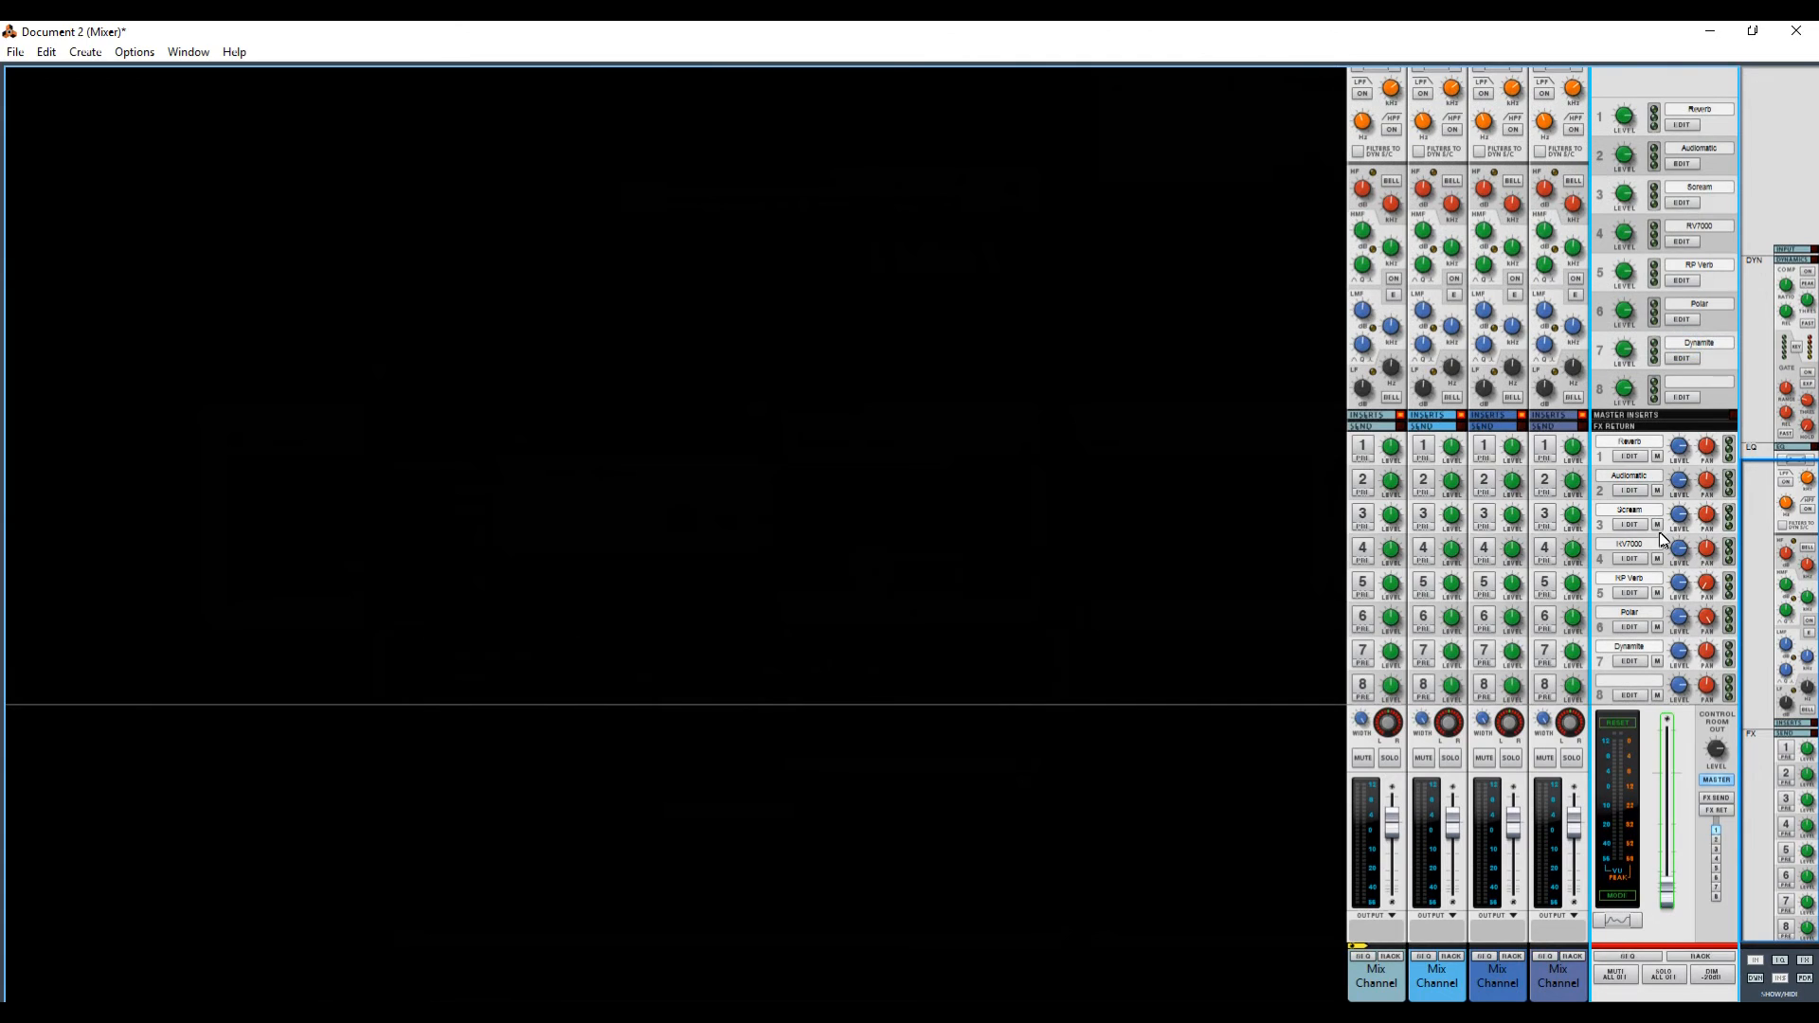
# - Rename the second FX return label to 'Gated Reverb'
pyautogui.doubleClick(1645, 473)
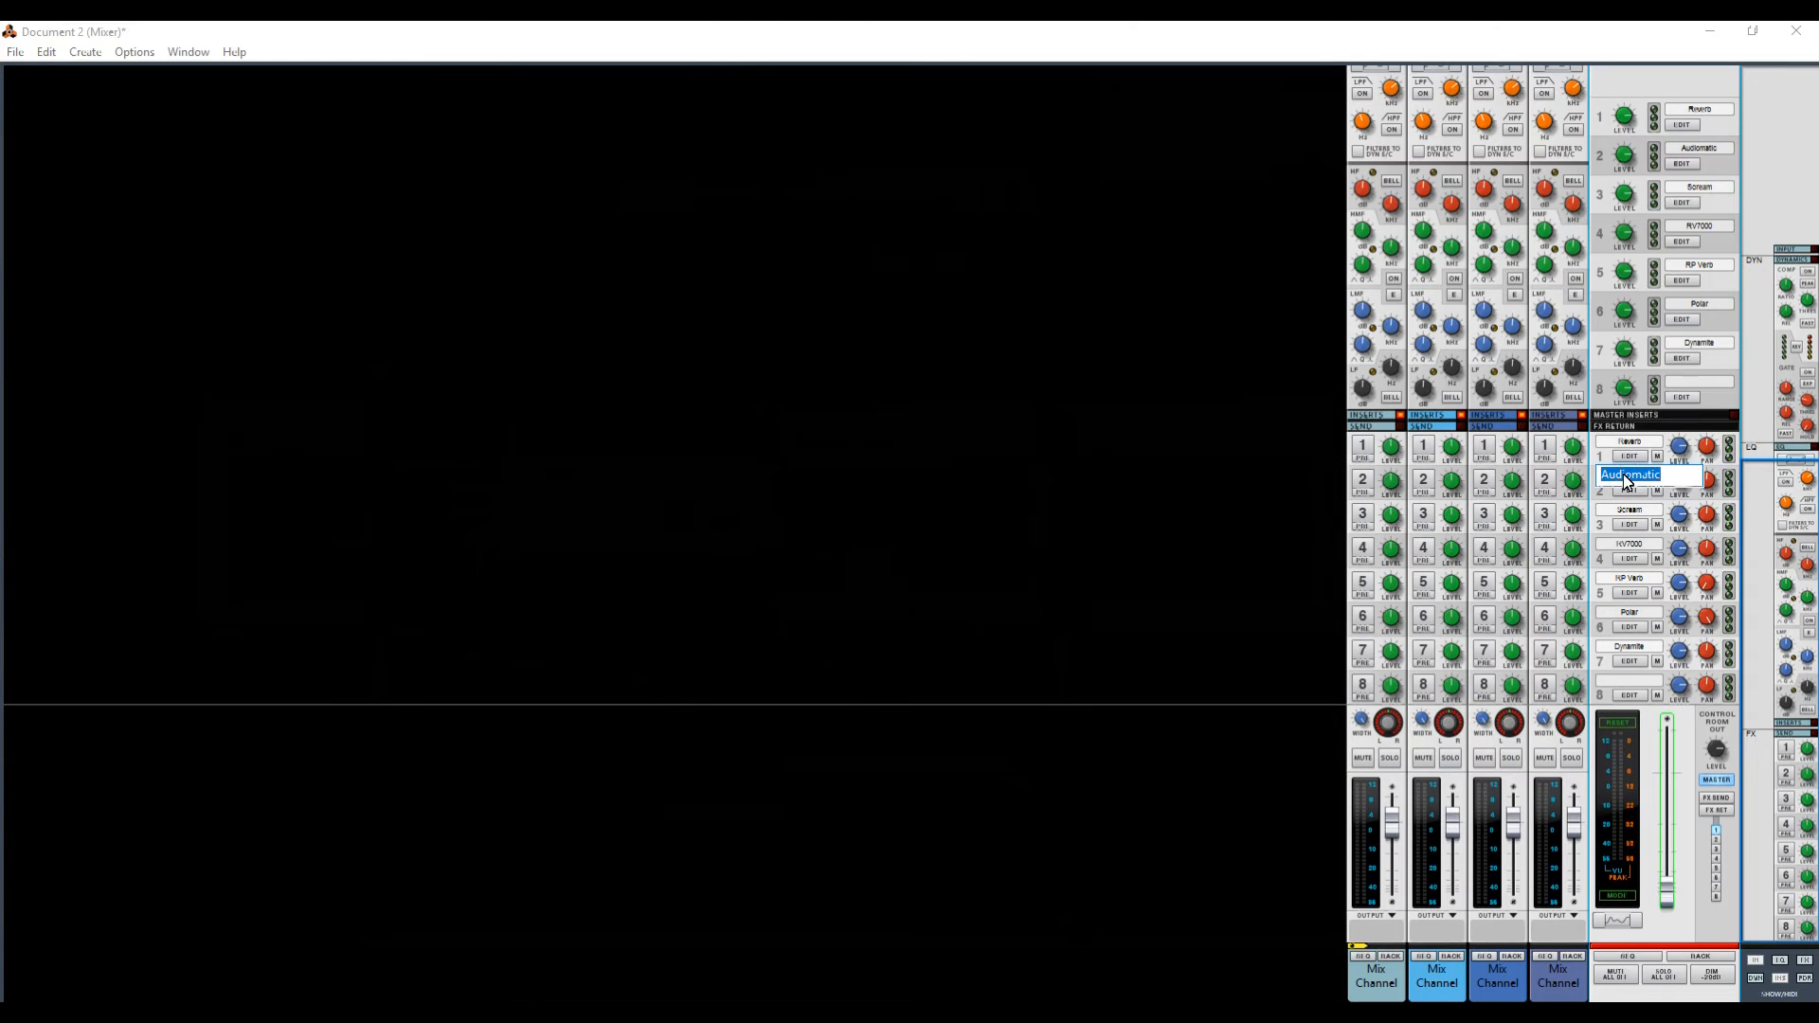
pyautogui.write('Gated Reverb')
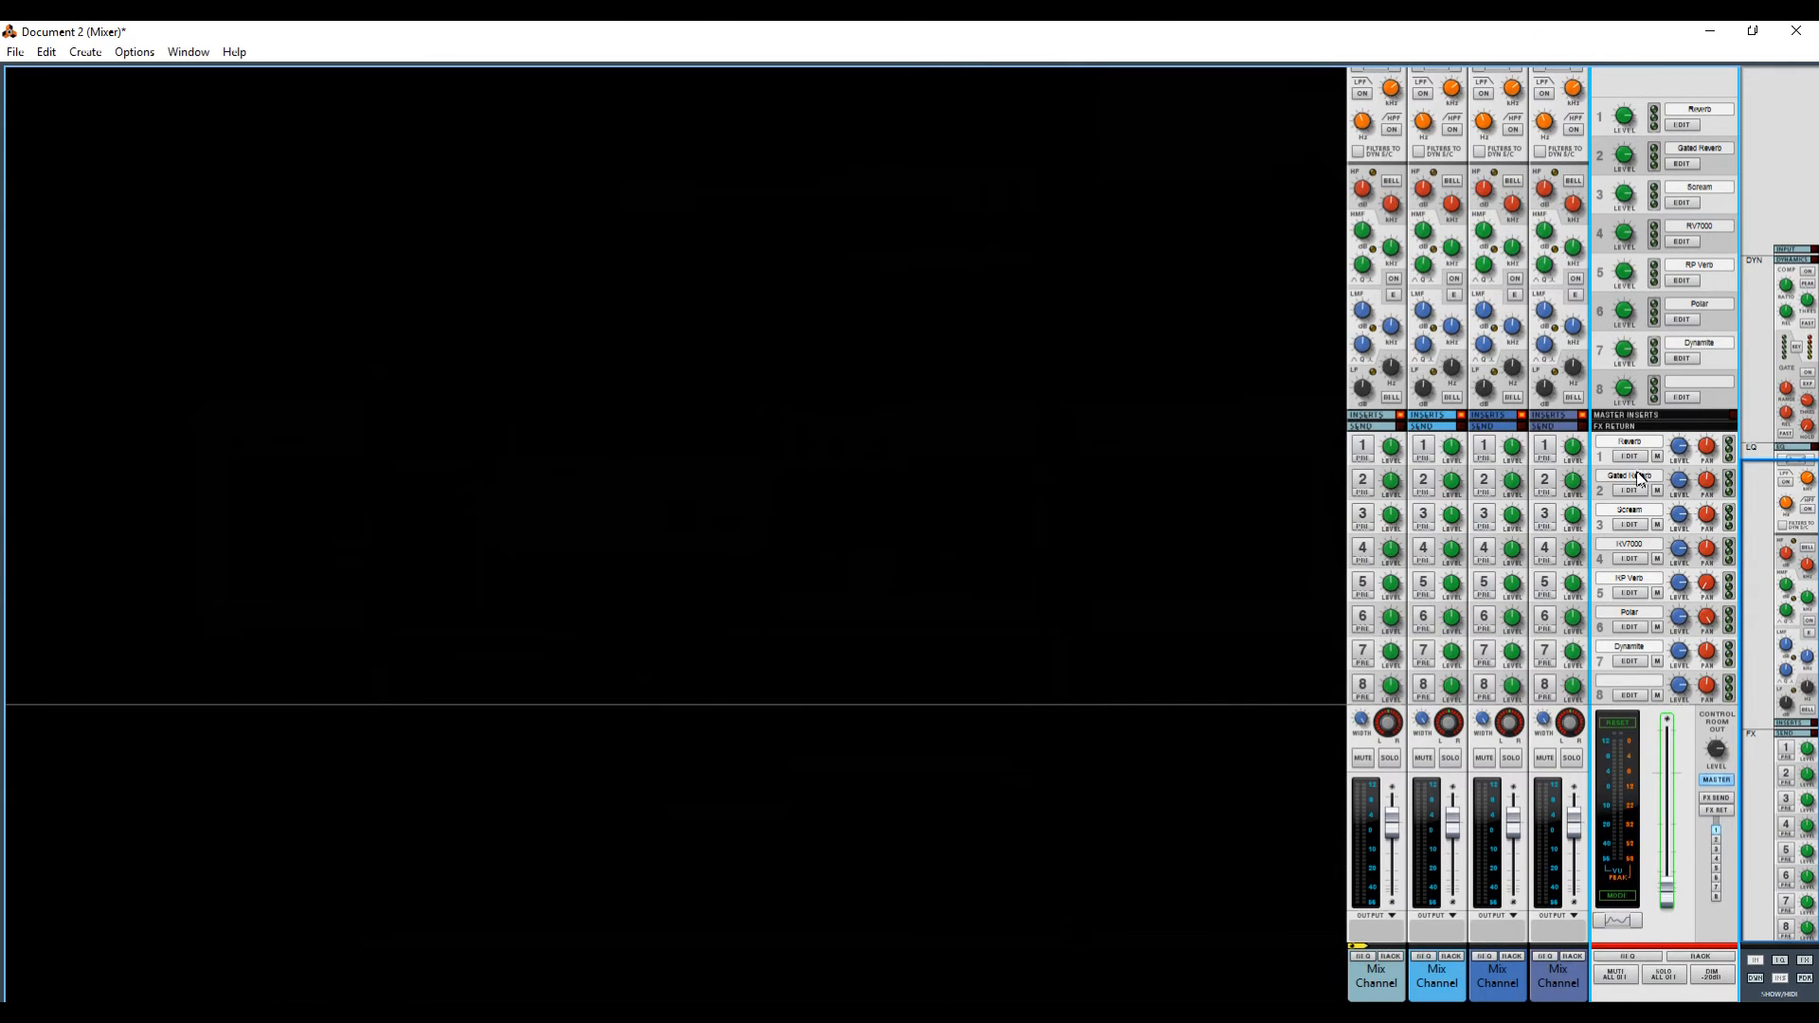
pyautogui.moveTo(1643, 478)
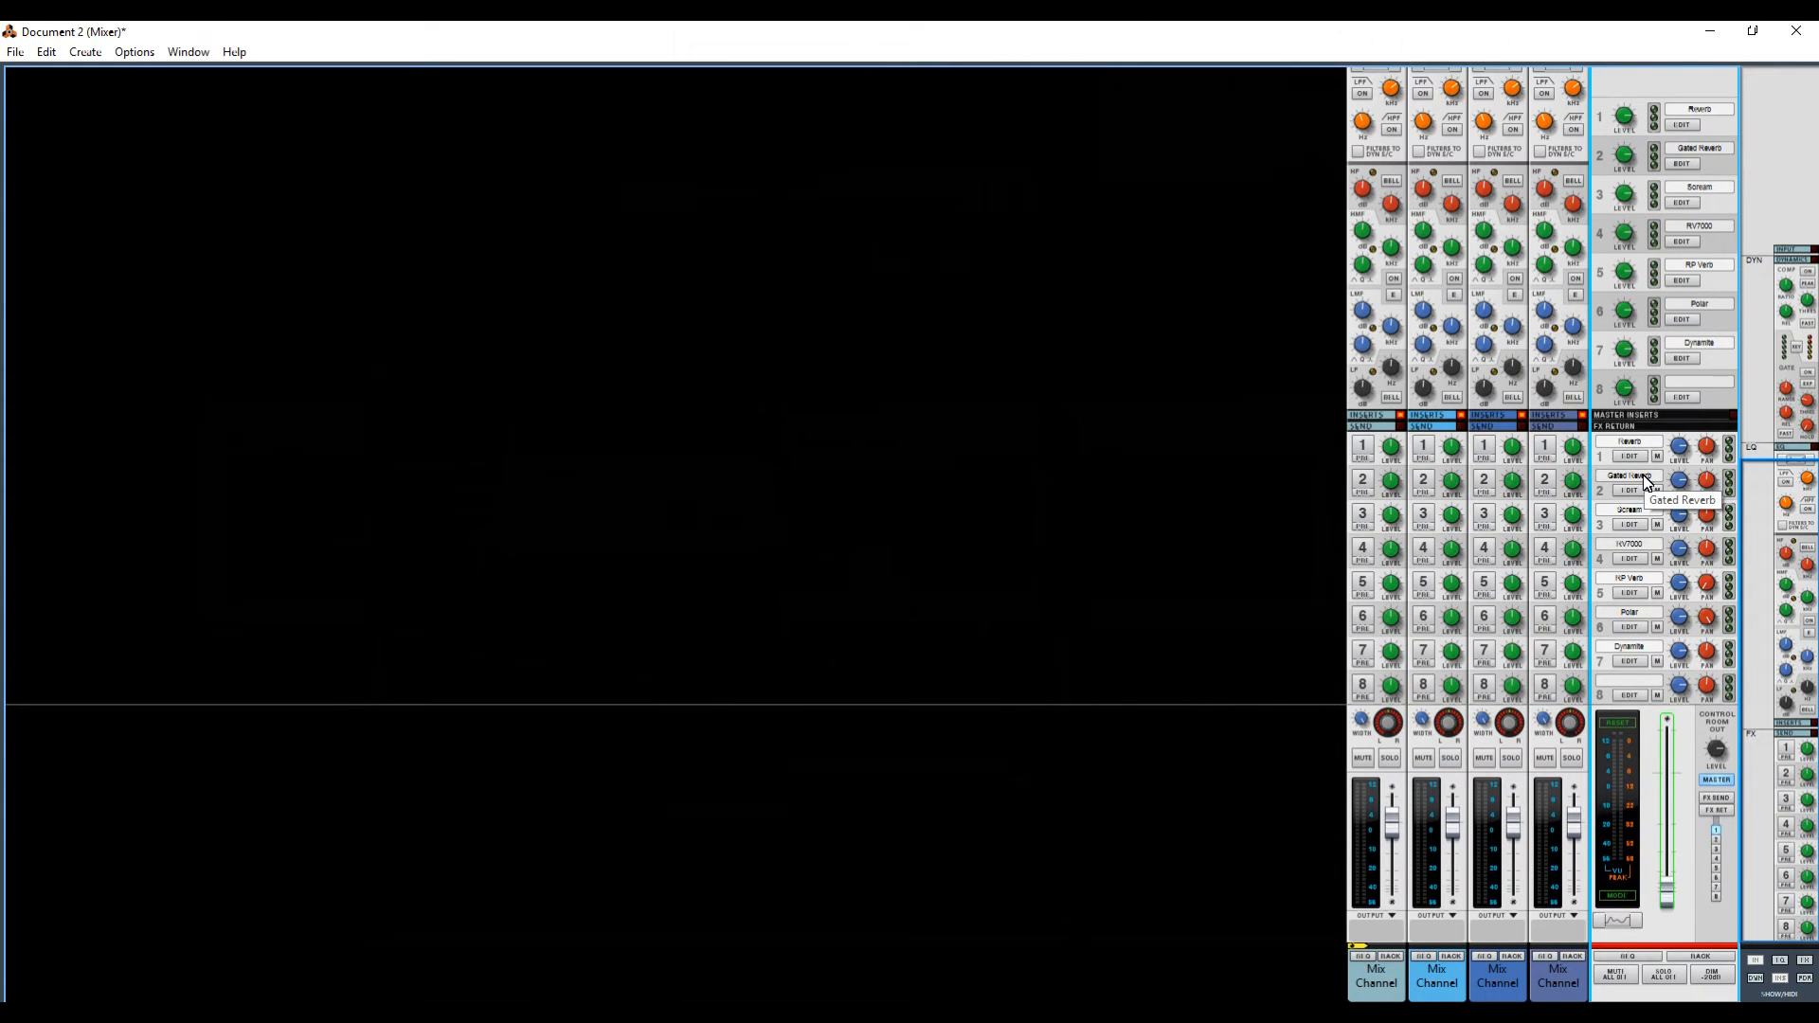
pyautogui.moveTo(1641, 477)
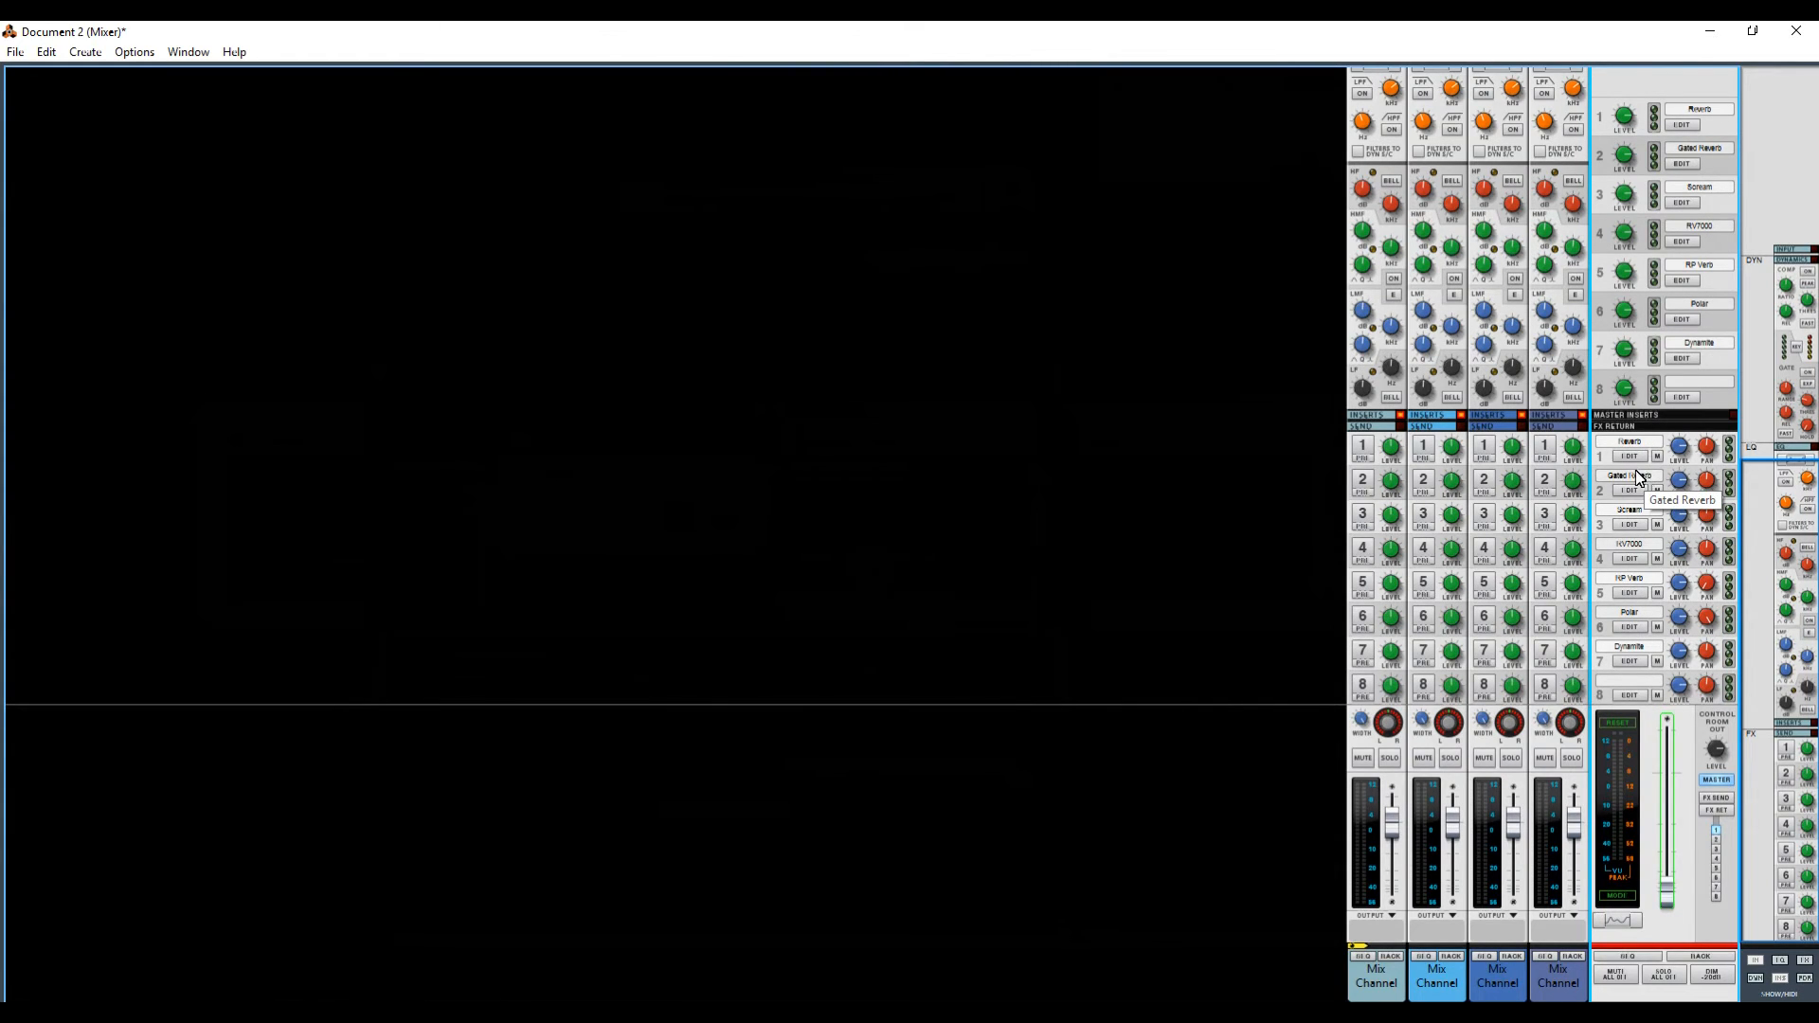
pyautogui.moveTo(1596, 578)
pyautogui.write('R')
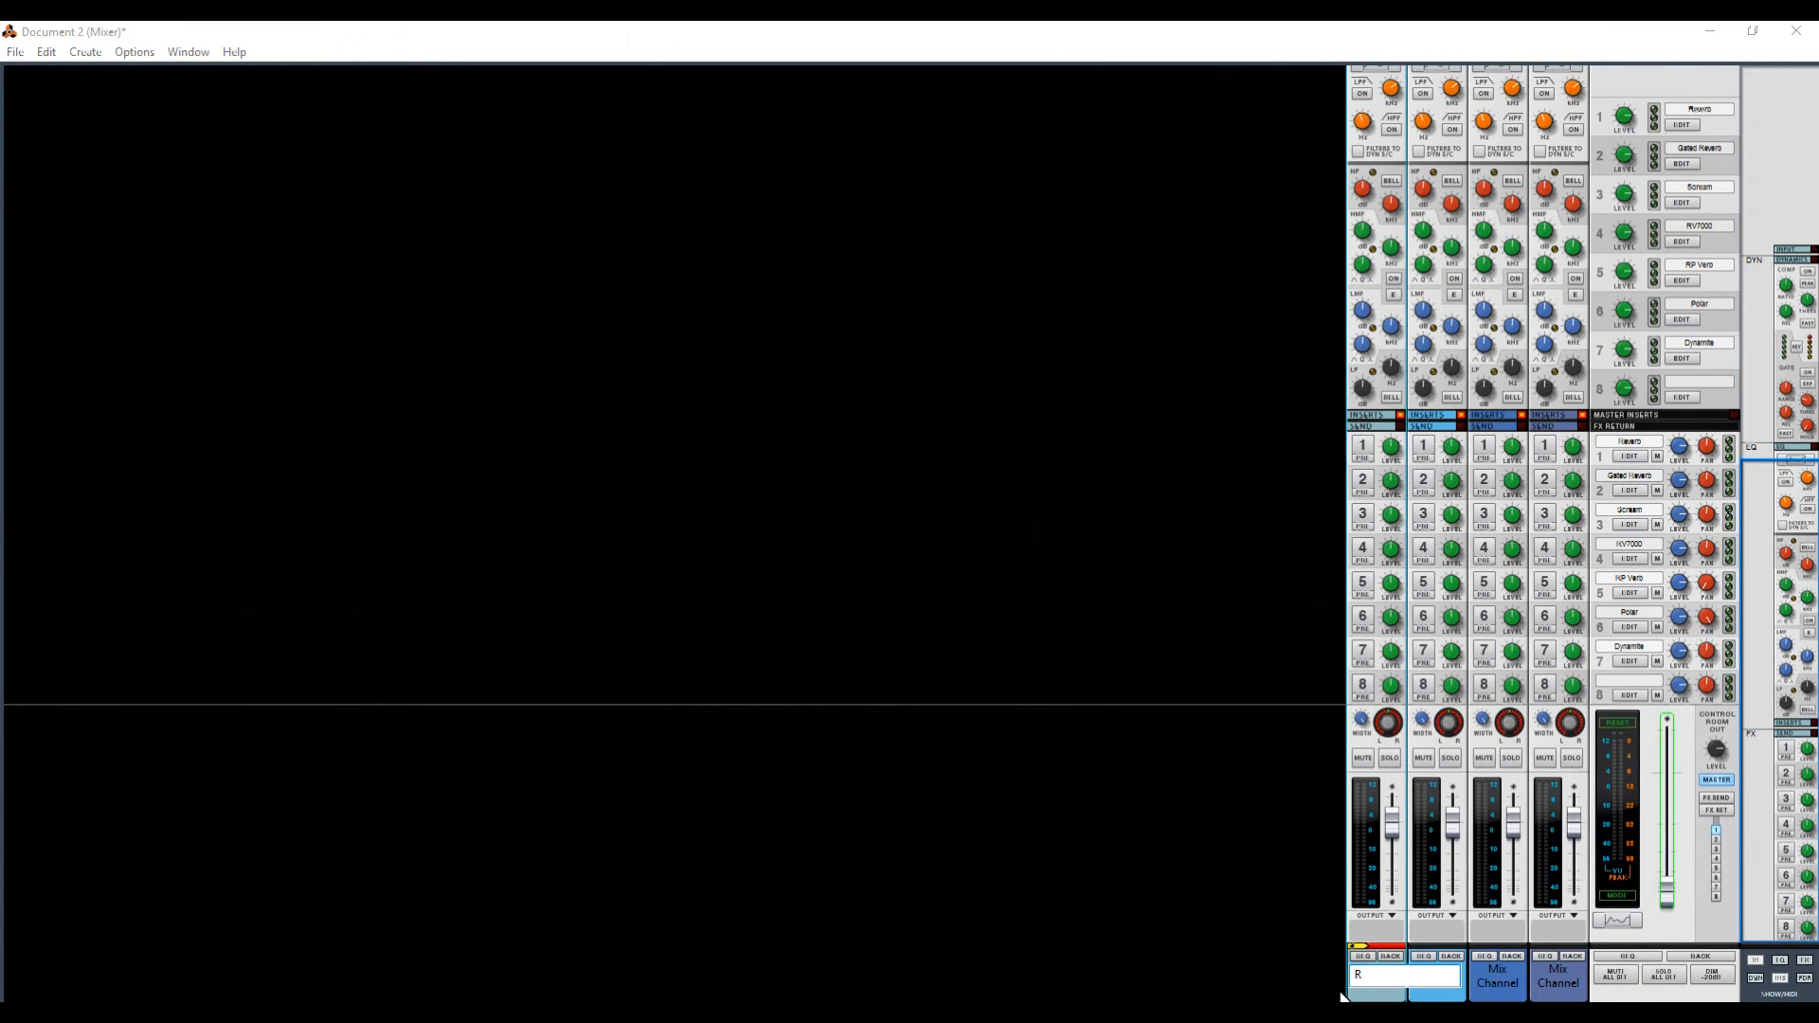
# - Name channel 1 'Reverb' and bring up the channel options to bus the selected mix channels
pyautogui.write('everb')
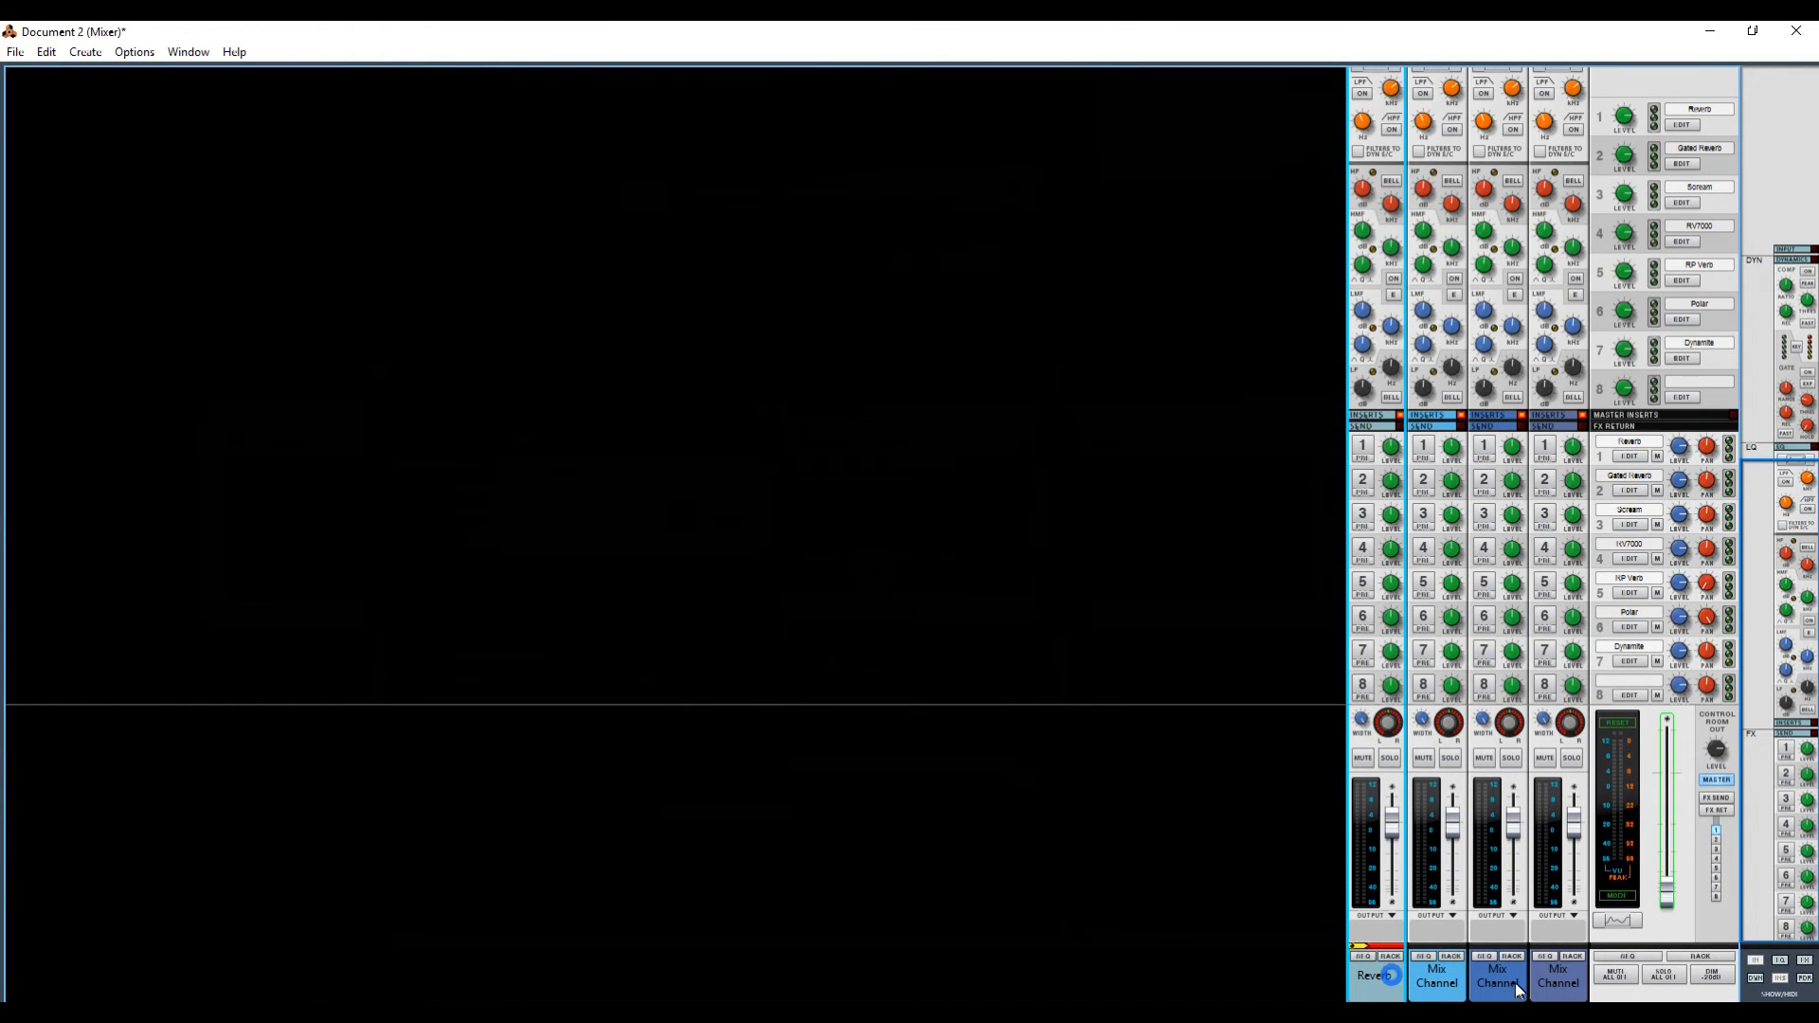
pyautogui.rightClick(1514, 987)
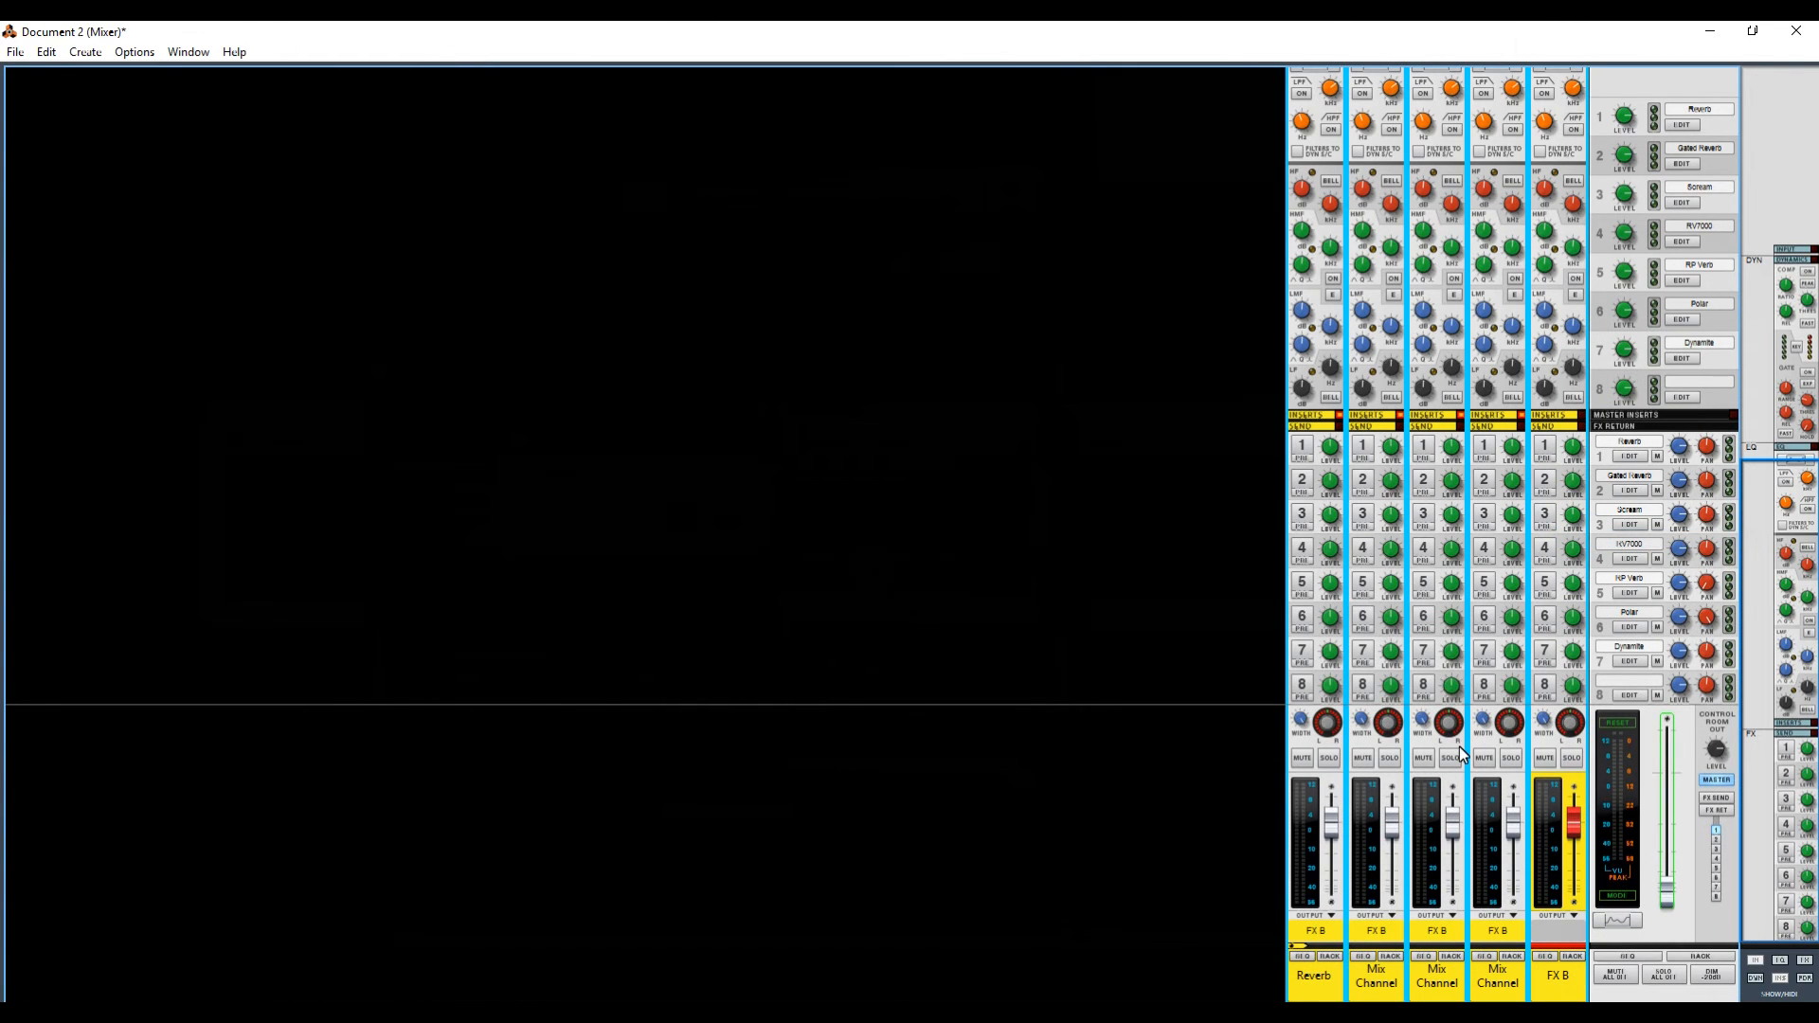
pyautogui.moveTo(1538, 991)
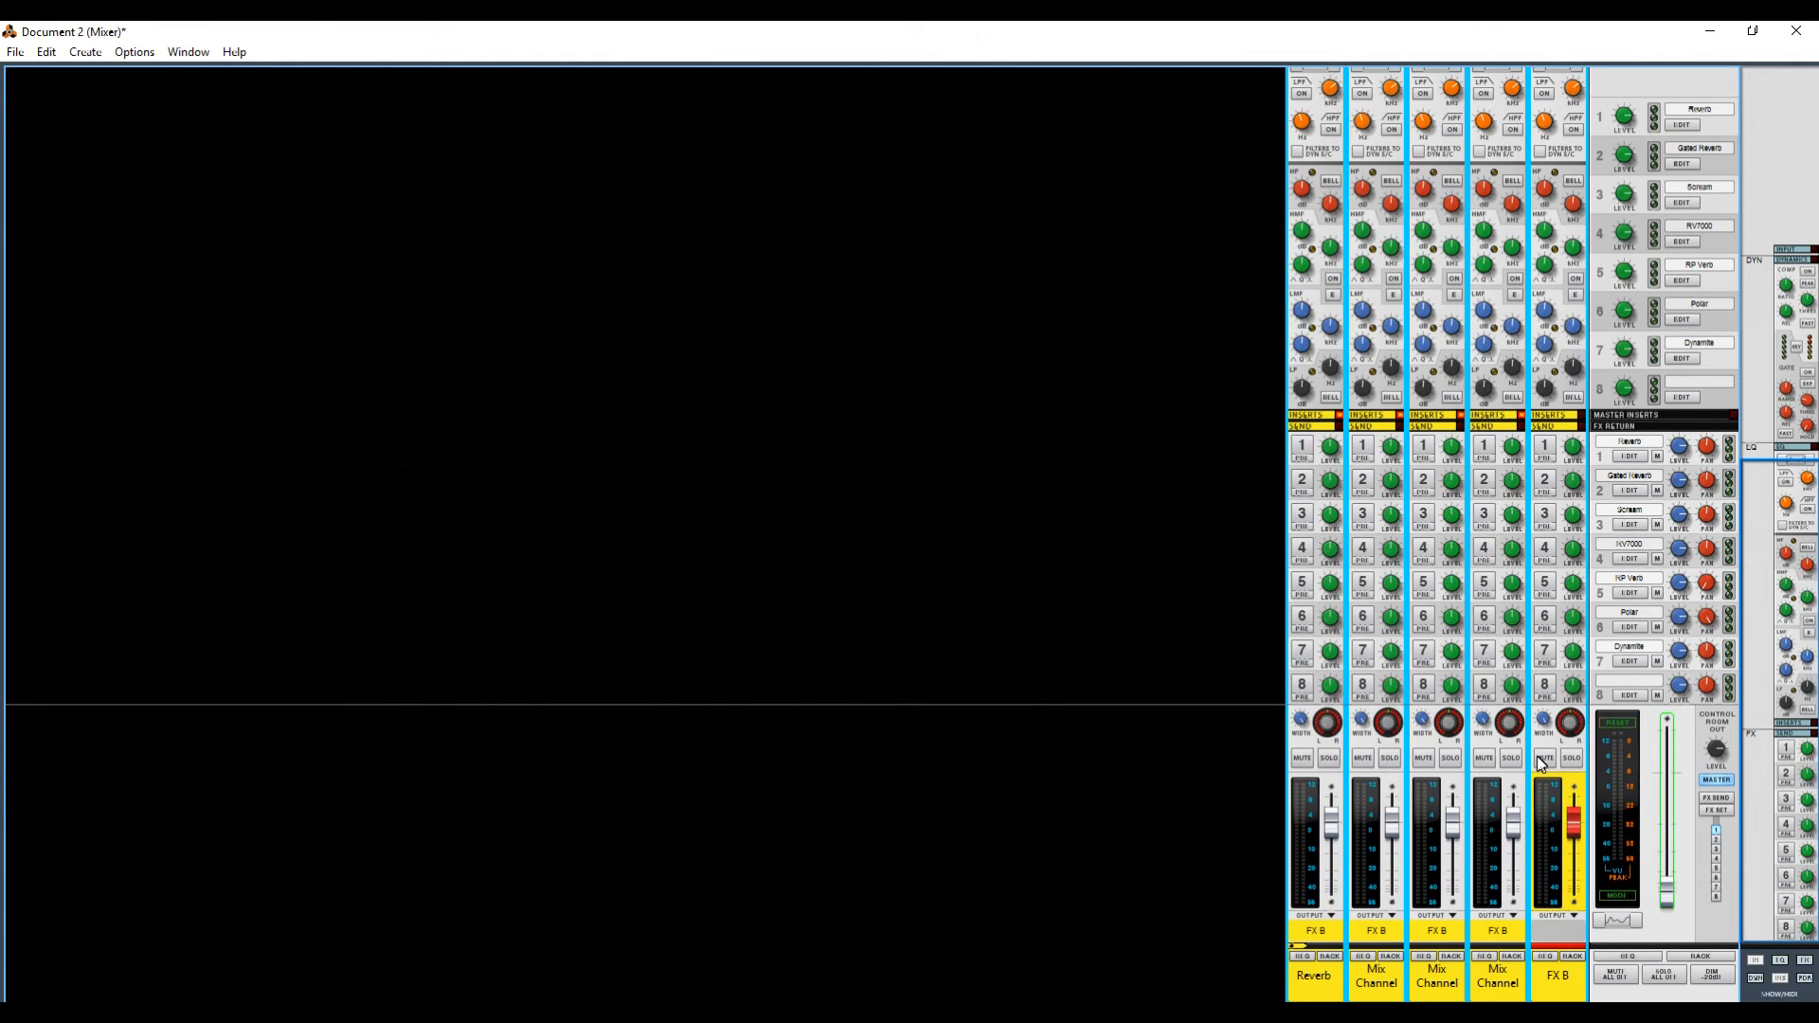
# - Solo and unsolo the FX B bus, then raise the Reverb channel's fader
pyautogui.click(1550, 758)
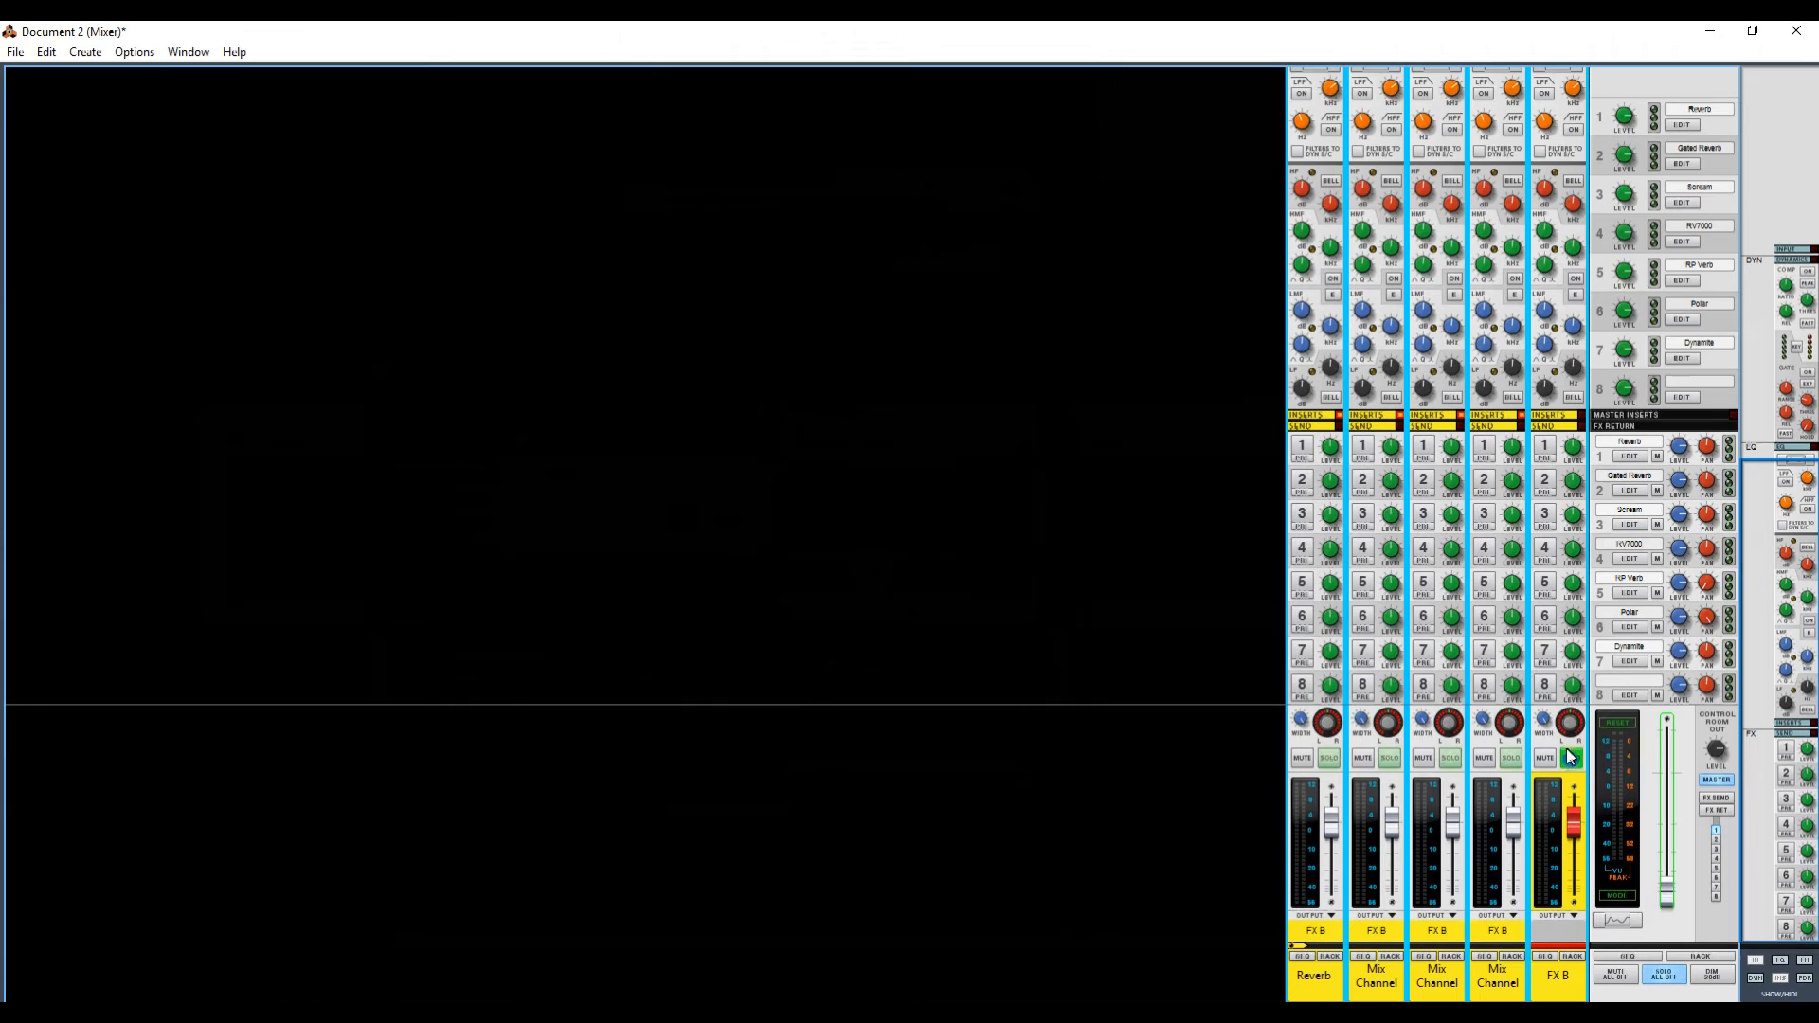
pyautogui.click(1577, 758)
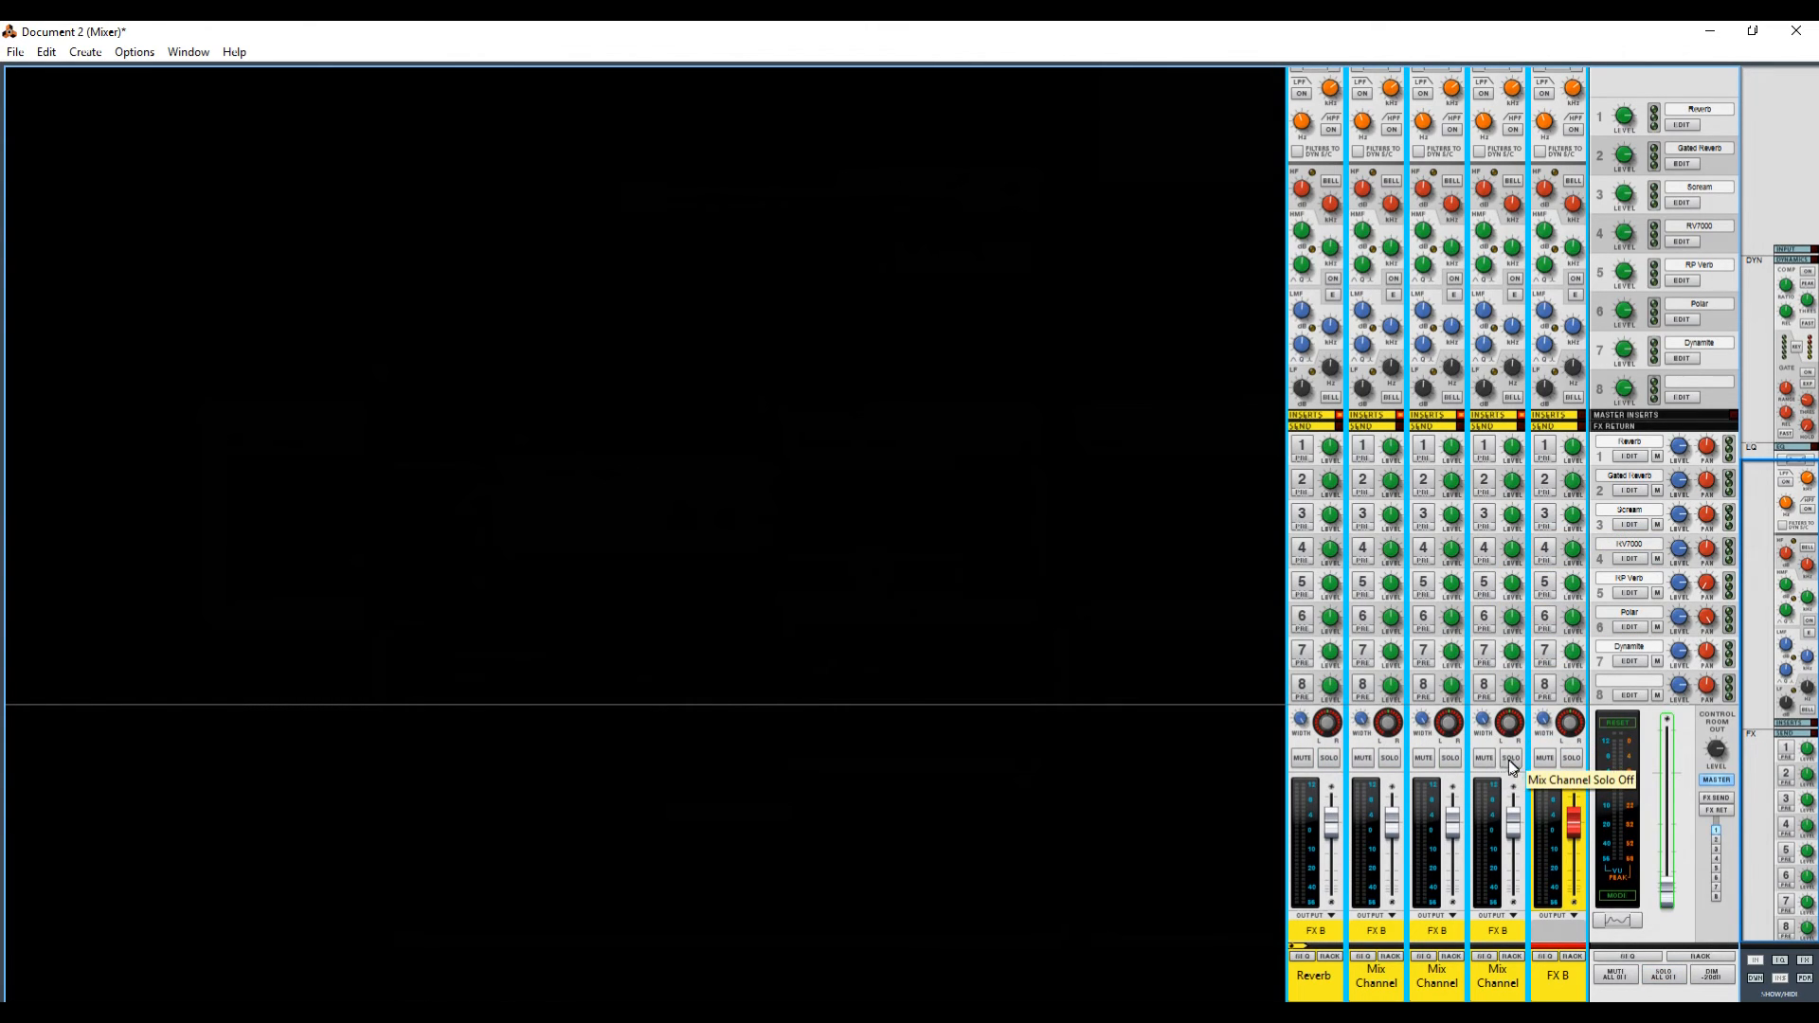
pyautogui.moveTo(1353, 752)
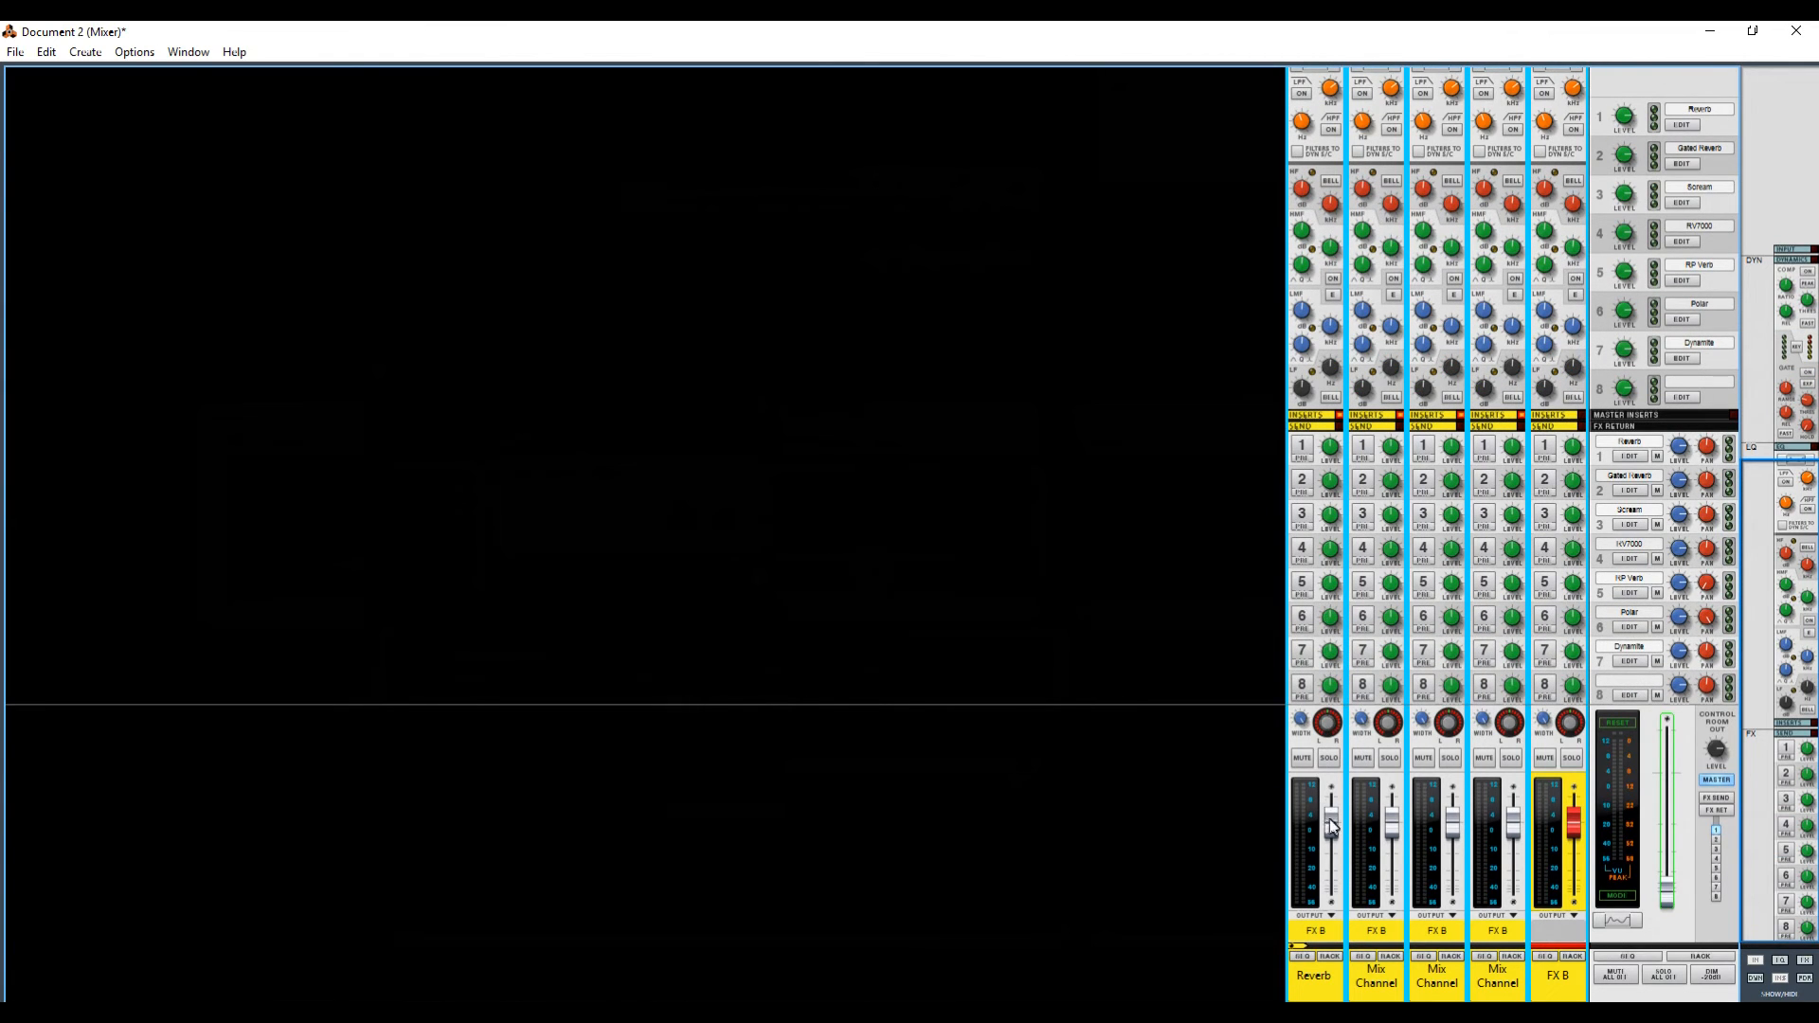
pyautogui.moveTo(1326, 827); pyautogui.dragTo(1327, 809)
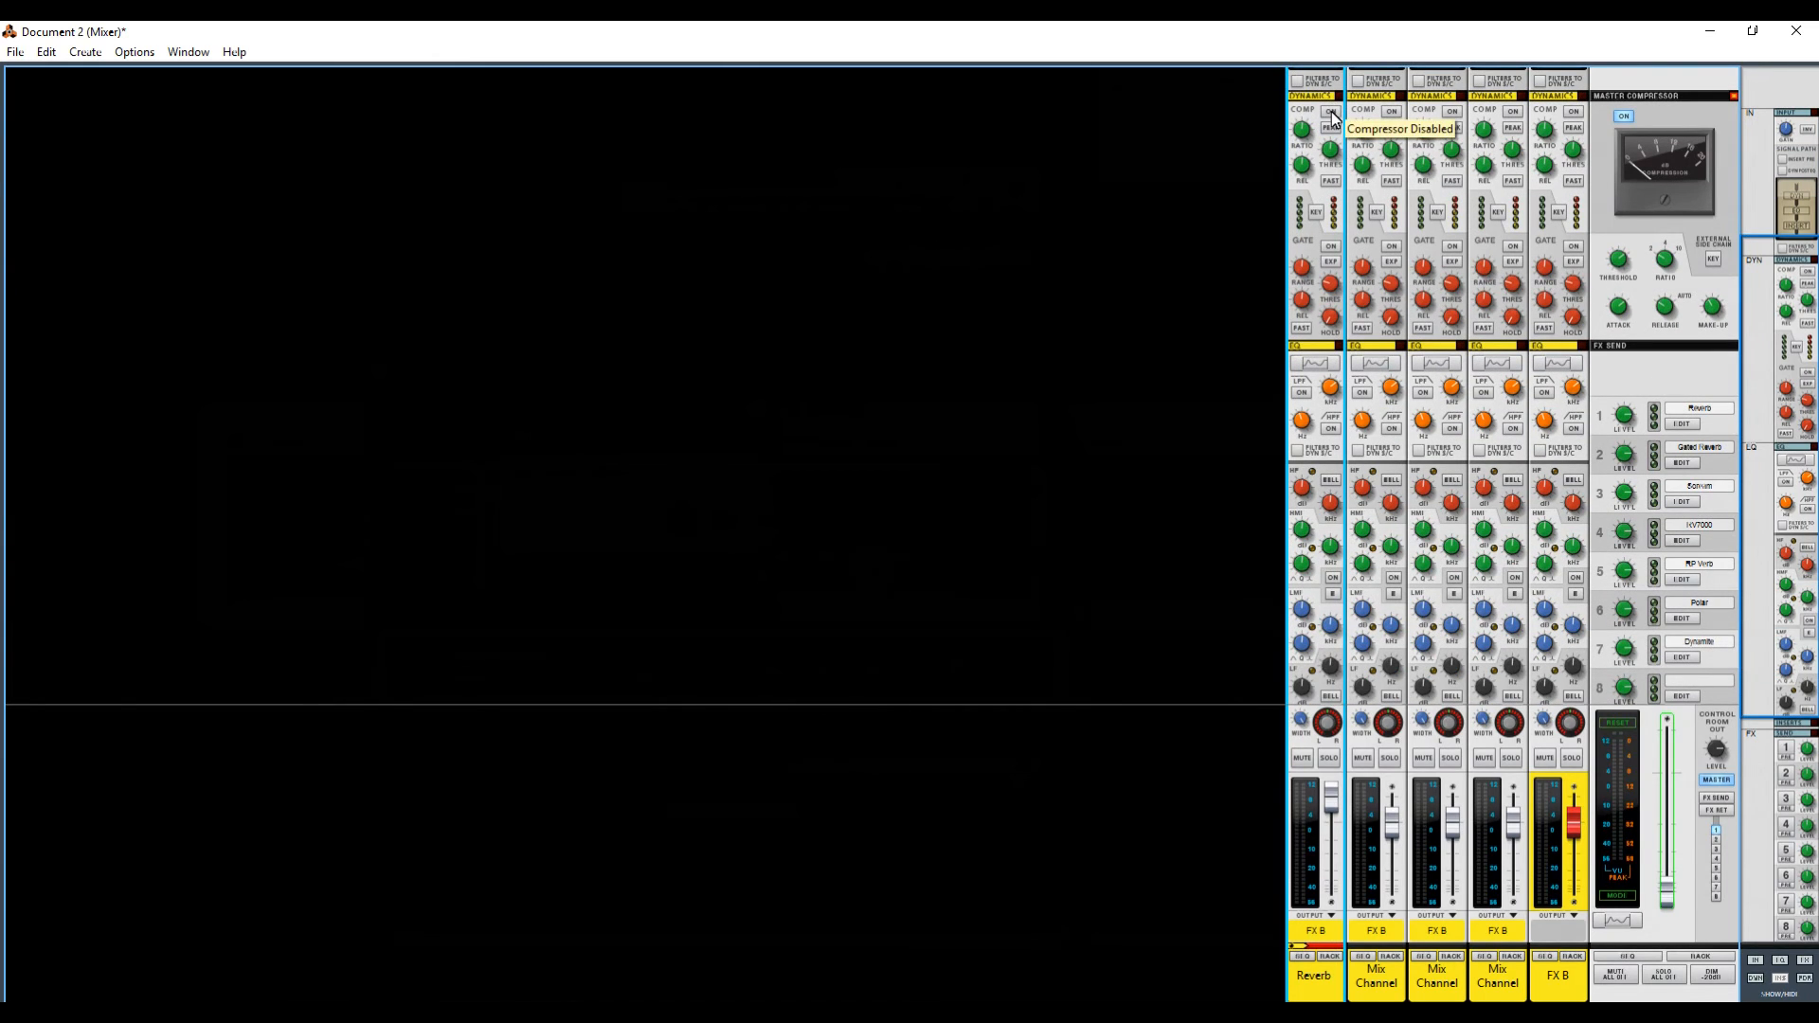
pyautogui.moveTo(1310, 391)
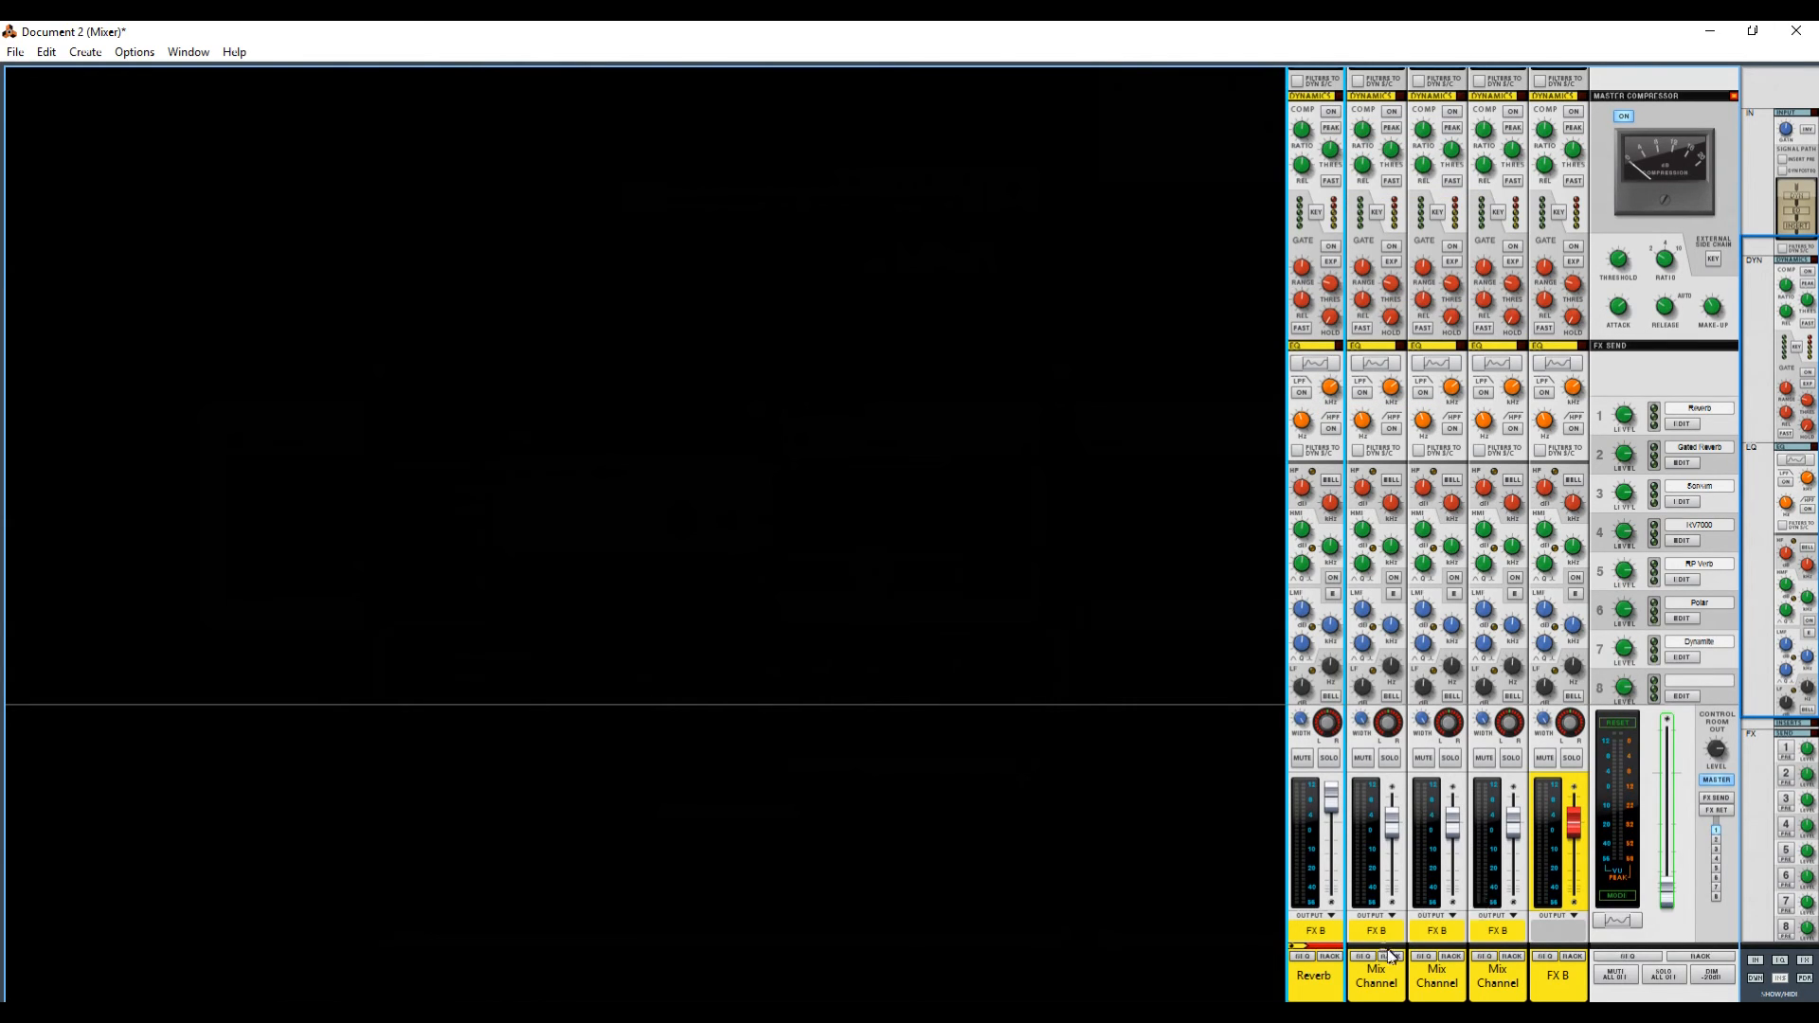
pyautogui.moveTo(1425, 792)
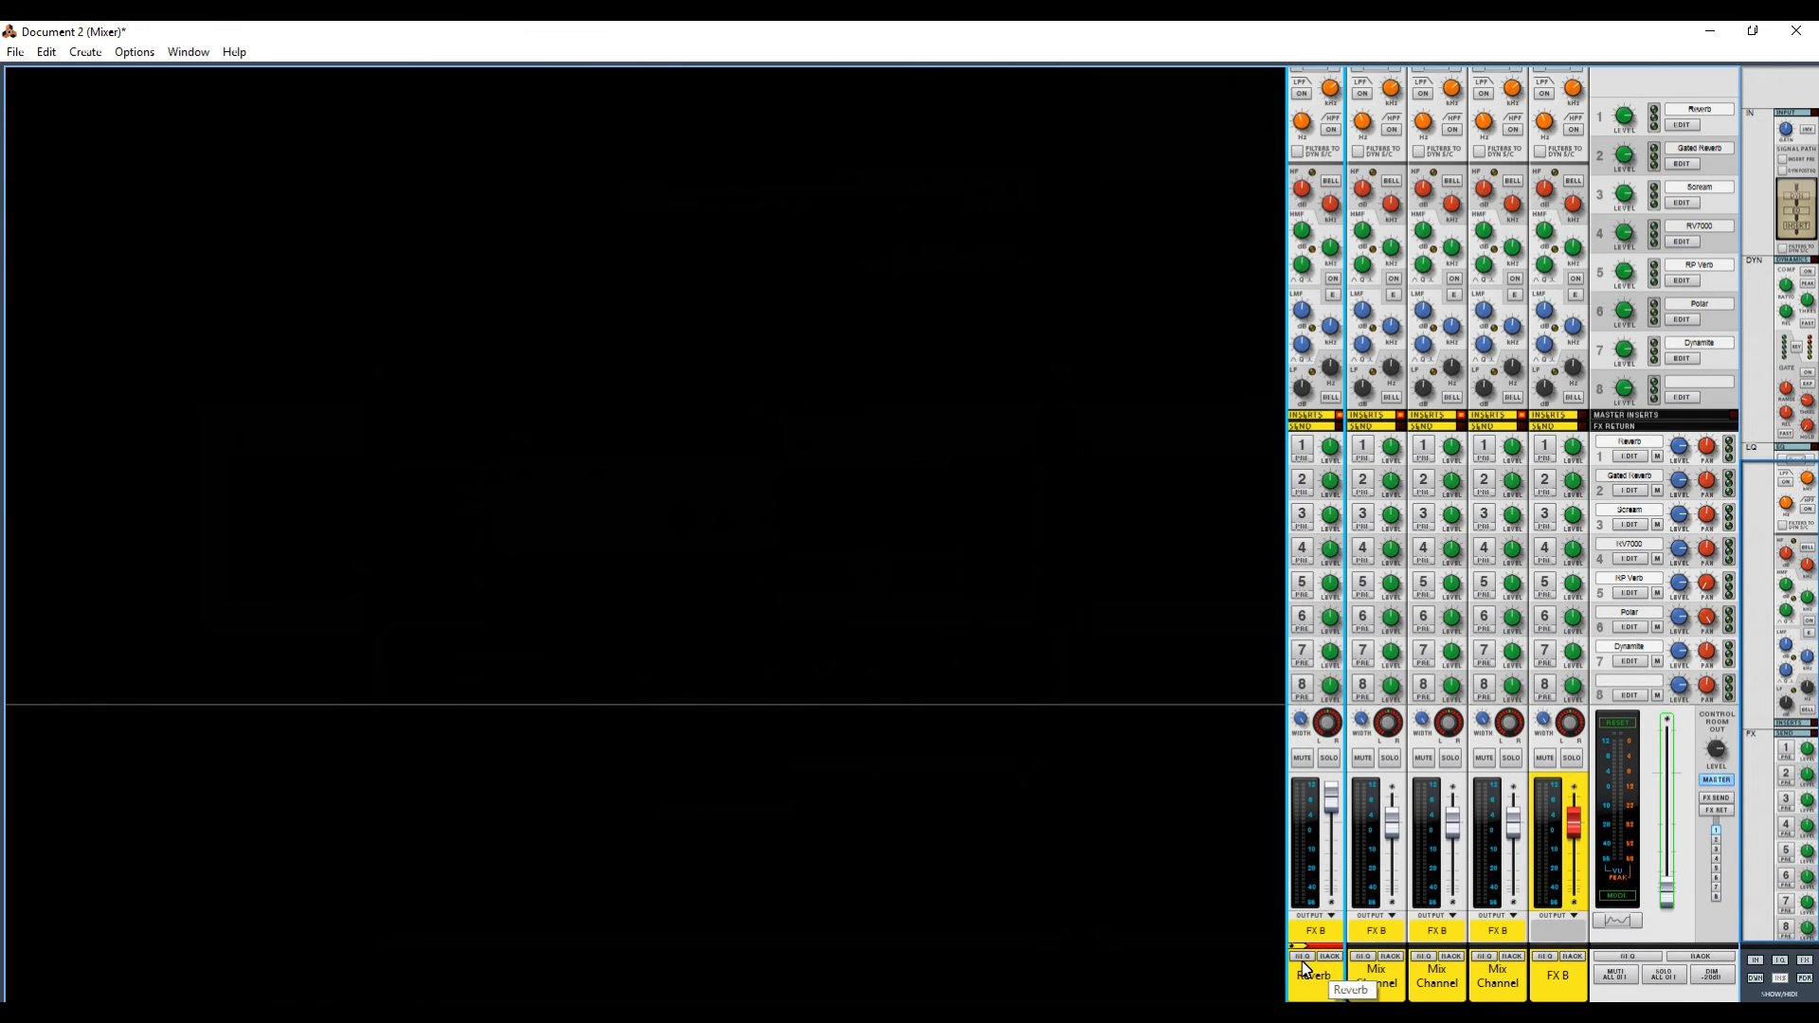
pyautogui.moveTo(1336, 976)
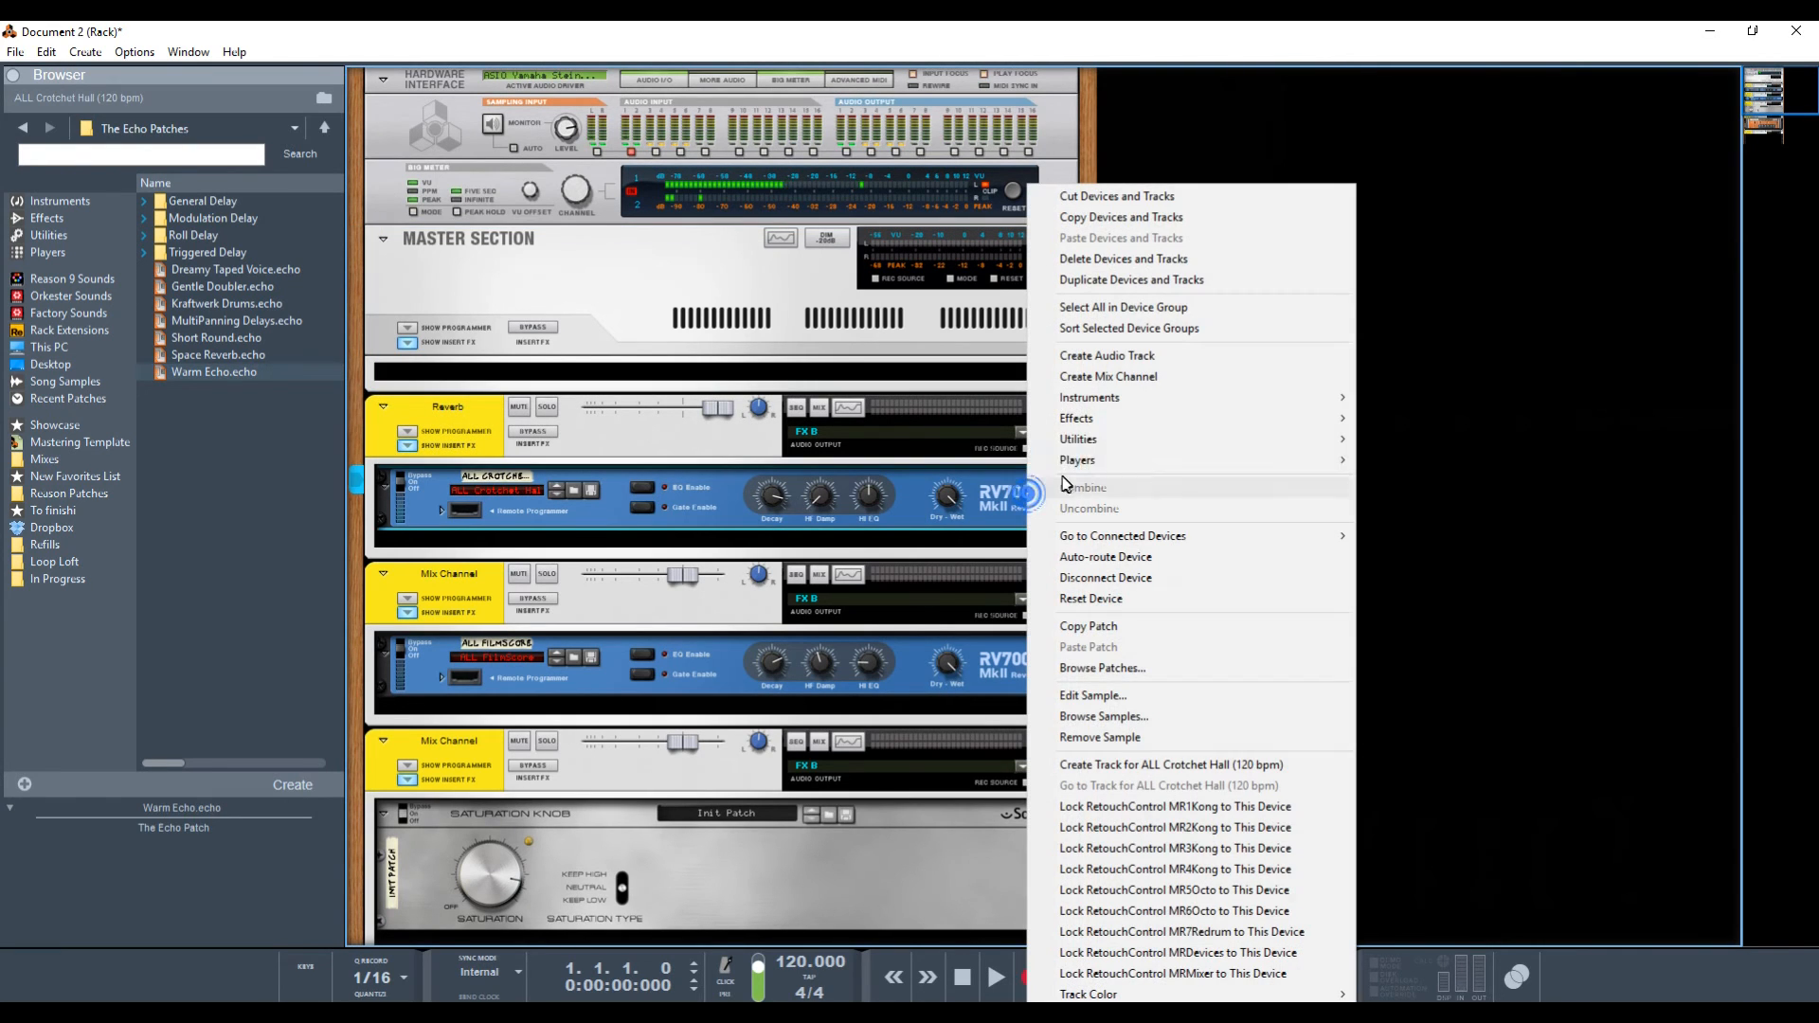
pyautogui.moveTo(1077, 417)
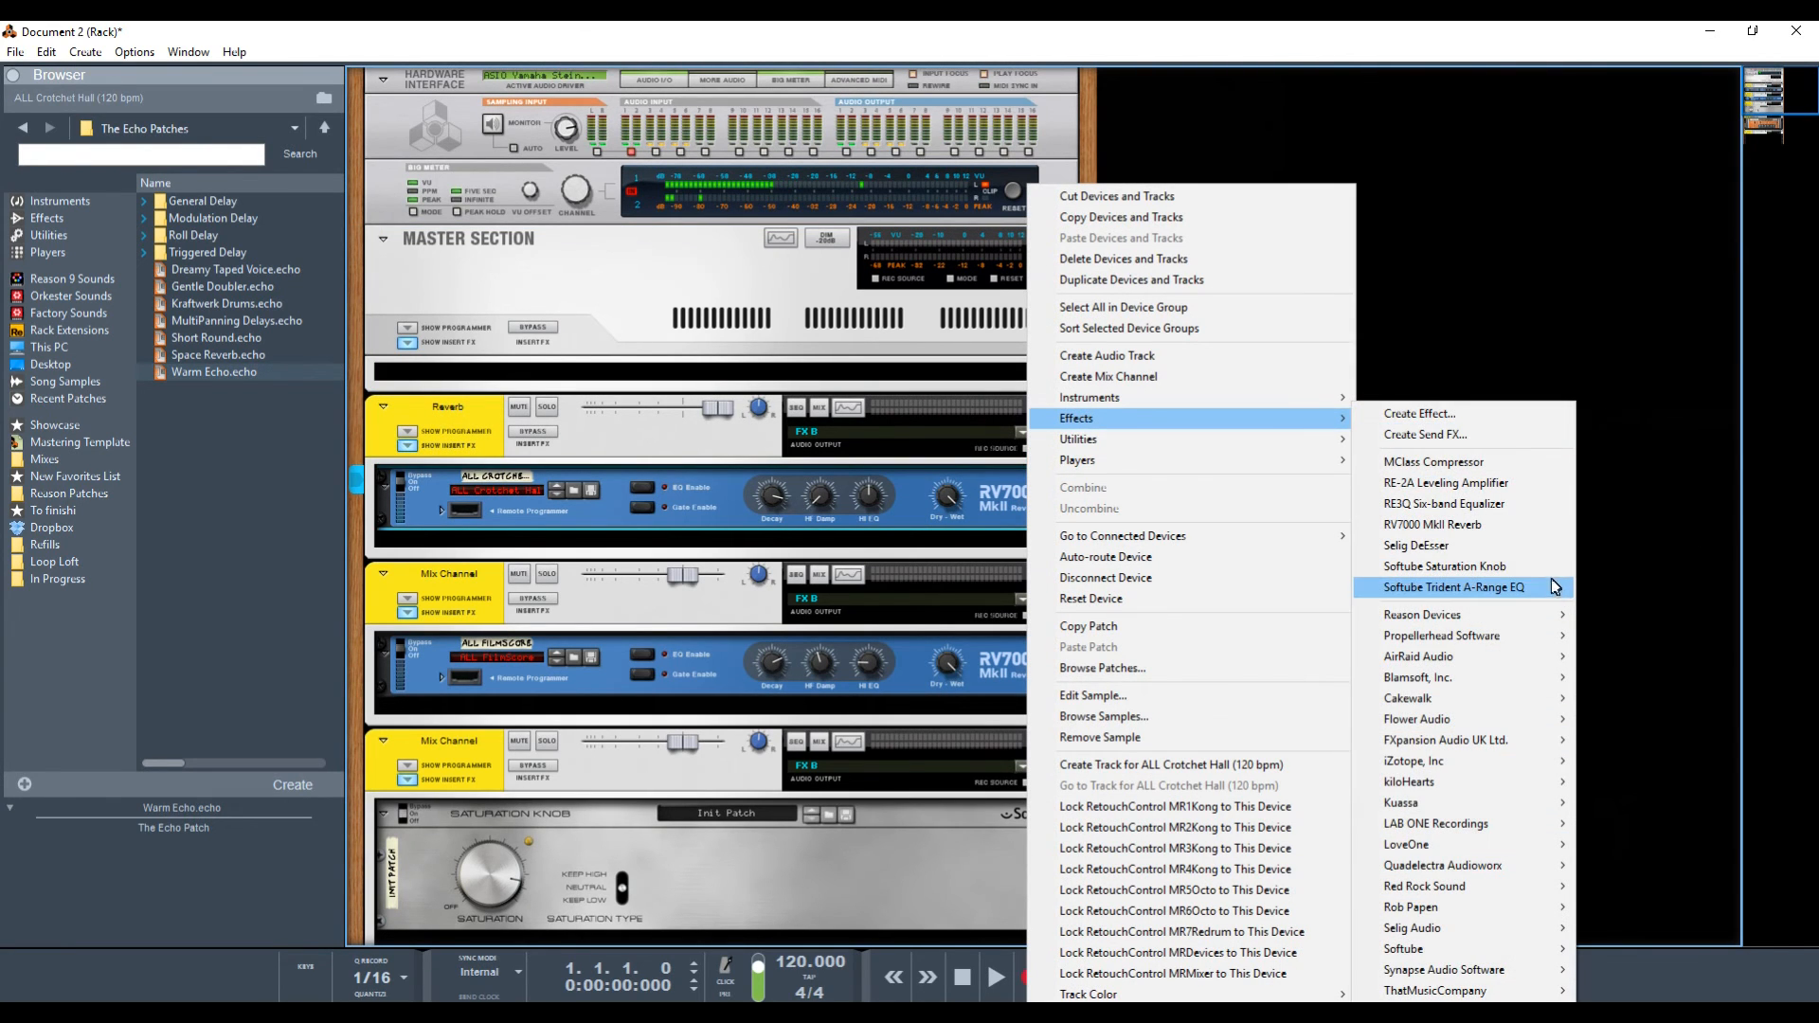
# - Insert a Softube Saturation Knob and a Synapse GQ-7 Graphic Equalizer on the Reverb channel
pyautogui.click(1444, 566)
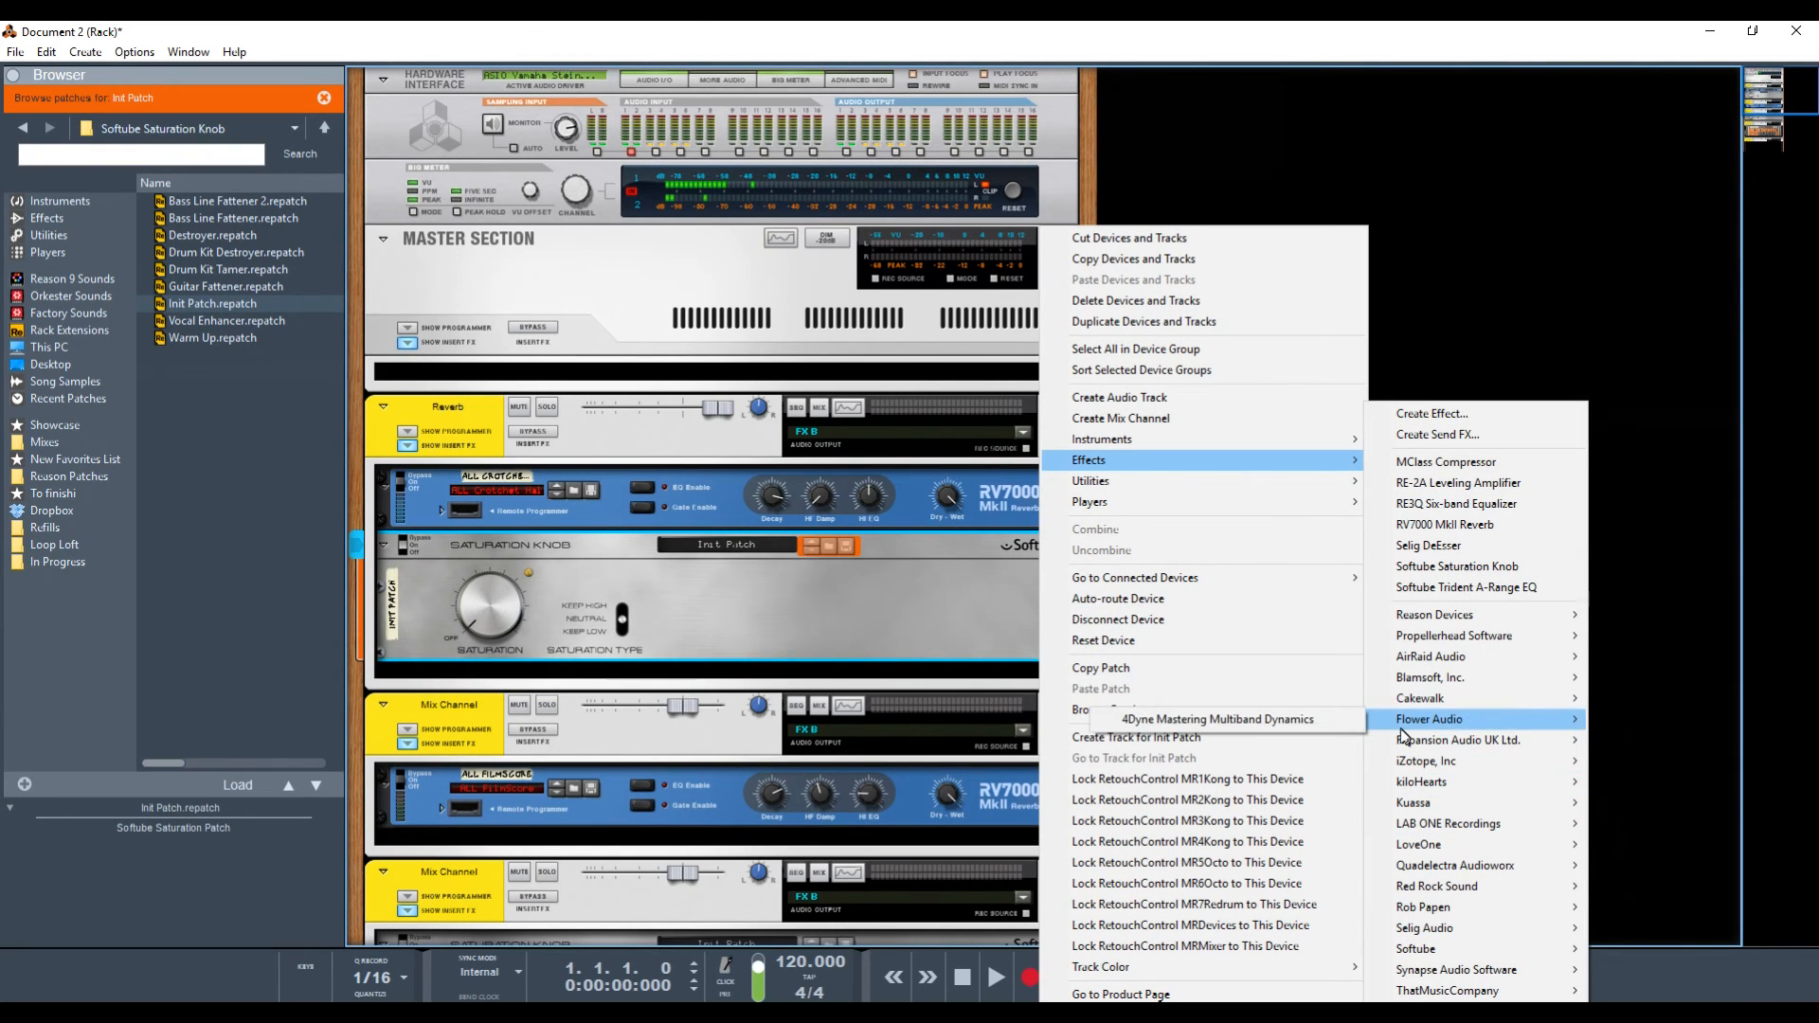
pyautogui.click(1211, 720)
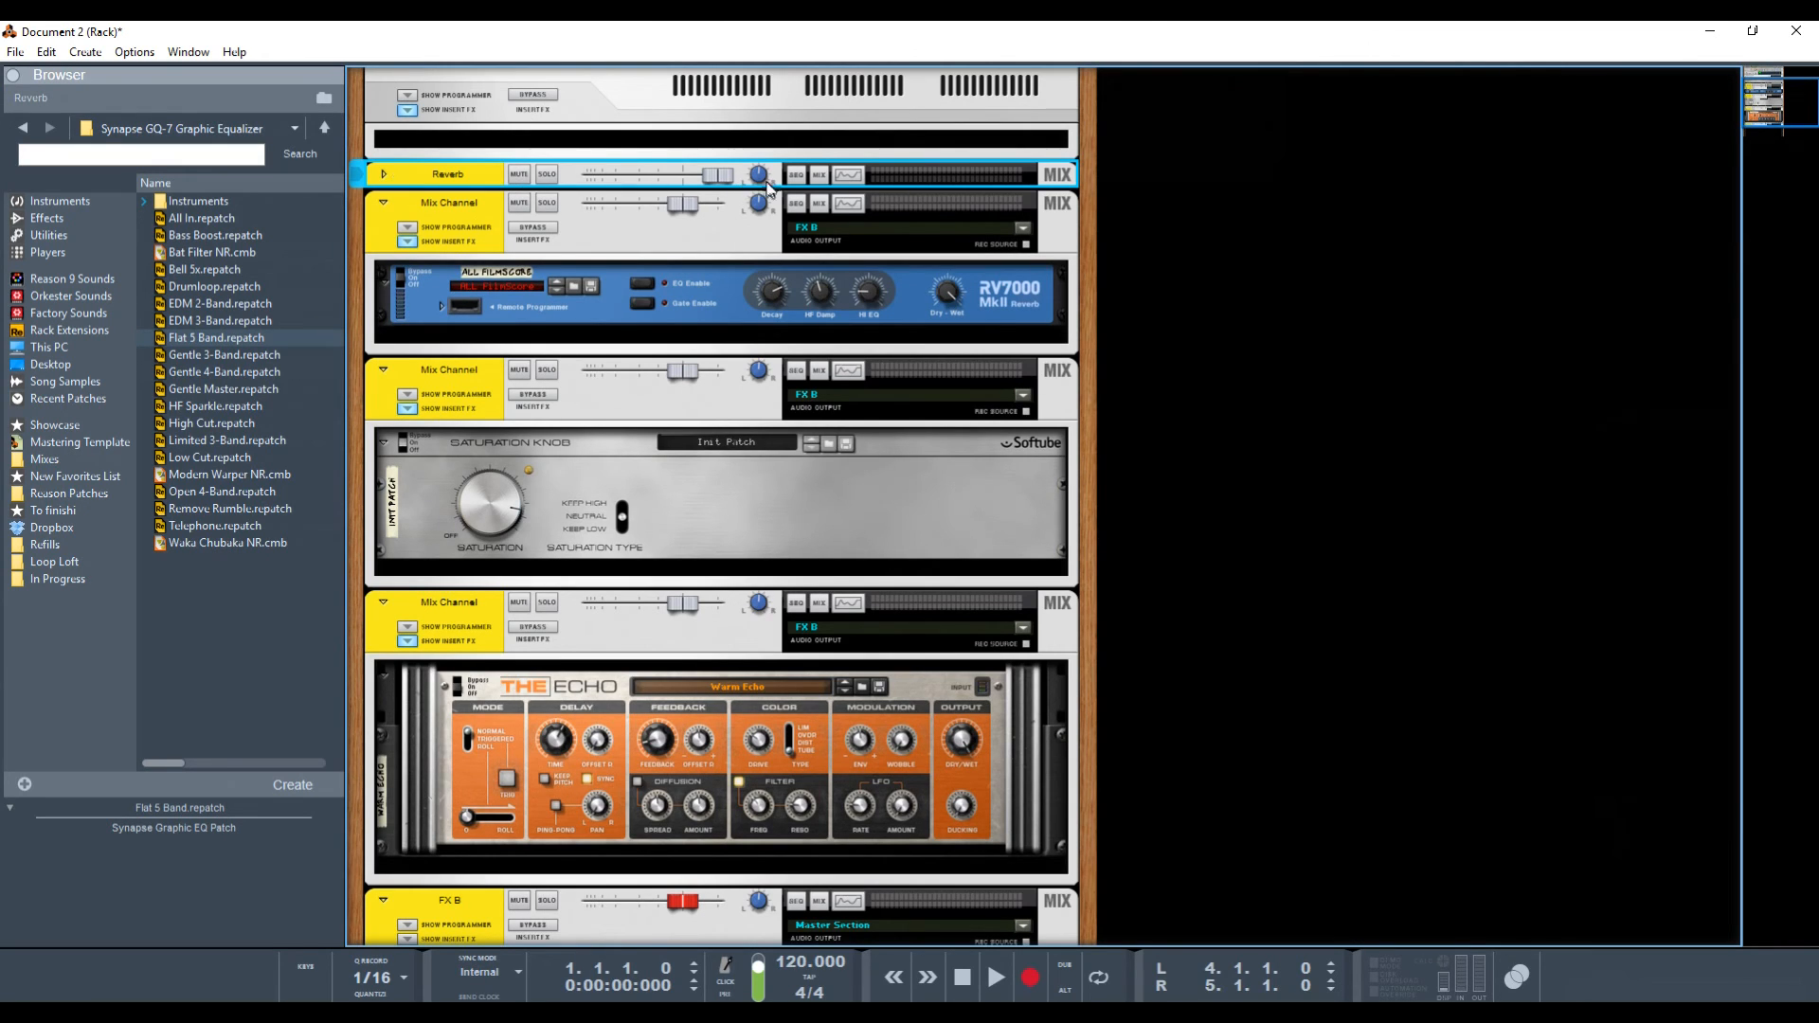
# - Check the Reverb channel's Spectrum EQ and close it before returning to the mixer
pyautogui.click(849, 172)
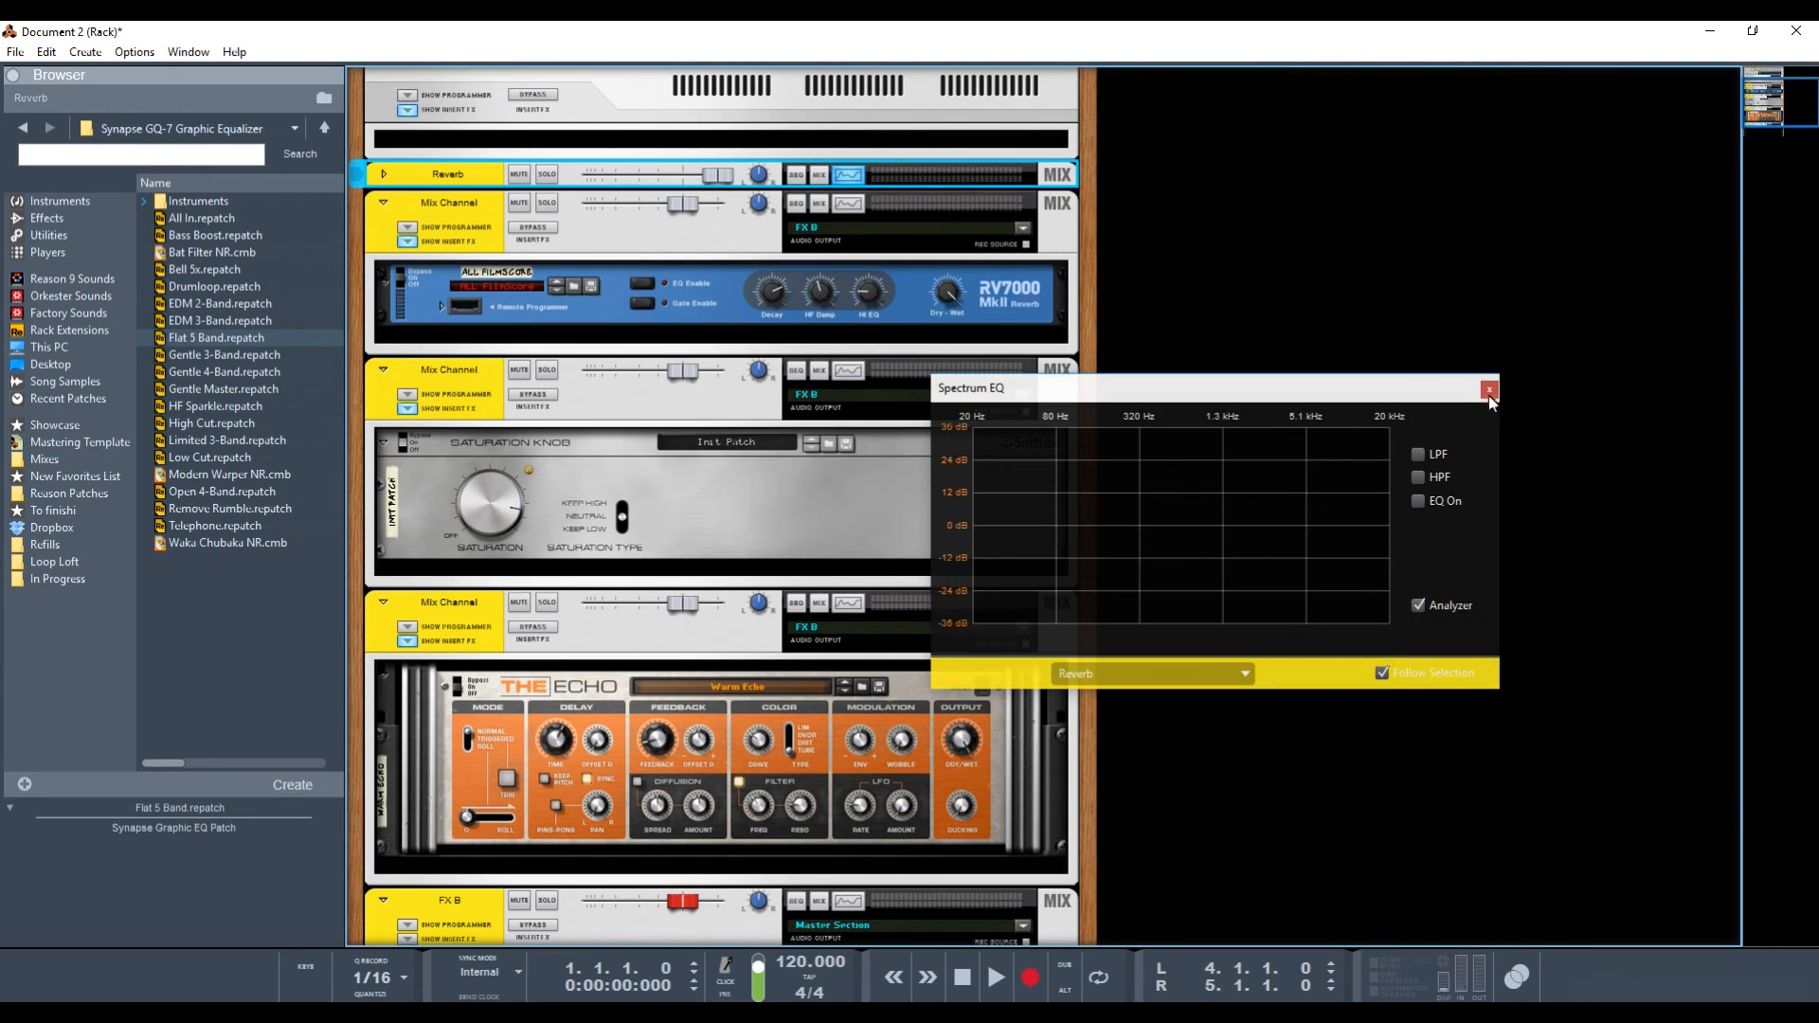
pyautogui.click(1486, 391)
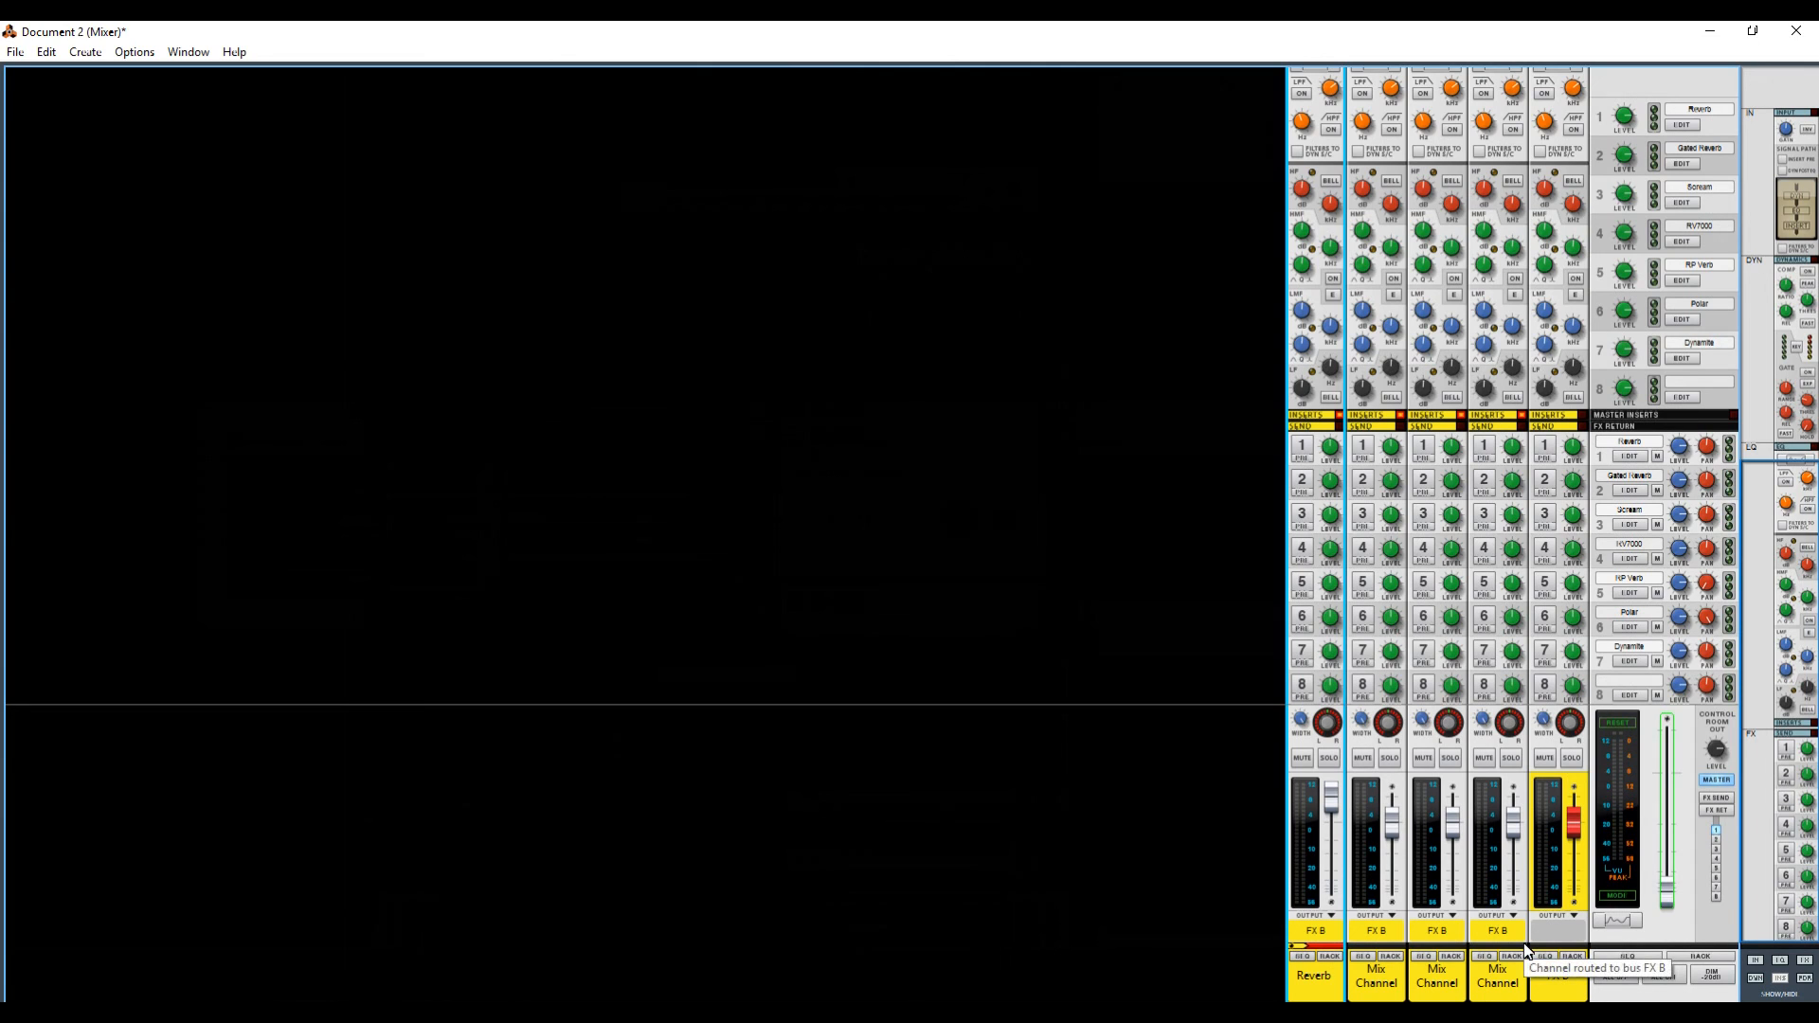
pyautogui.moveTo(1614, 769)
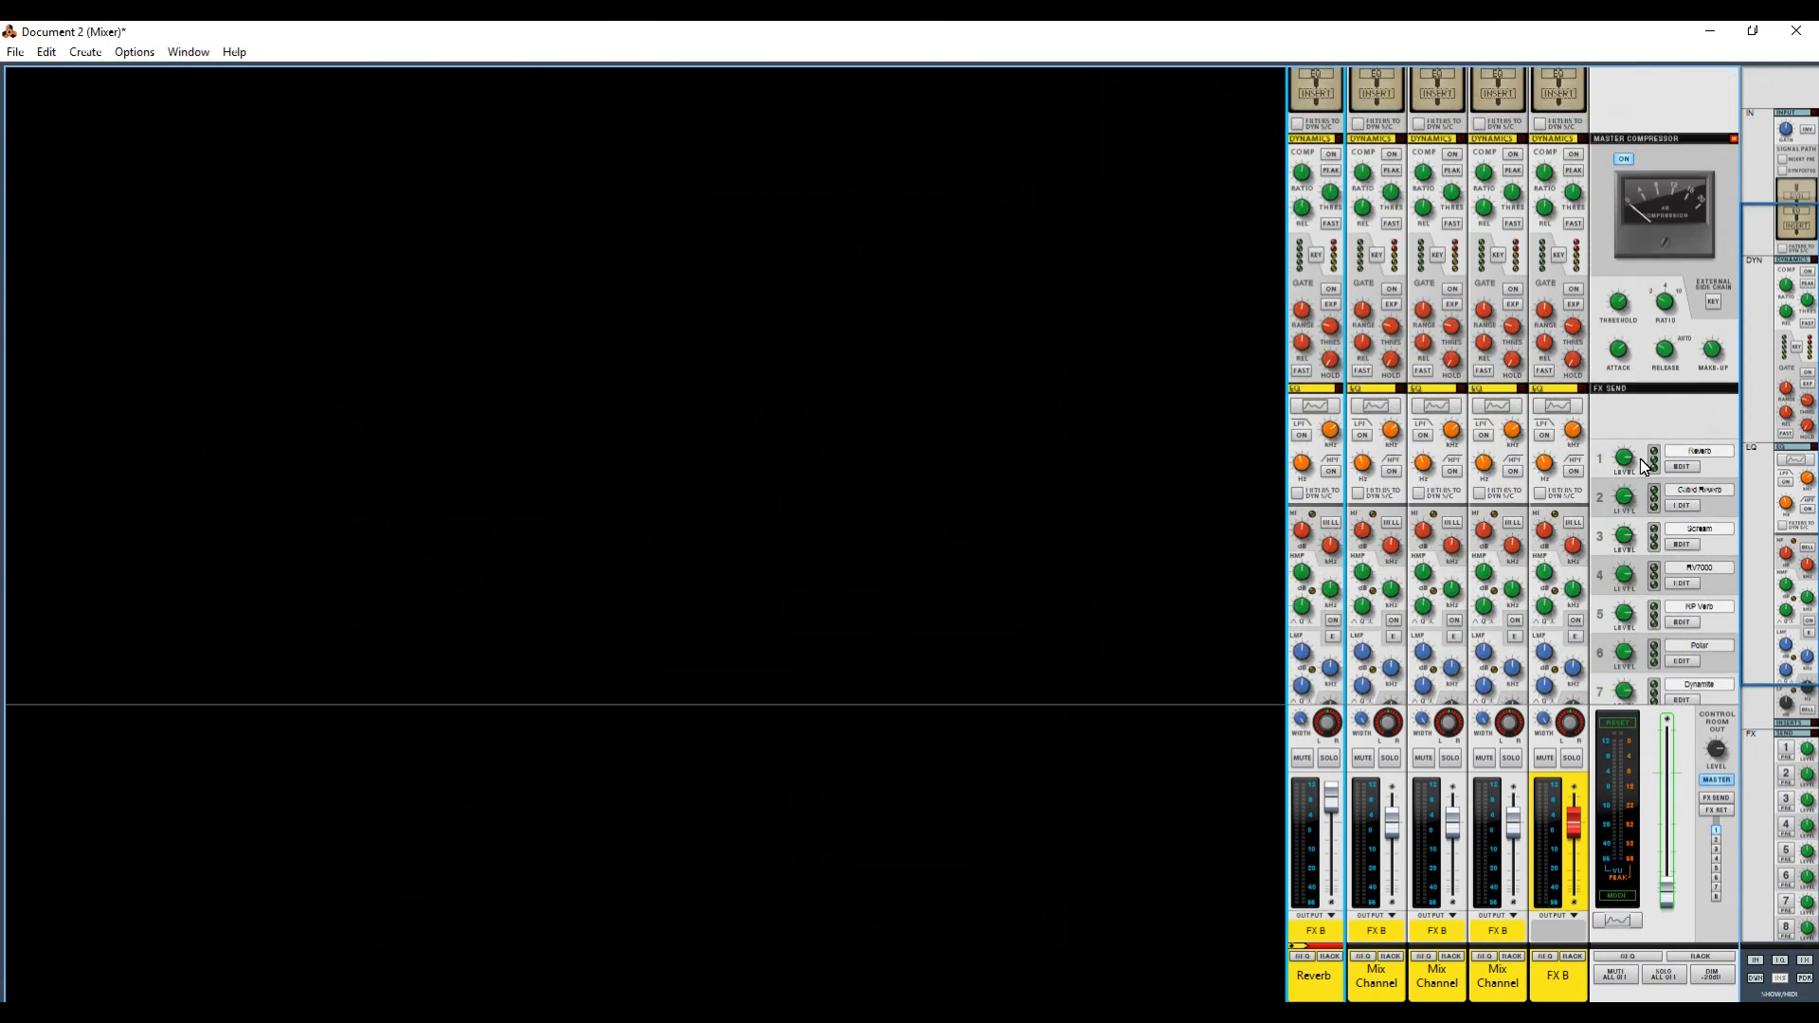
pyautogui.scroll(-3)
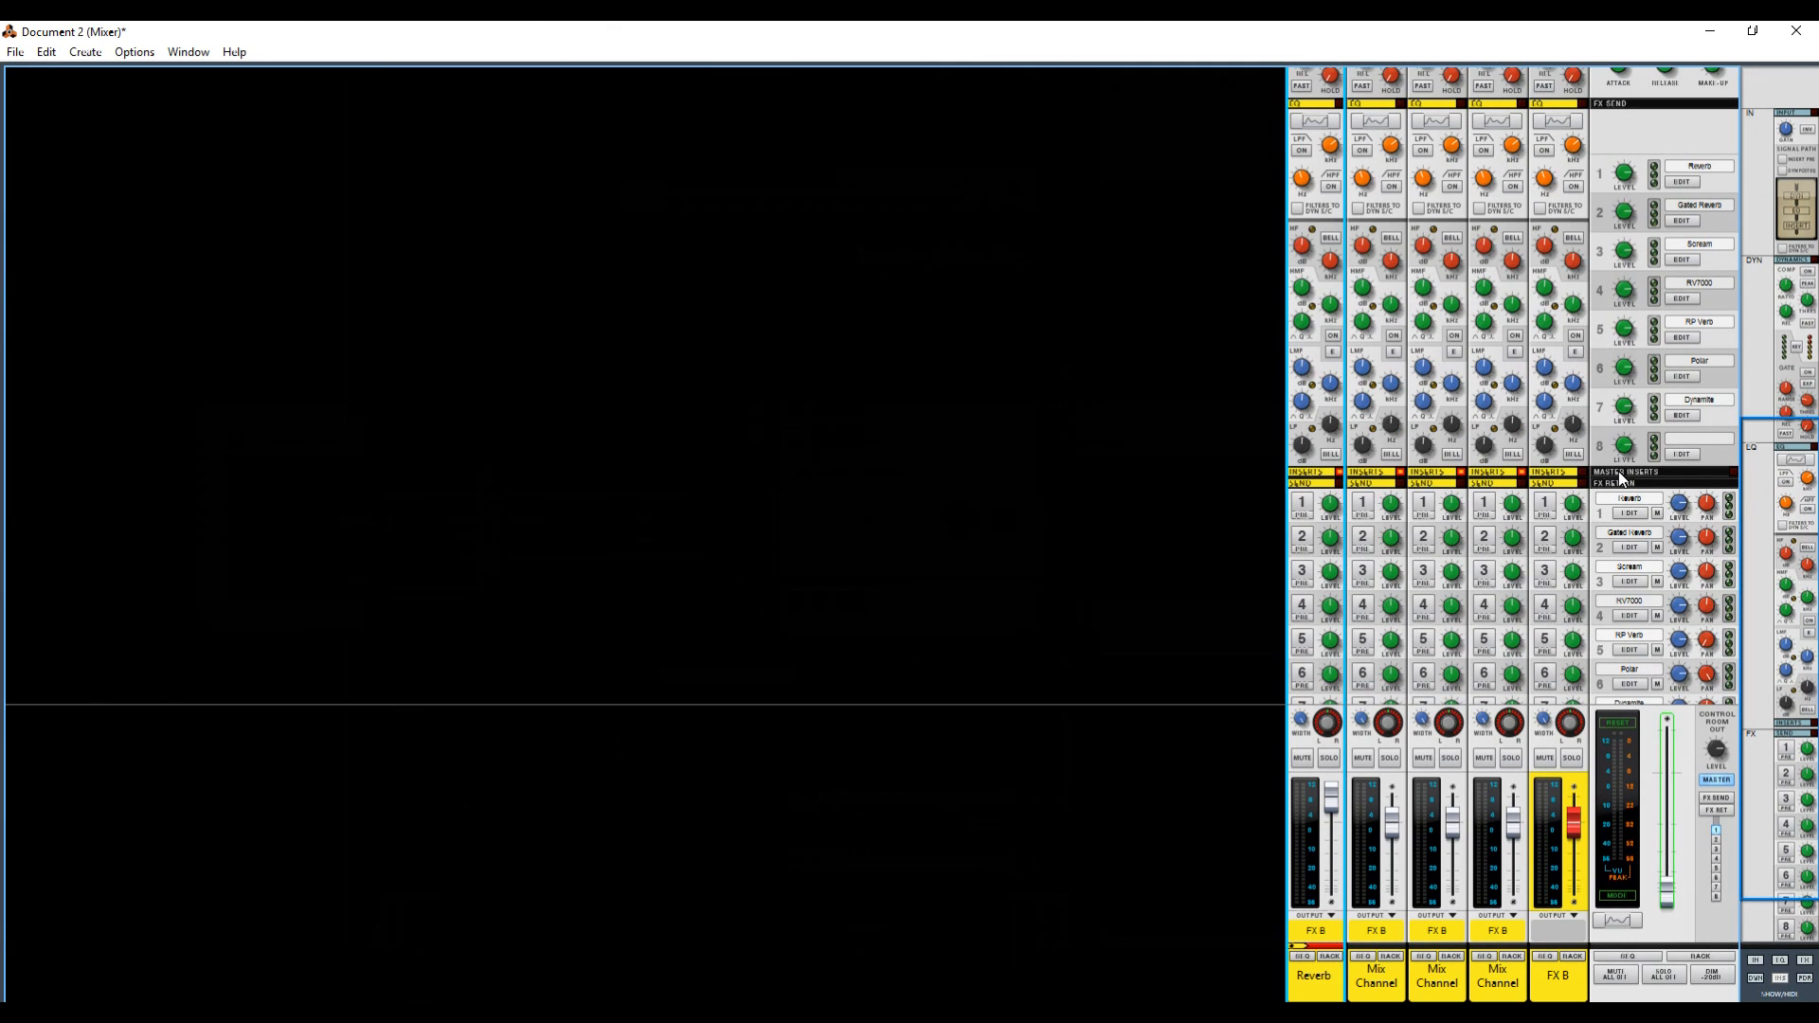